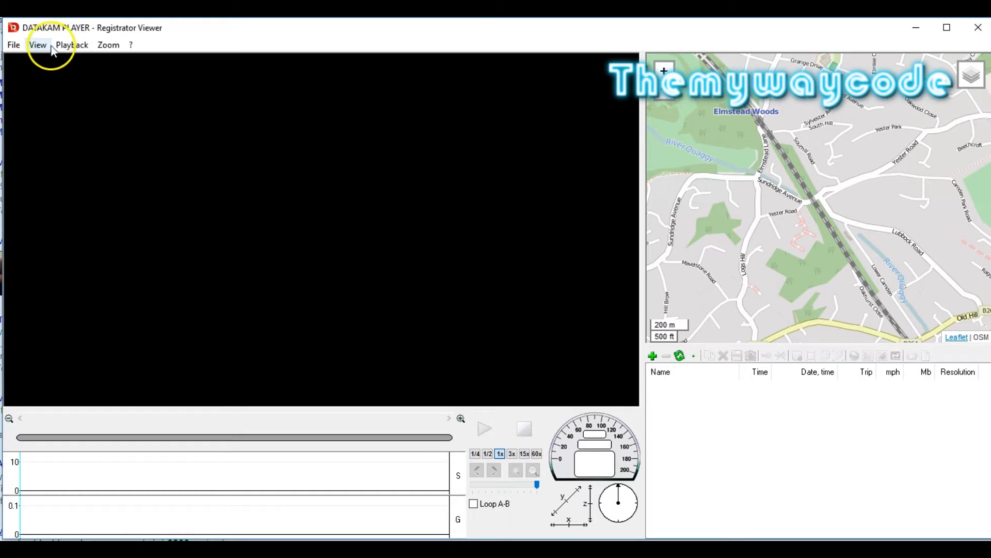
Browse the View and Playback menus, then return to View's Profile and Maps options.
{"action": "left_click", "coordinate": [38, 45]}
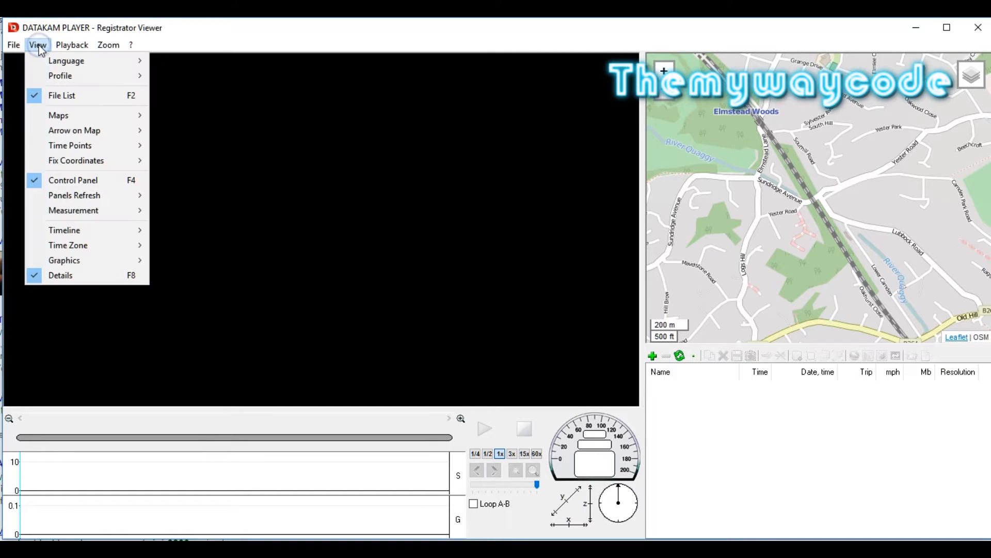
{"action": "mouse_move", "coordinate": [66, 60]}
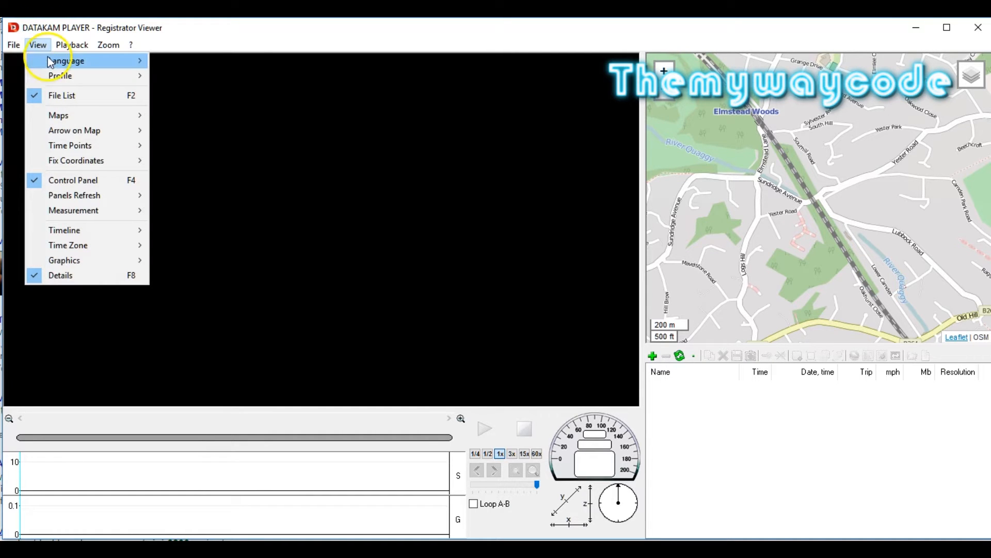
{"action": "left_click", "coordinate": [73, 44]}
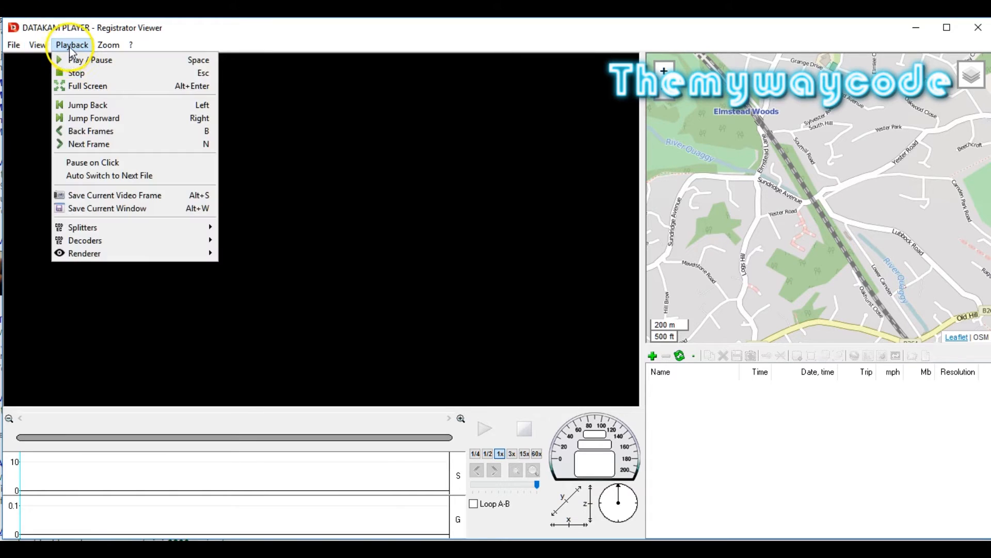
{"action": "left_click", "coordinate": [38, 44]}
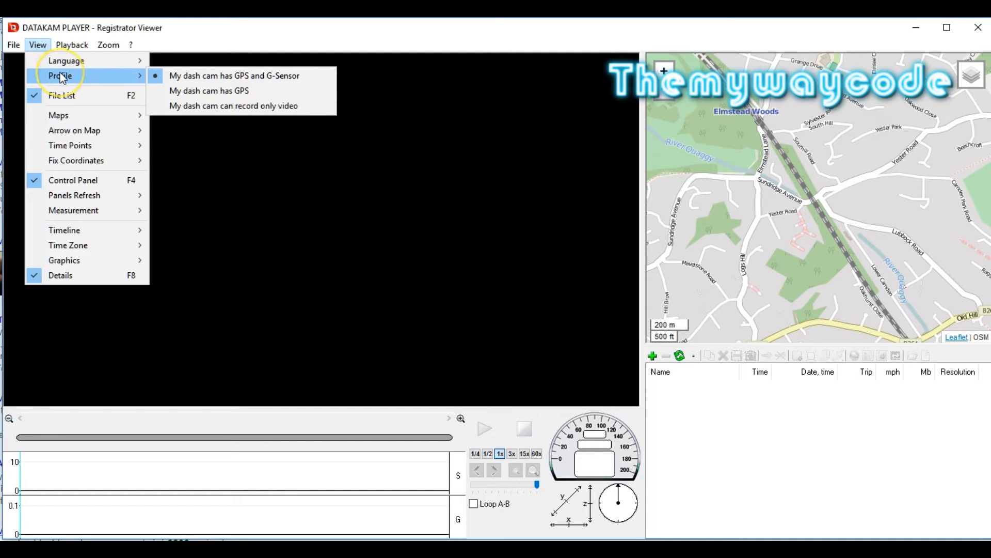
{"action": "mouse_move", "coordinate": [62, 95]}
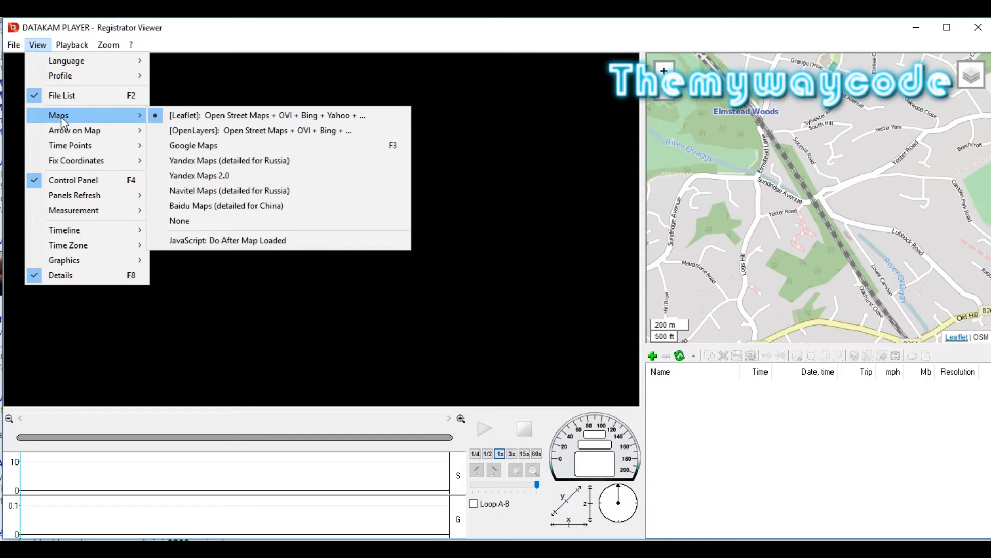
{"action": "mouse_move", "coordinate": [73, 131]}
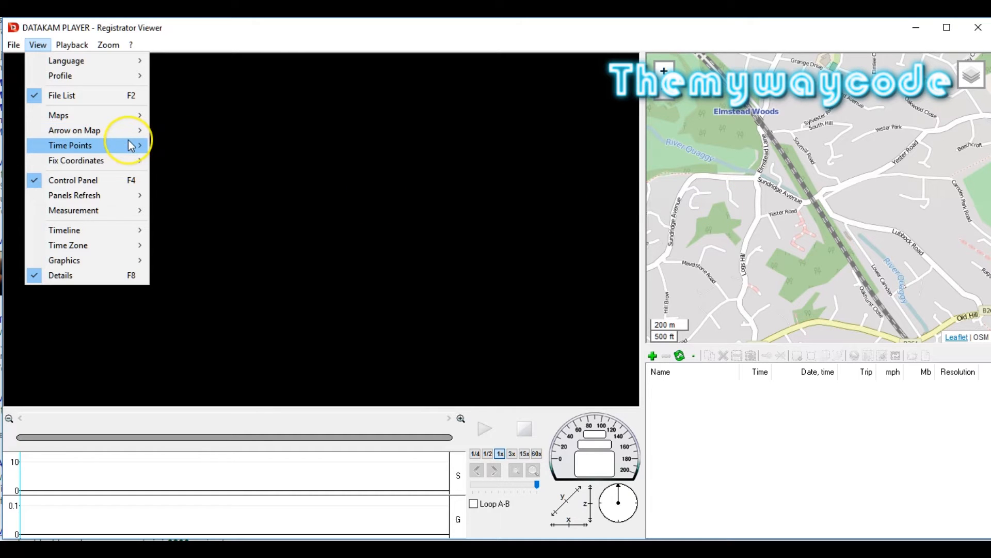
{"action": "left_click", "coordinate": [70, 145]}
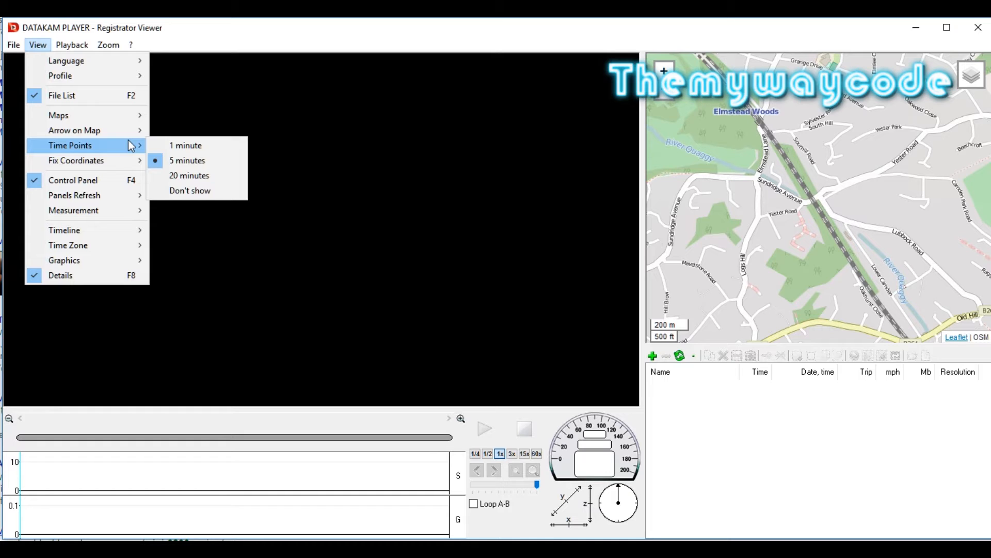
{"action": "mouse_move", "coordinate": [867, 192]}
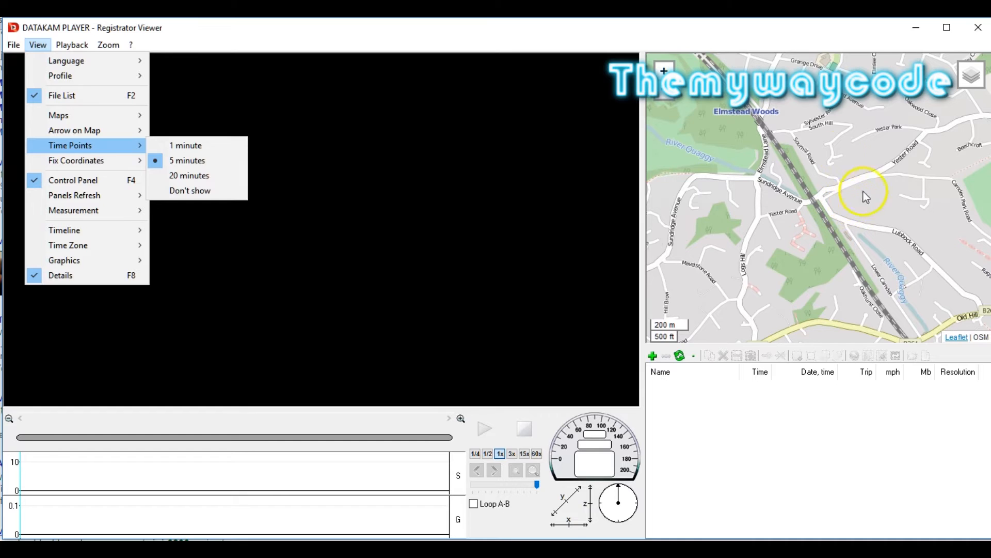
{"action": "mouse_move", "coordinate": [859, 228]}
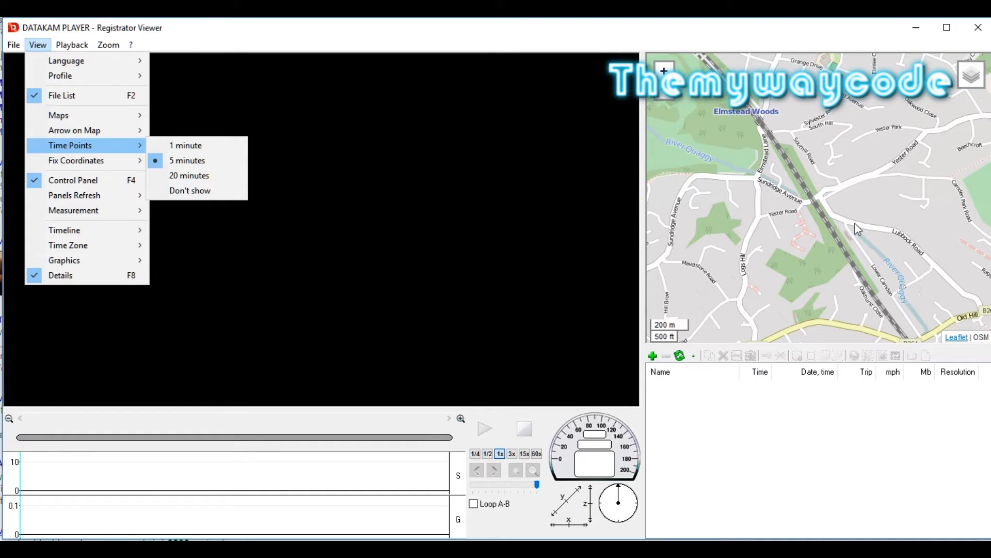
{"action": "mouse_move", "coordinate": [88, 160]}
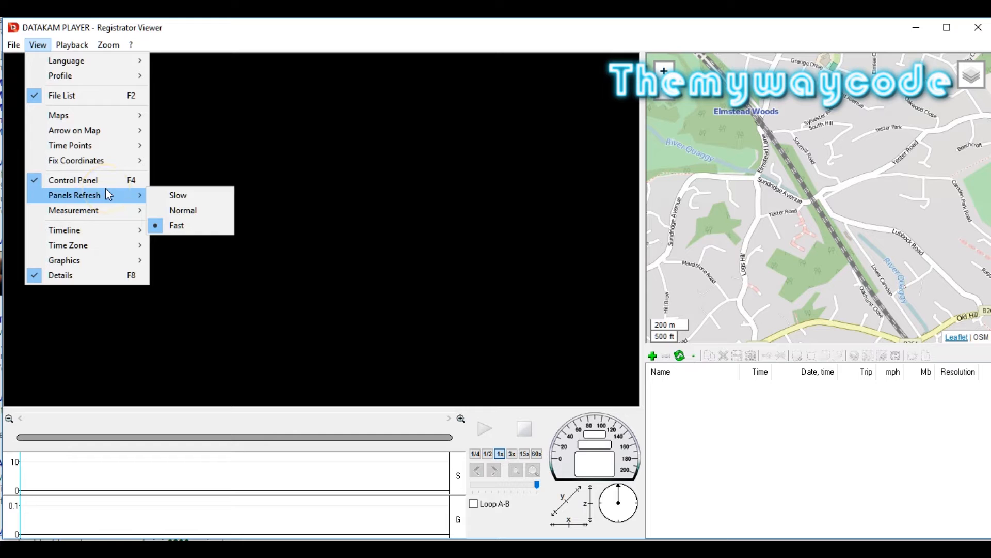
{"action": "mouse_move", "coordinate": [120, 202]}
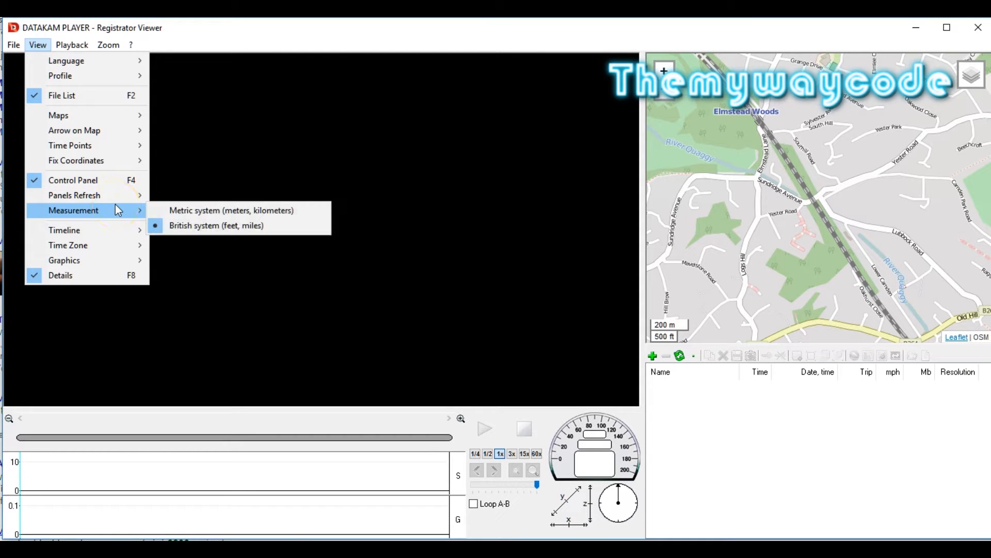
{"action": "mouse_move", "coordinate": [68, 245]}
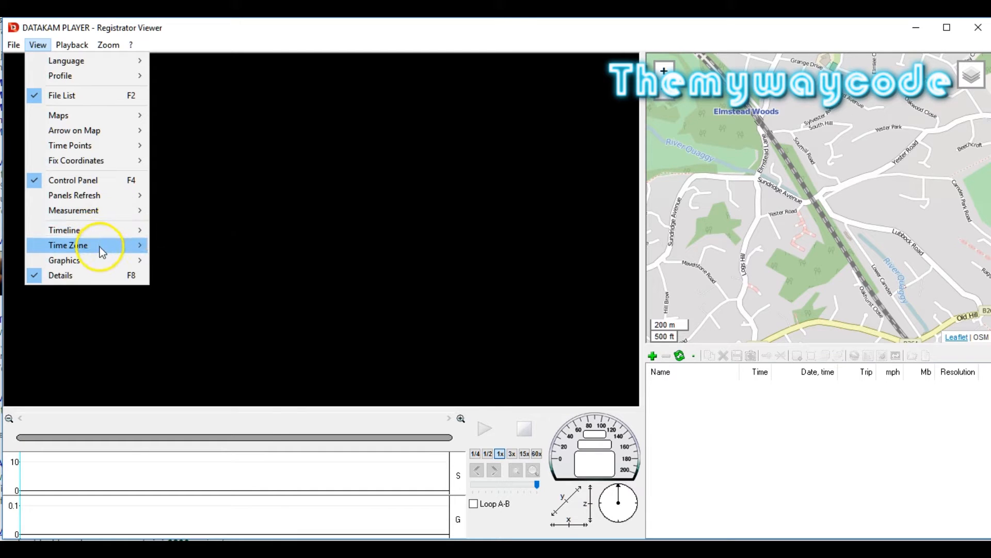
{"action": "left_click", "coordinate": [67, 244]}
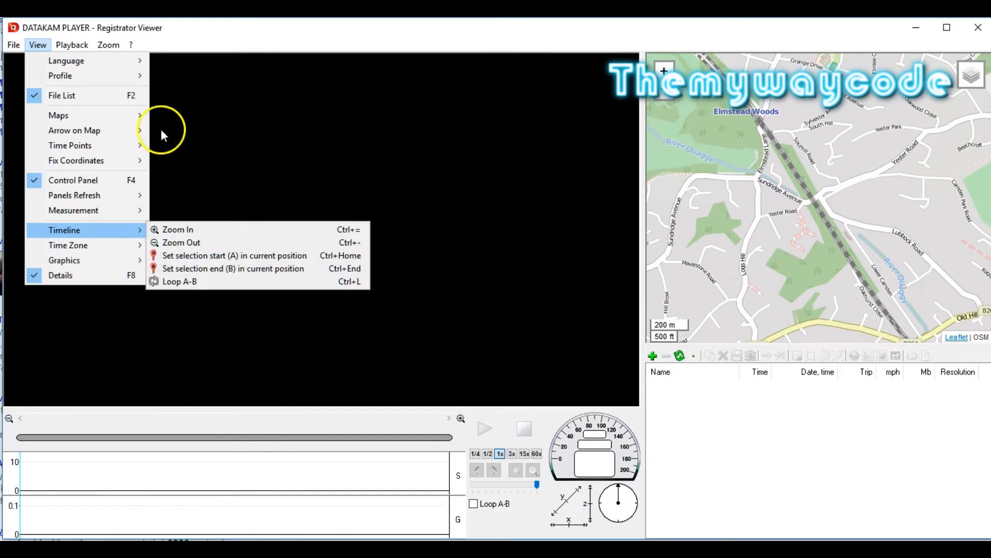
{"action": "mouse_move", "coordinate": [82, 95]}
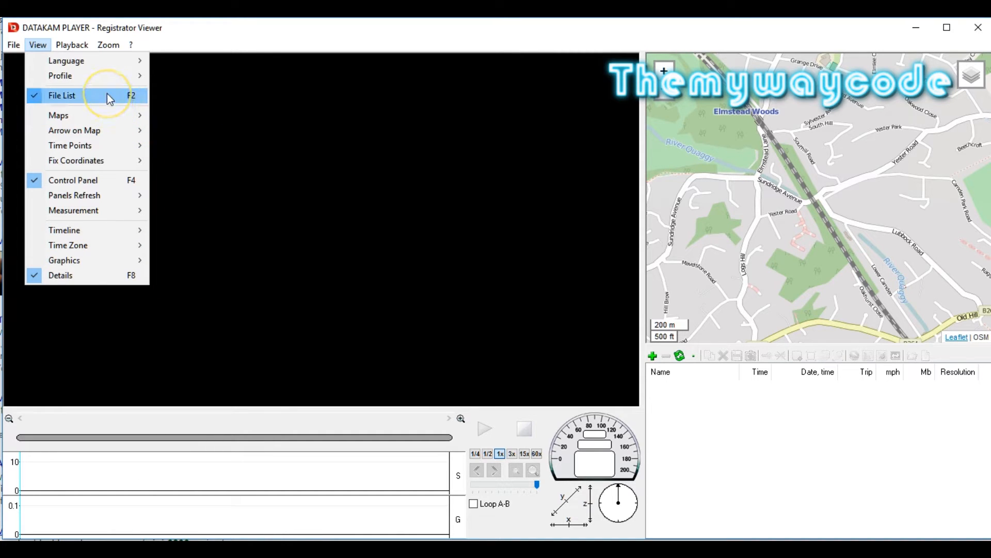
{"action": "mouse_move", "coordinate": [743, 397]}
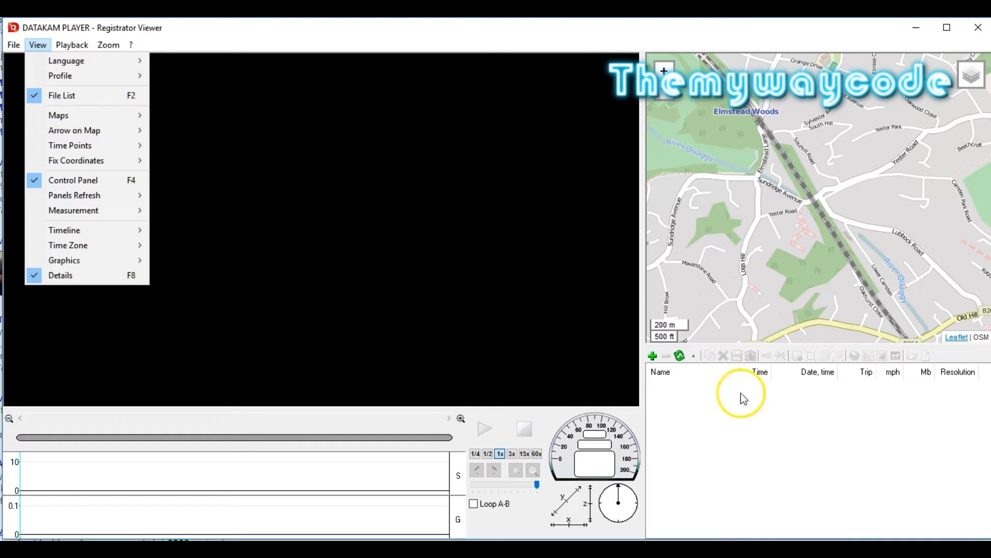
{"action": "mouse_move", "coordinate": [816, 443]}
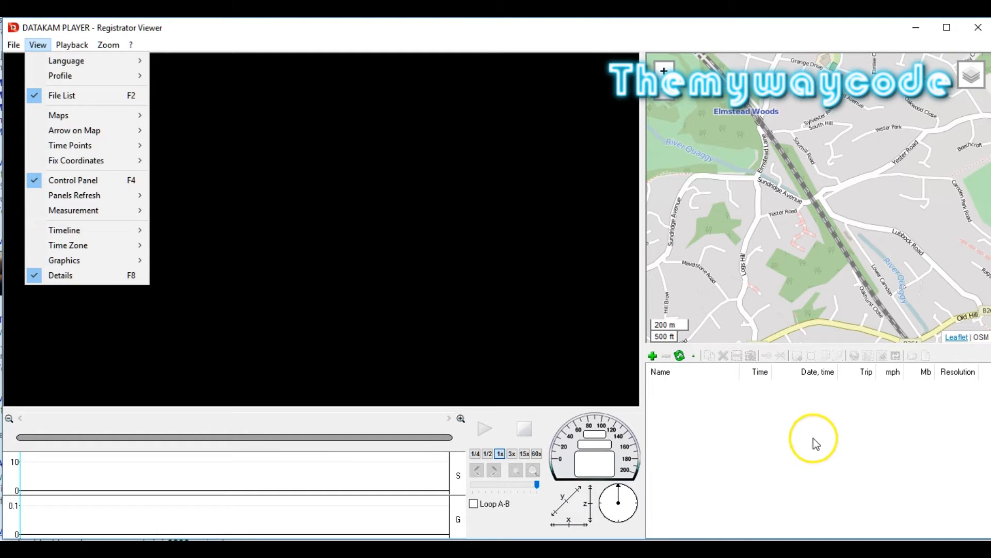
{"action": "mouse_move", "coordinate": [98, 180]}
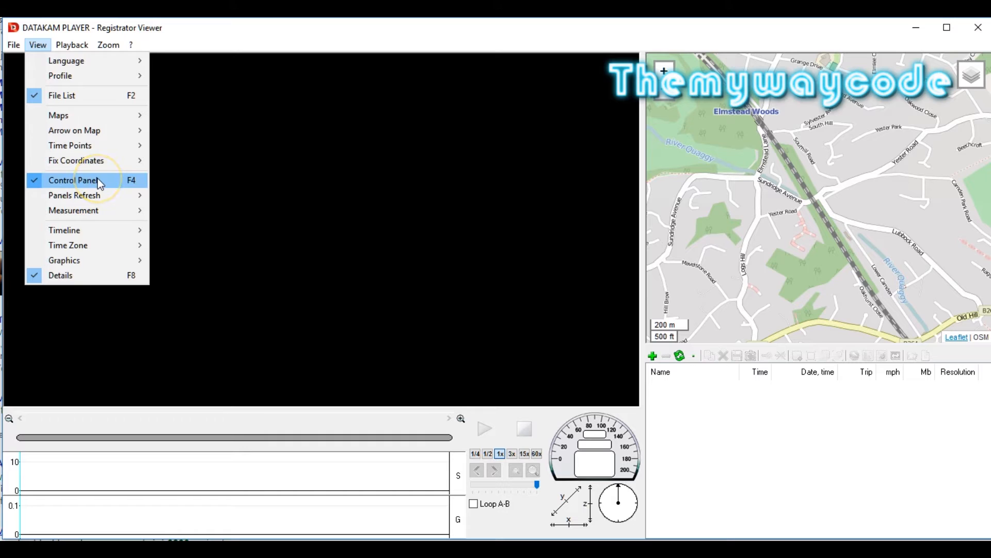
{"action": "mouse_move", "coordinate": [459, 441]}
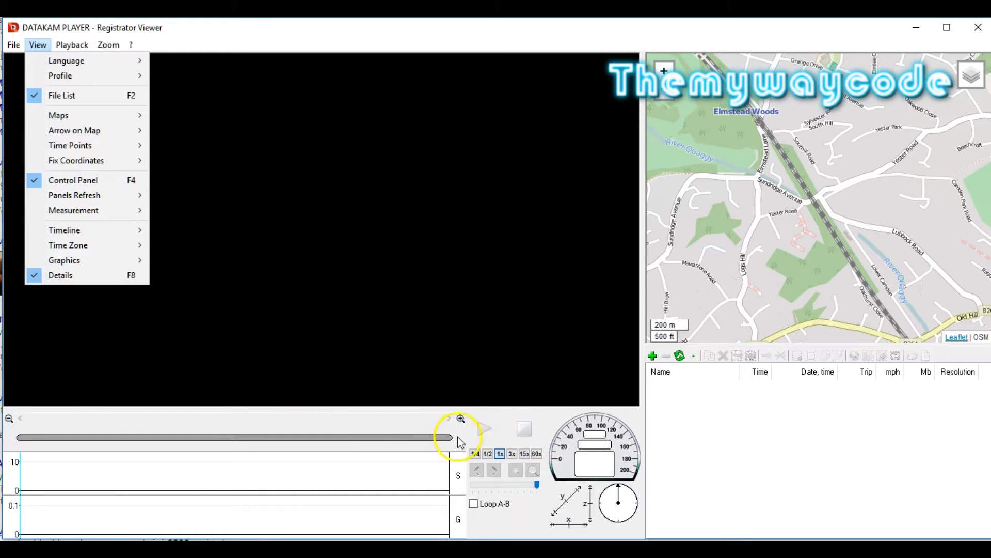
{"action": "mouse_move", "coordinate": [484, 509]}
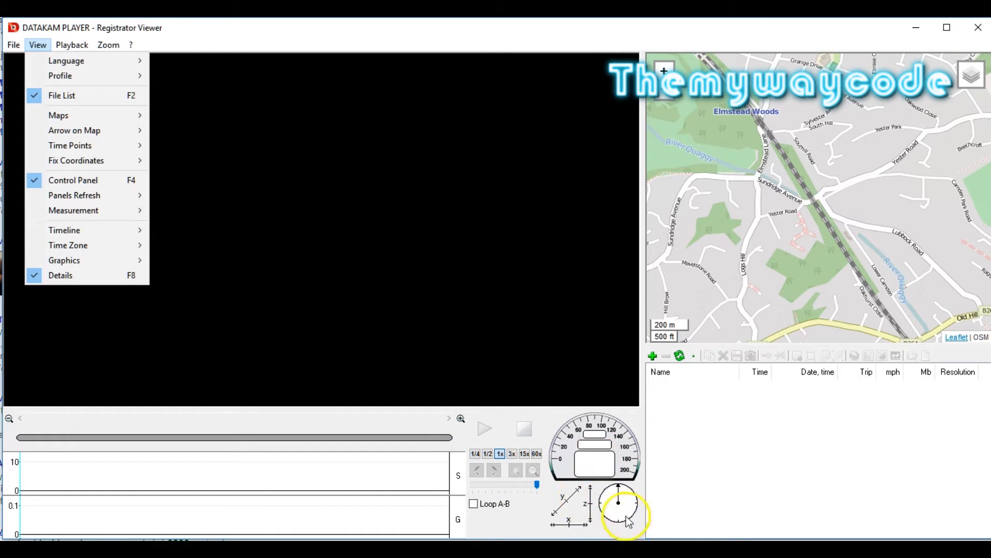
{"action": "mouse_move", "coordinate": [60, 275]}
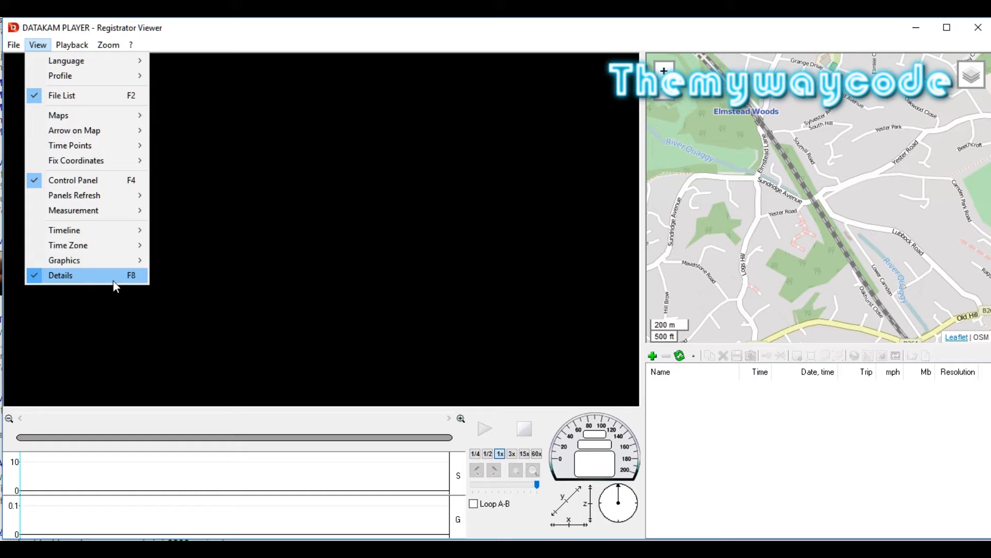
{"action": "mouse_move", "coordinate": [234, 313]}
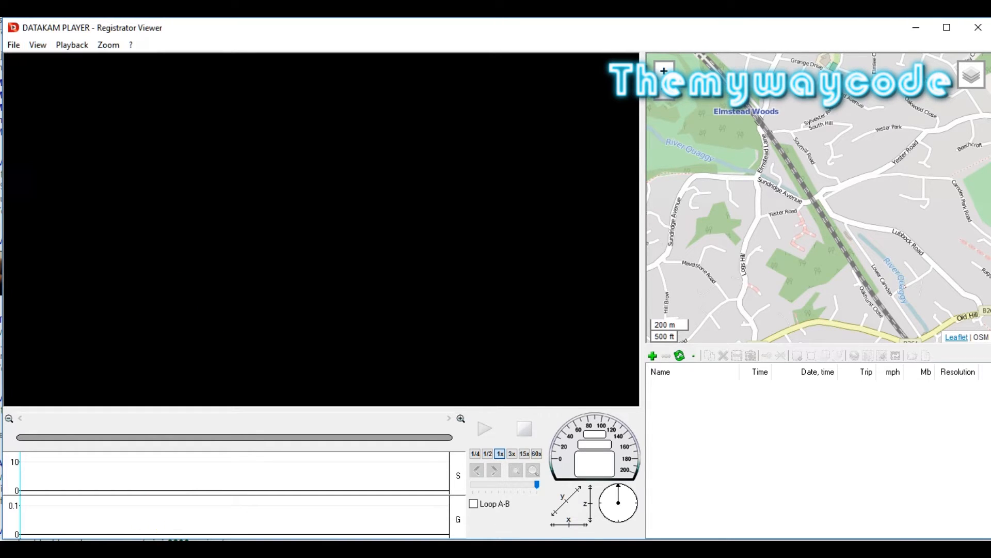
{"action": "mouse_move", "coordinate": [351, 330]}
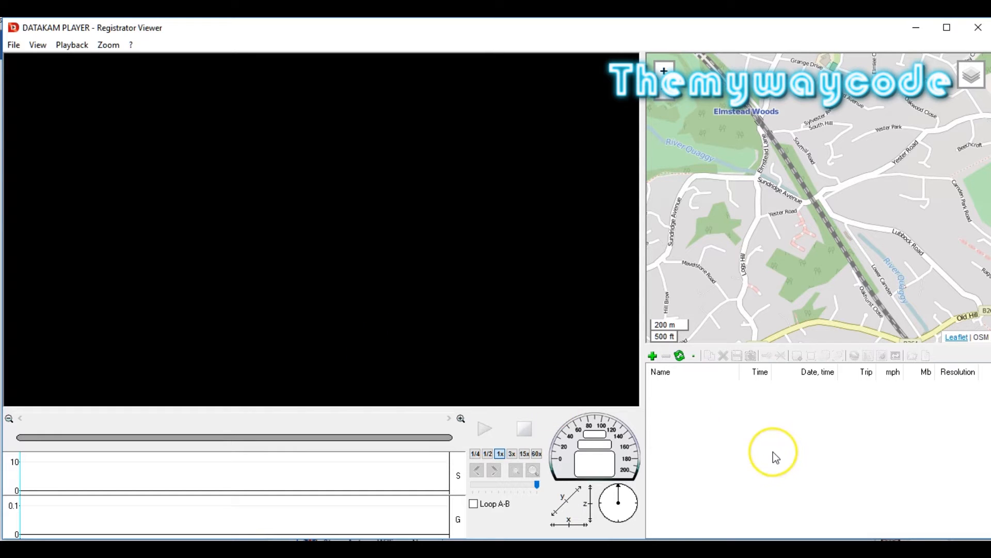
{"action": "mouse_move", "coordinate": [743, 405]}
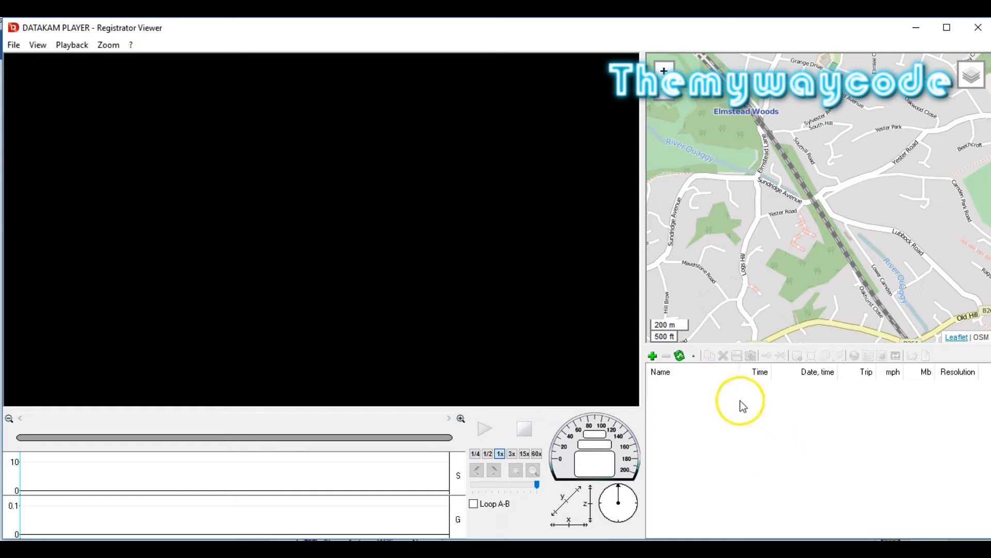
{"action": "mouse_move", "coordinate": [800, 454]}
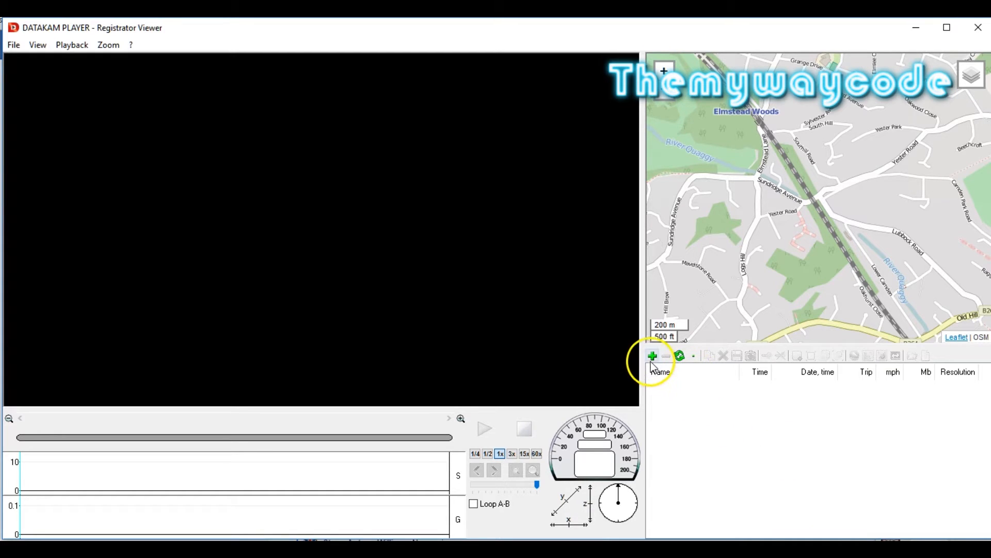
Start adding clips and browse to the 100MEDIA folder on USB Drive (J:).
{"action": "left_click", "coordinate": [653, 355]}
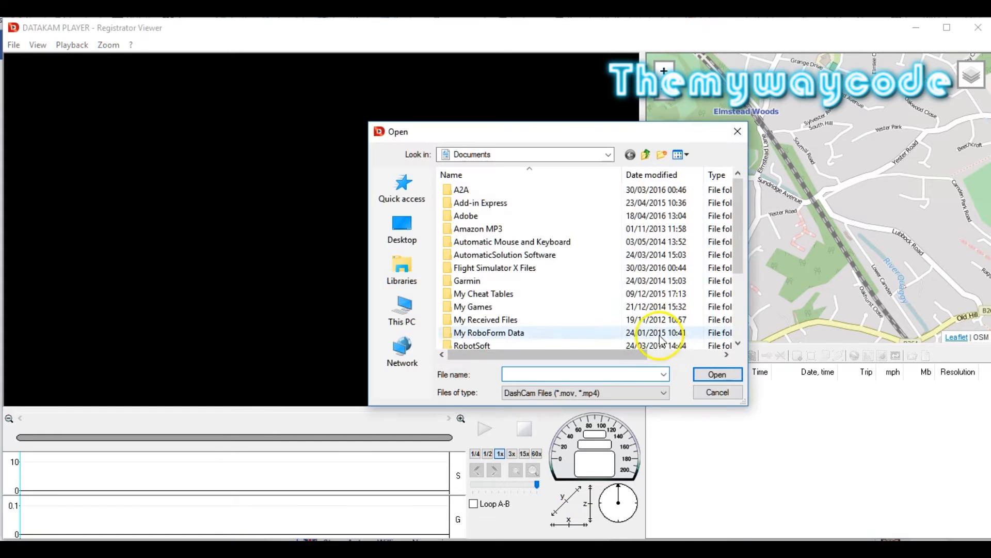
{"action": "left_click", "coordinate": [402, 310]}
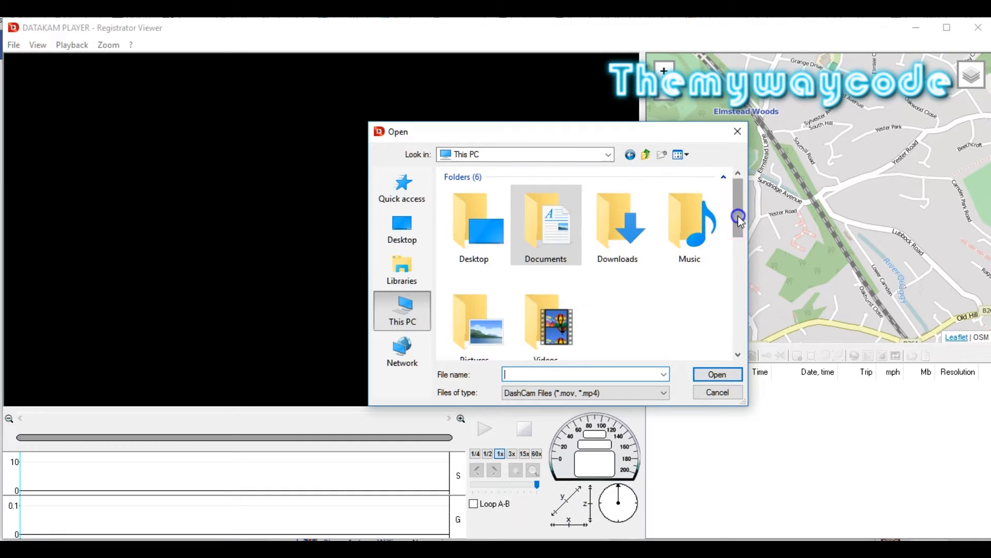
{"action": "scroll", "scroll_direction": "down", "scroll_amount": 3}
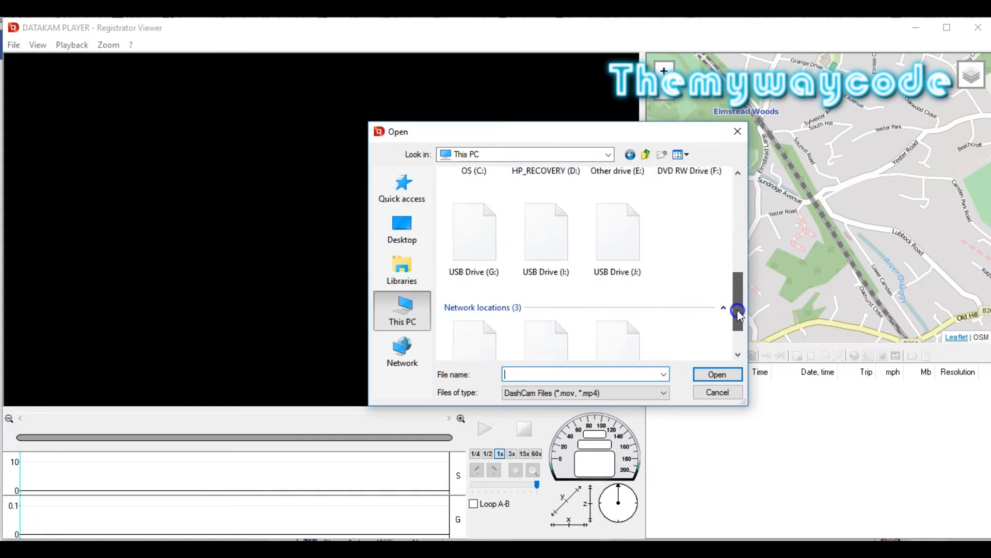
{"action": "double_click", "coordinate": [617, 231]}
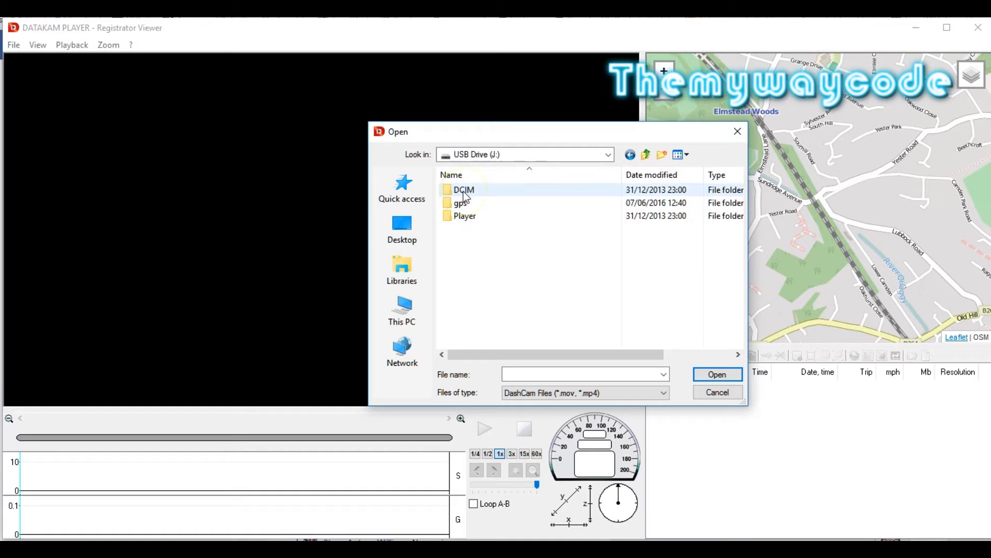
{"action": "double_click", "coordinate": [464, 189]}
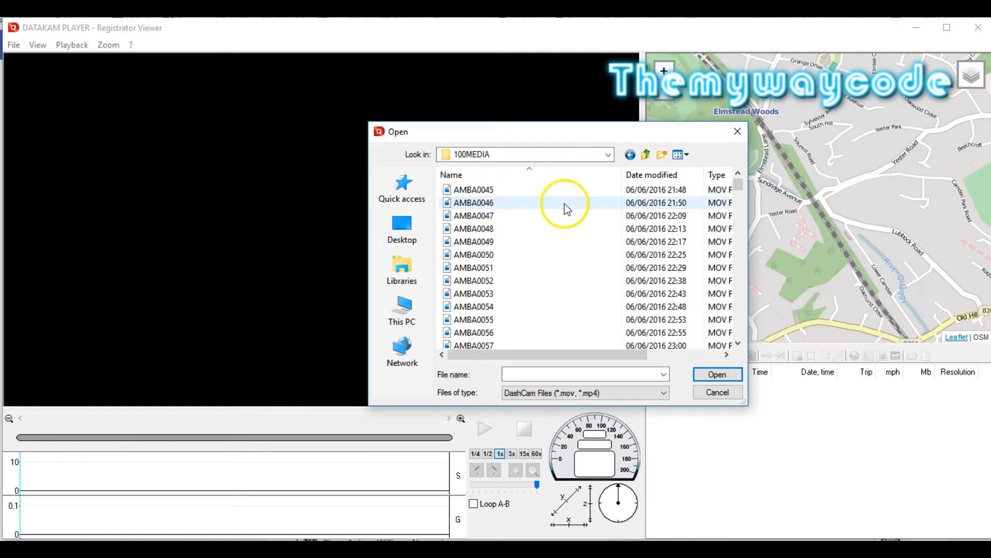
{"action": "mouse_move", "coordinate": [560, 268]}
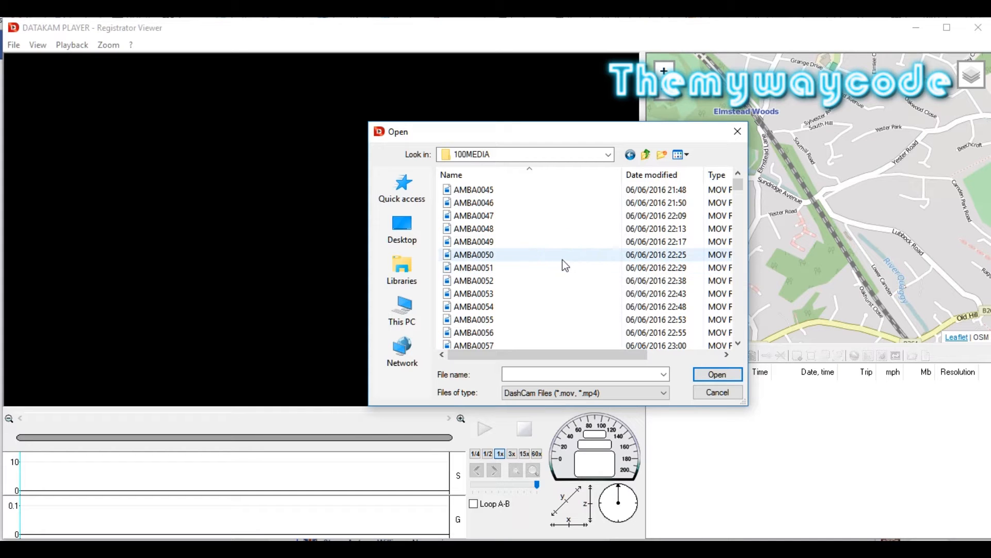
{"action": "mouse_move", "coordinate": [512, 189]}
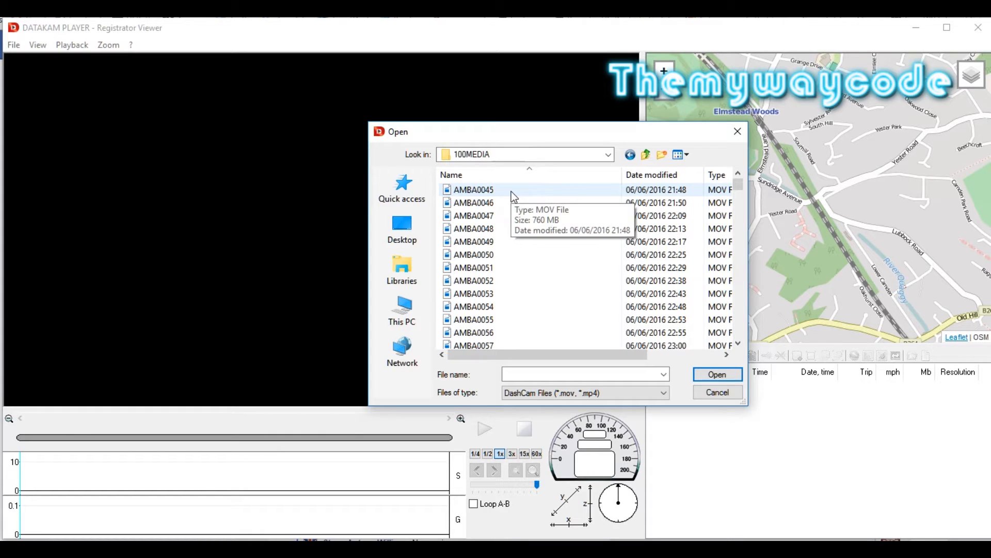
Select clips AMBA0045 through AMBA0208 and open them.
{"action": "left_click", "coordinate": [473, 189]}
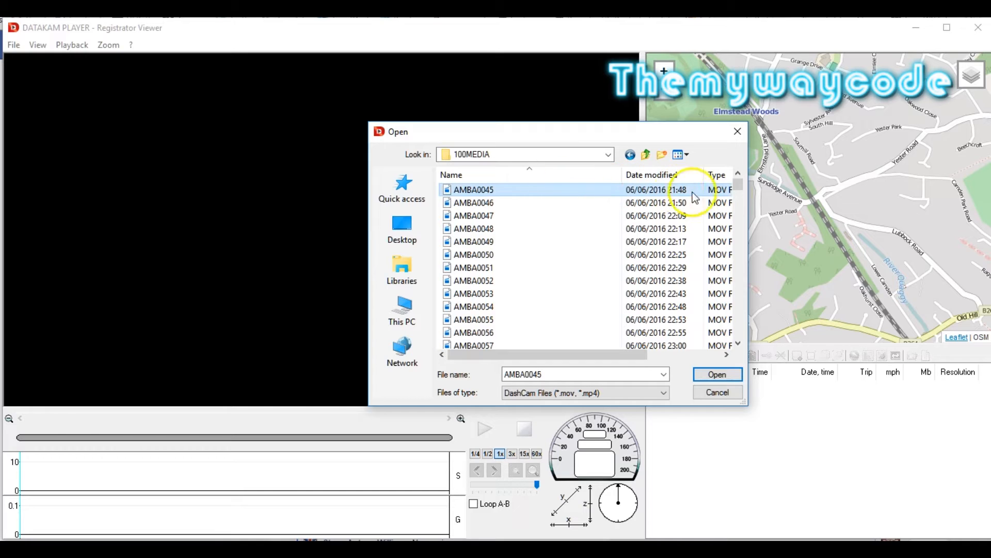
{"action": "scroll", "scroll_direction": "down", "scroll_amount": 3}
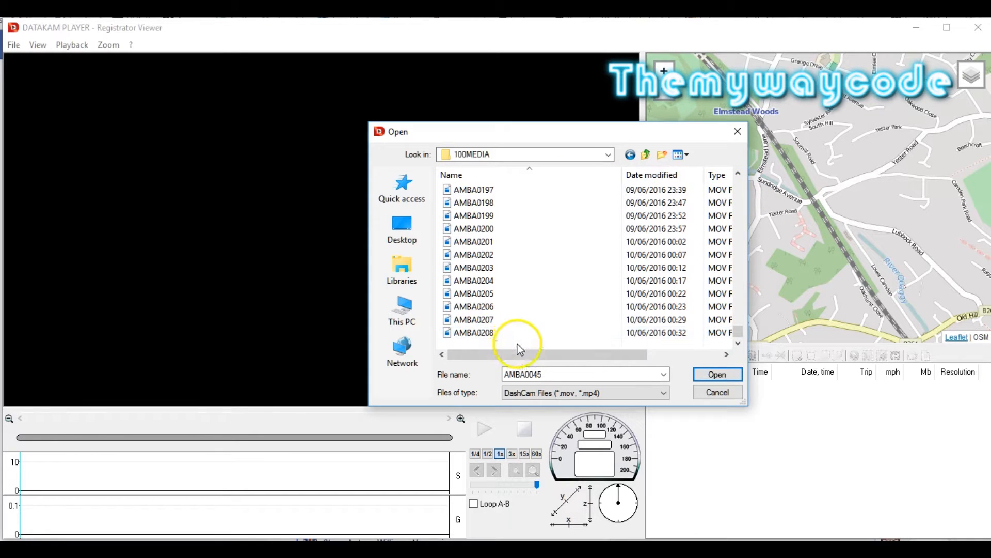
{"action": "left_click", "coordinate": [474, 332]}
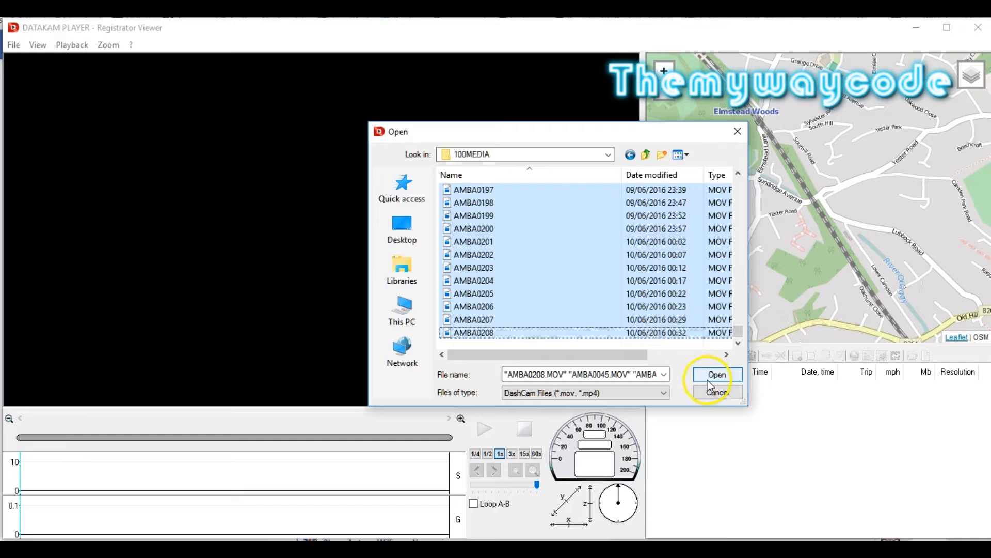
{"action": "left_click", "coordinate": [716, 375]}
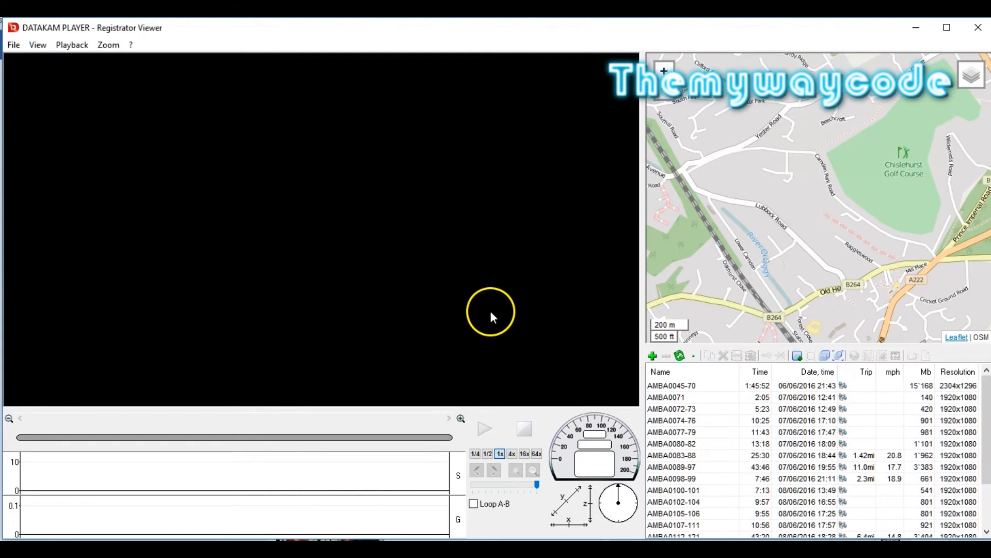
{"action": "mouse_move", "coordinate": [651, 467]}
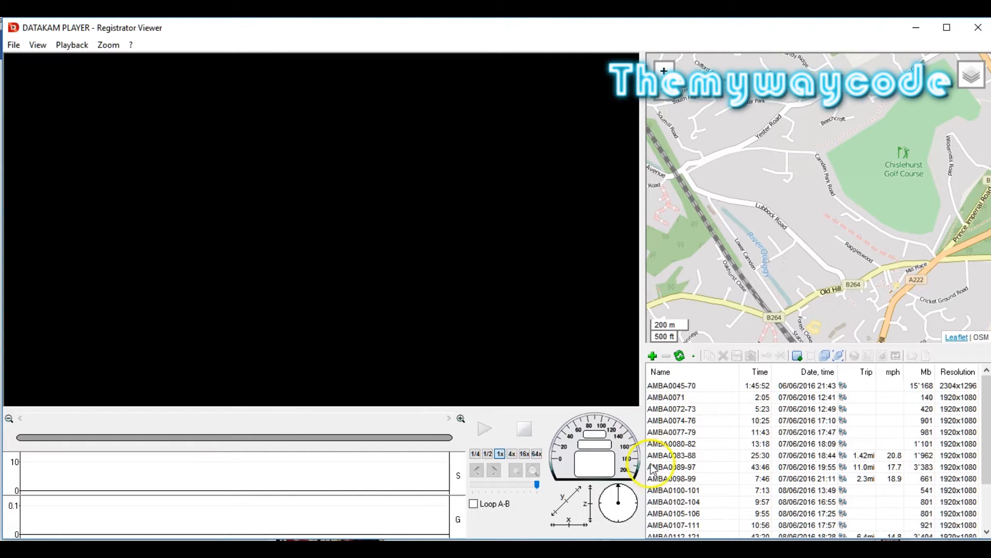
{"action": "mouse_move", "coordinate": [752, 433]}
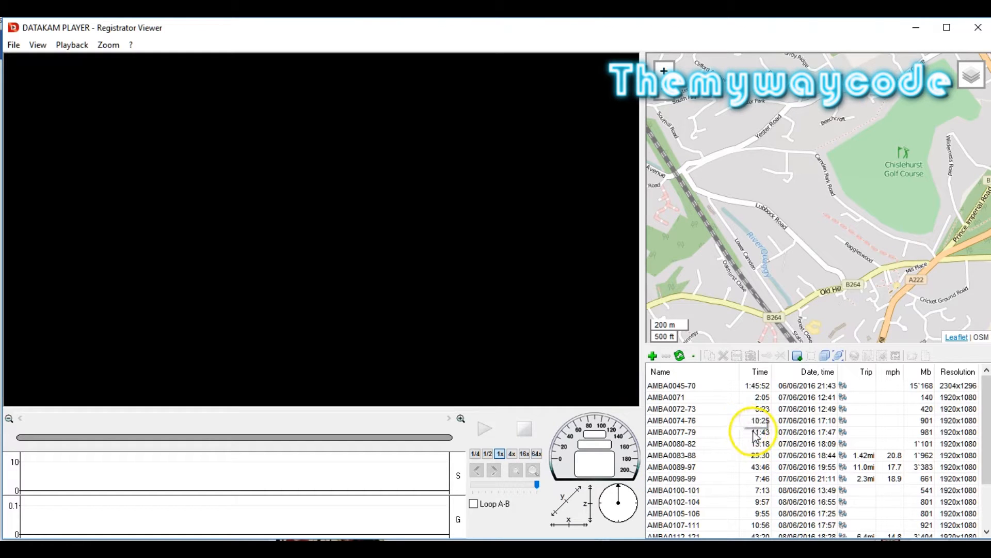
{"action": "mouse_move", "coordinate": [687, 402]}
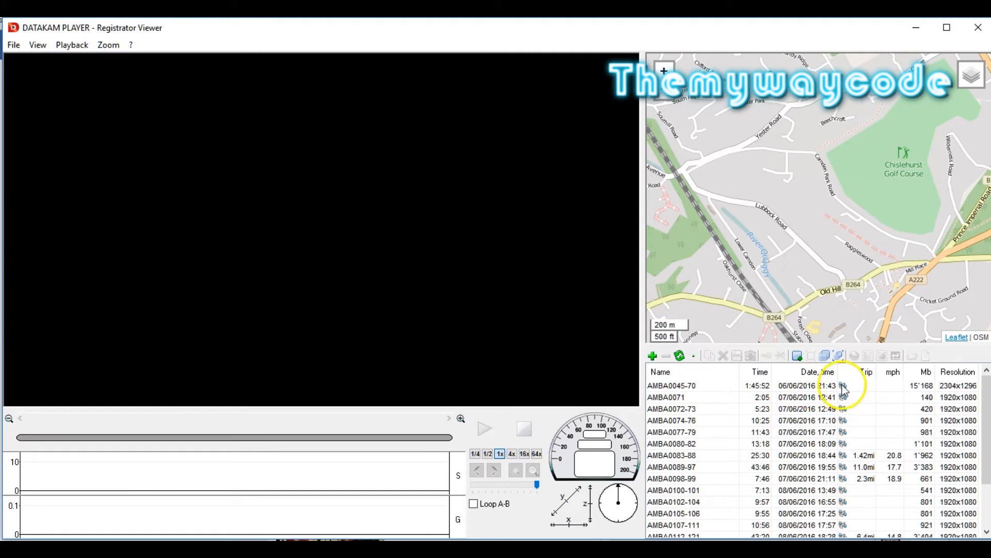
{"action": "mouse_move", "coordinate": [856, 417]}
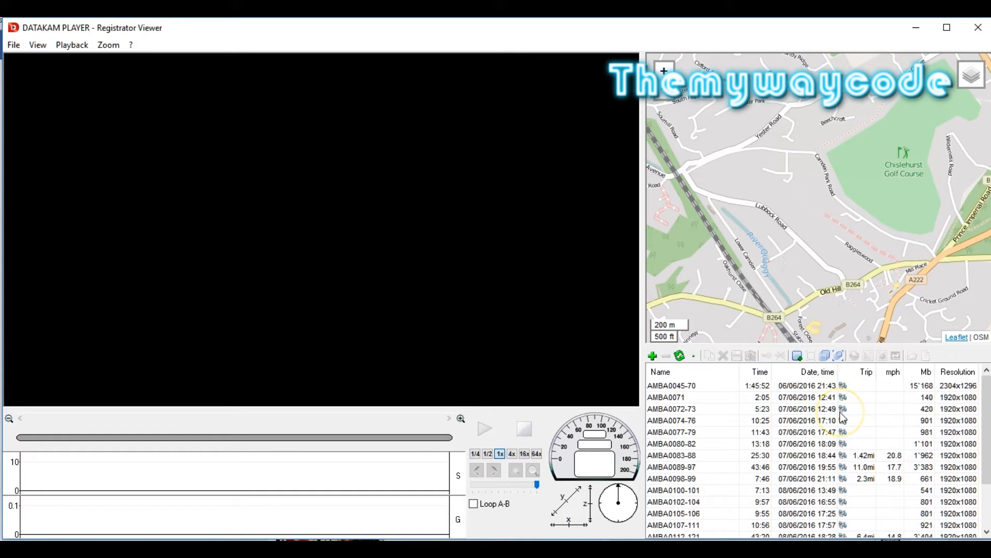
{"action": "mouse_move", "coordinate": [846, 468]}
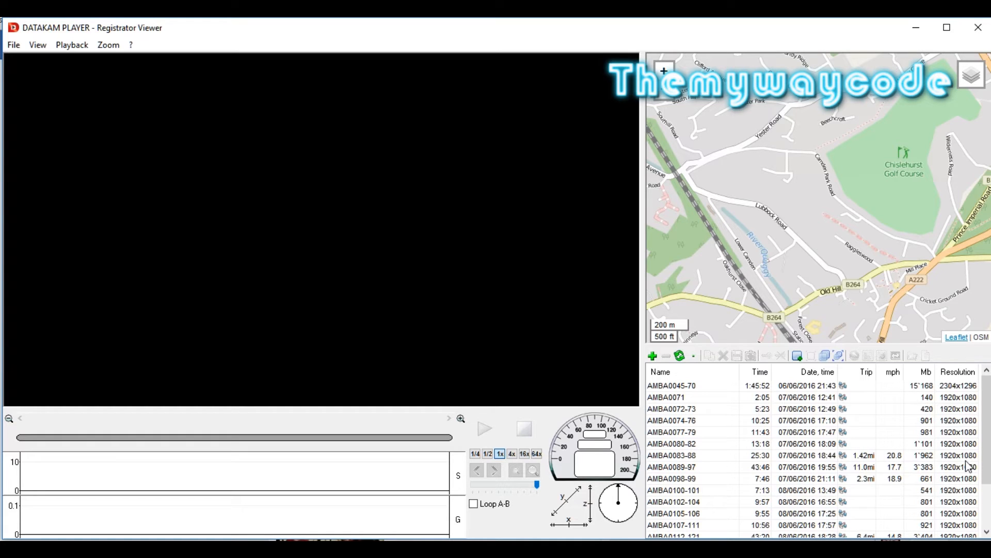
{"action": "mouse_move", "coordinate": [901, 460]}
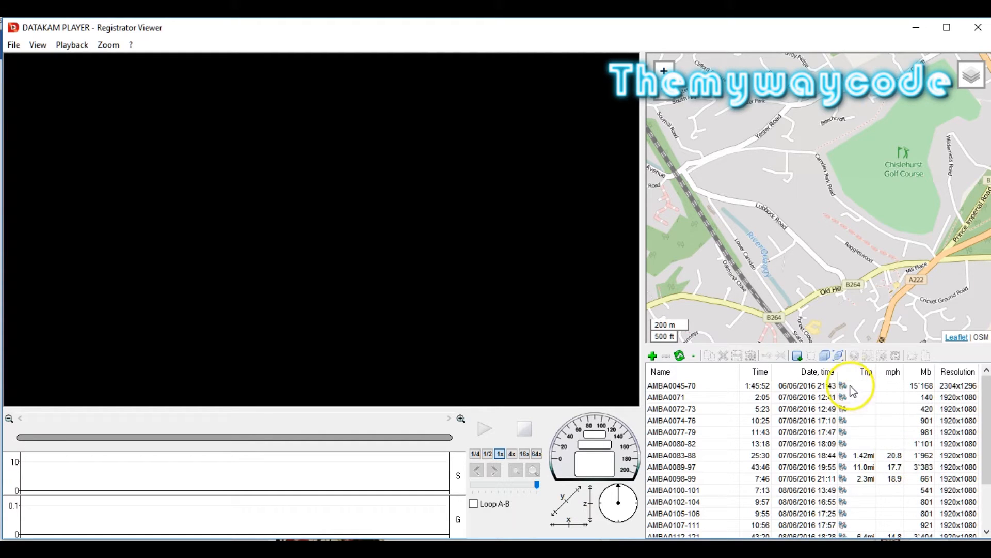
{"action": "mouse_move", "coordinate": [842, 355]}
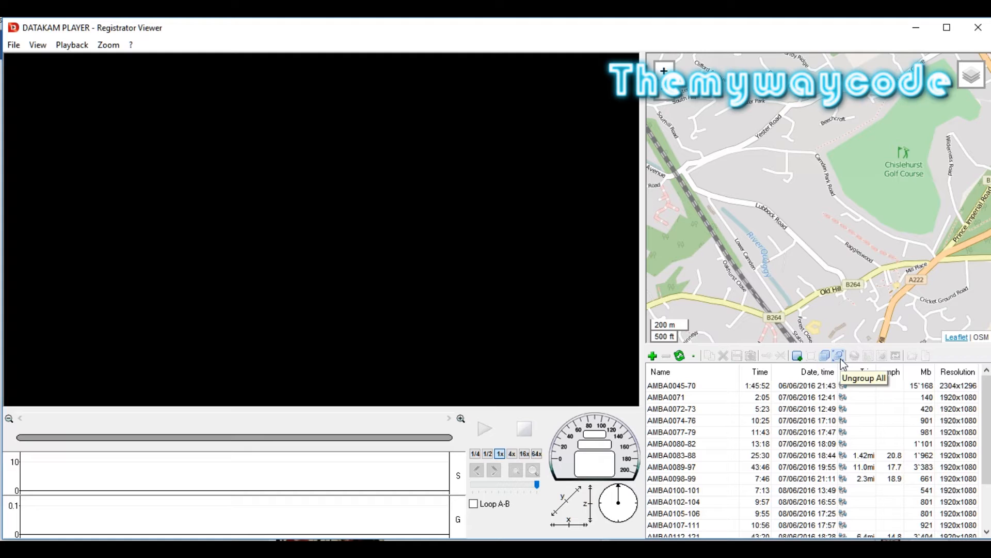
Ungroup all clip groups in the file list into individual clips.
{"action": "left_click", "coordinate": [838, 355]}
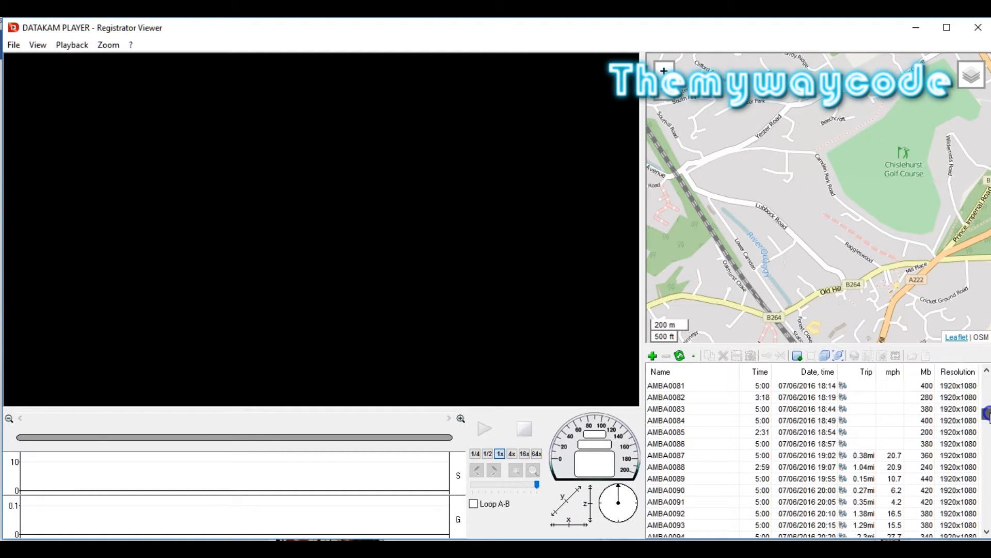
Play clip AMBA0087 and lock AMBA0087 through AMBA0089 against deletion.
{"action": "scroll", "scroll_direction": "down", "scroll_amount": 3}
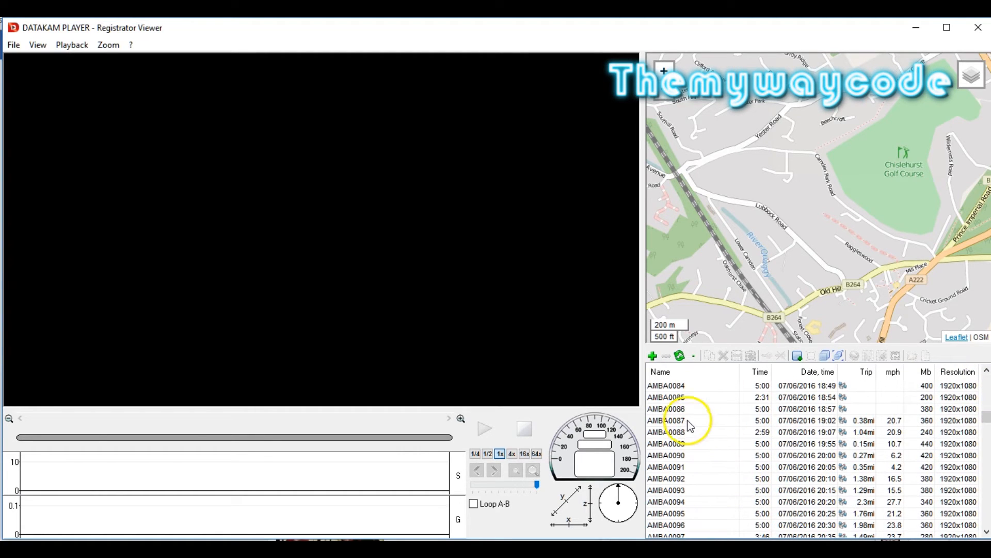
{"action": "double_click", "coordinate": [665, 420]}
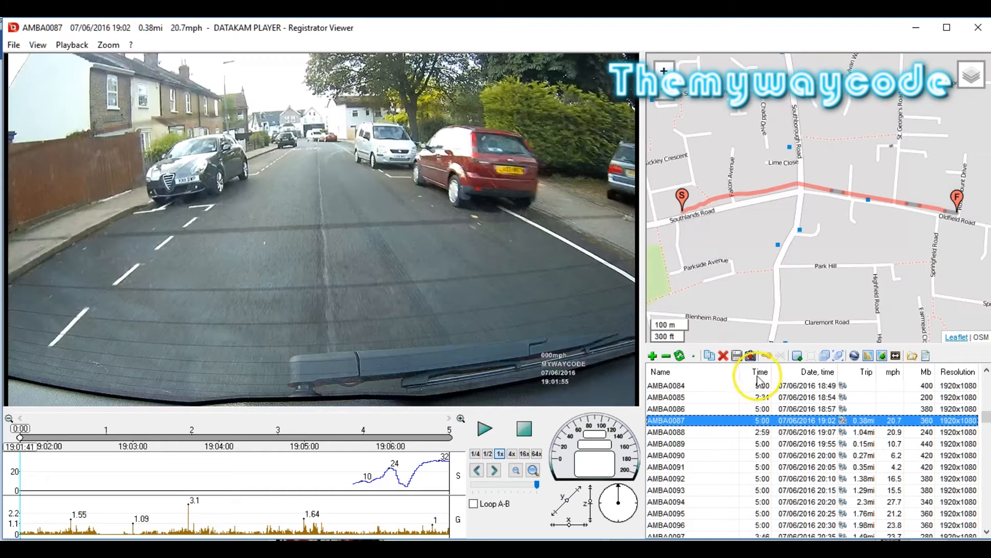
{"action": "mouse_move", "coordinate": [766, 355]}
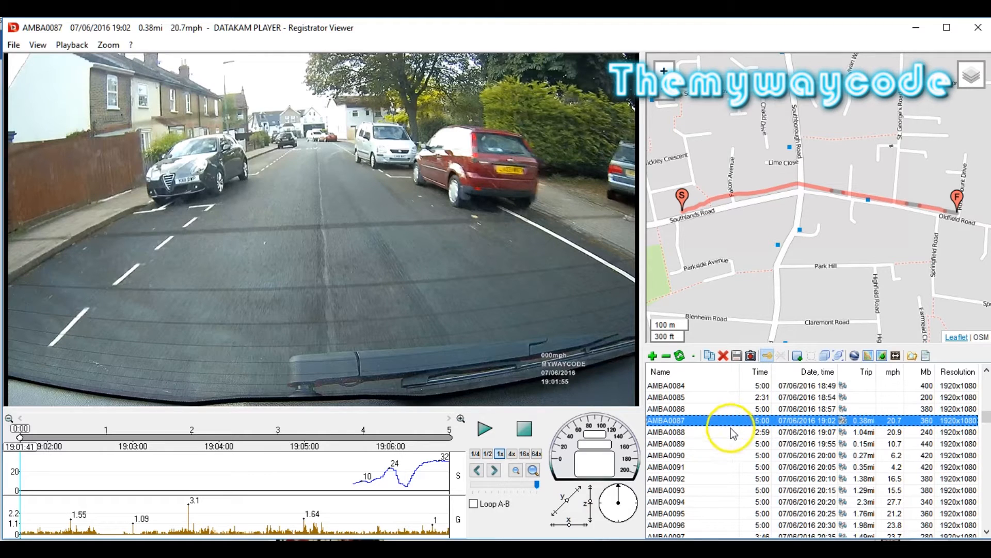
{"action": "left_click", "coordinate": [523, 429]}
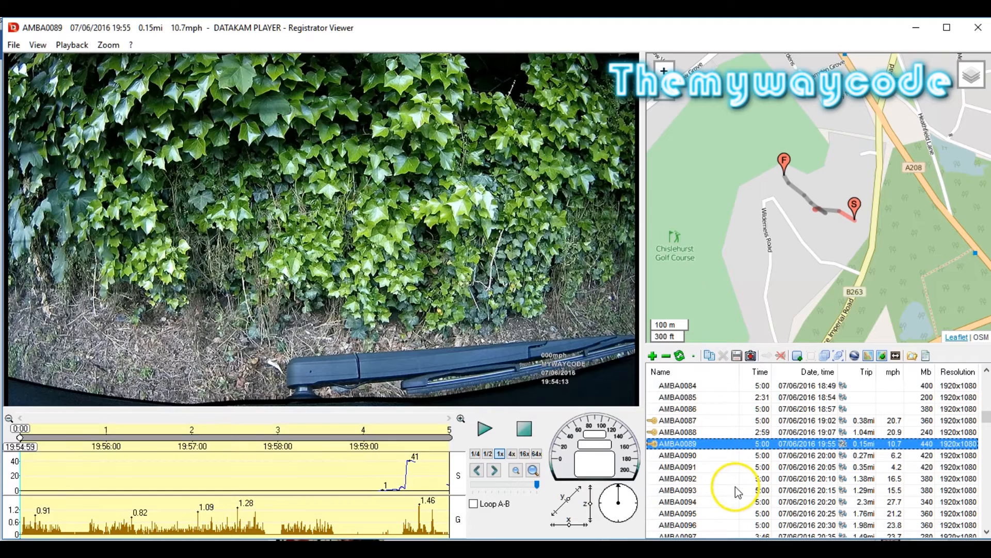
{"action": "mouse_move", "coordinate": [740, 492]}
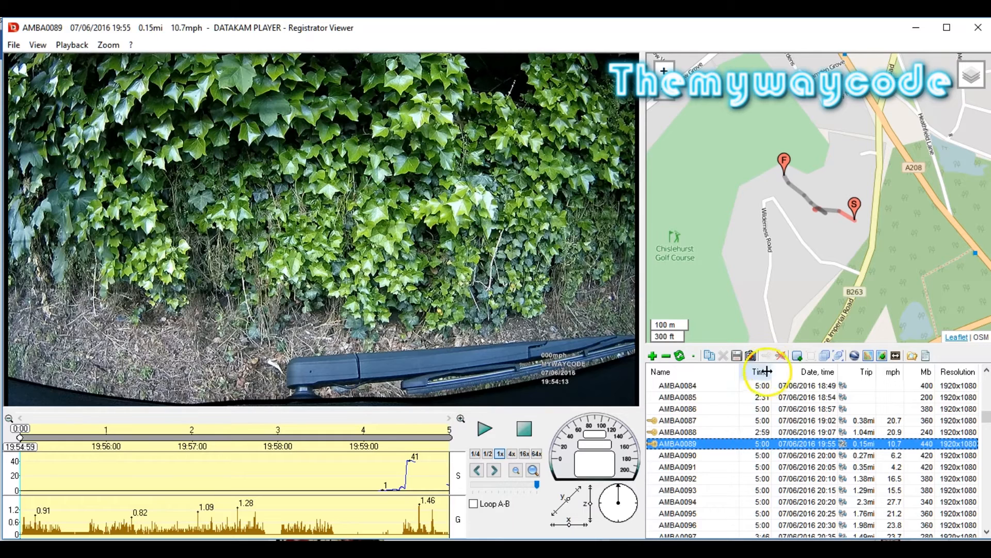
Permanently delete all unlocked clips from the drive, leaving only locked clips listed.
{"action": "right_click", "coordinate": [676, 443]}
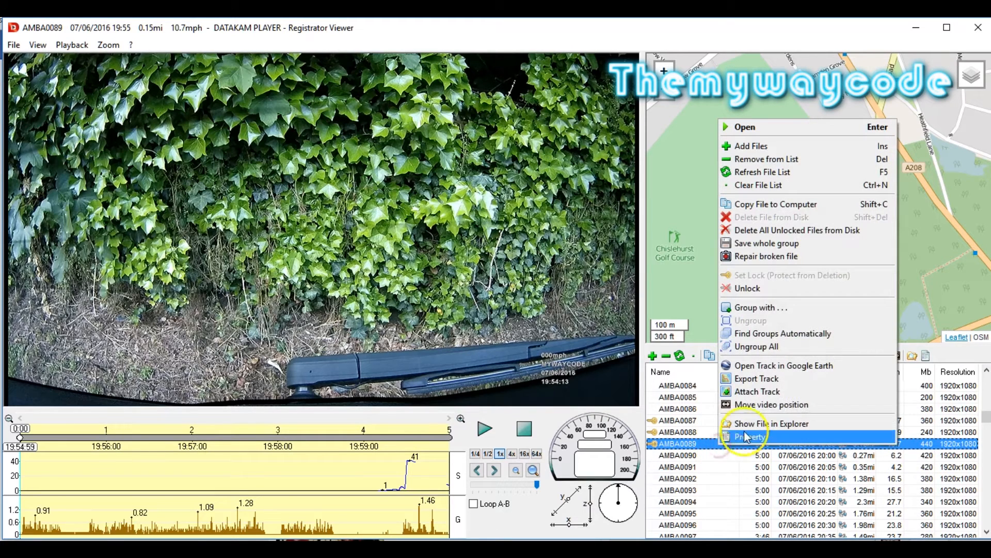
{"action": "mouse_move", "coordinate": [797, 229]}
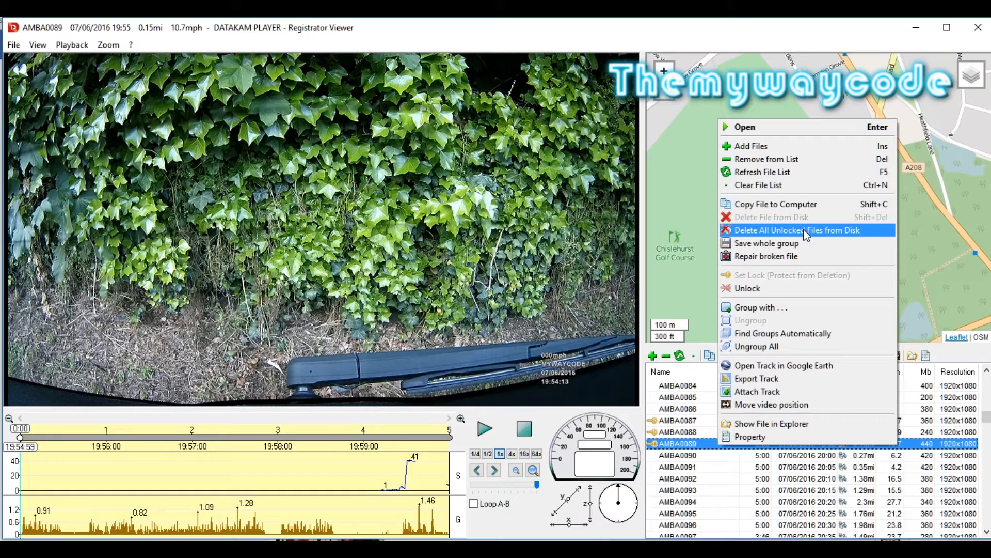
{"action": "left_click", "coordinate": [797, 229]}
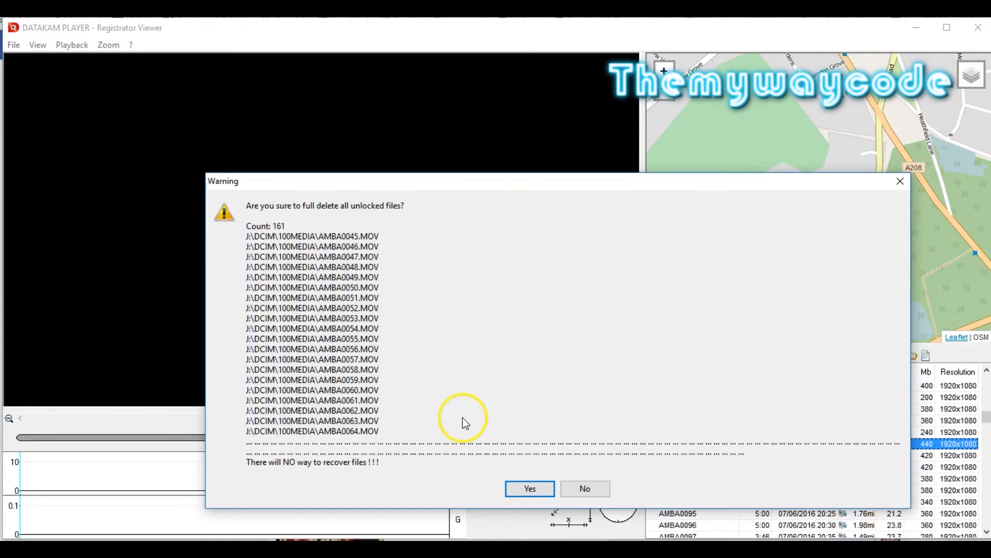
{"action": "mouse_move", "coordinate": [357, 233]}
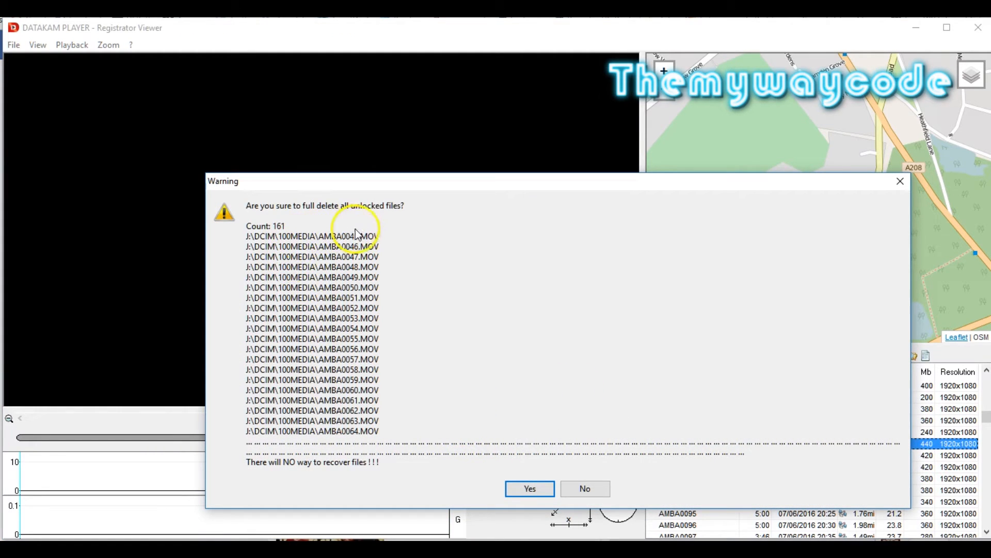
{"action": "mouse_move", "coordinate": [395, 398]}
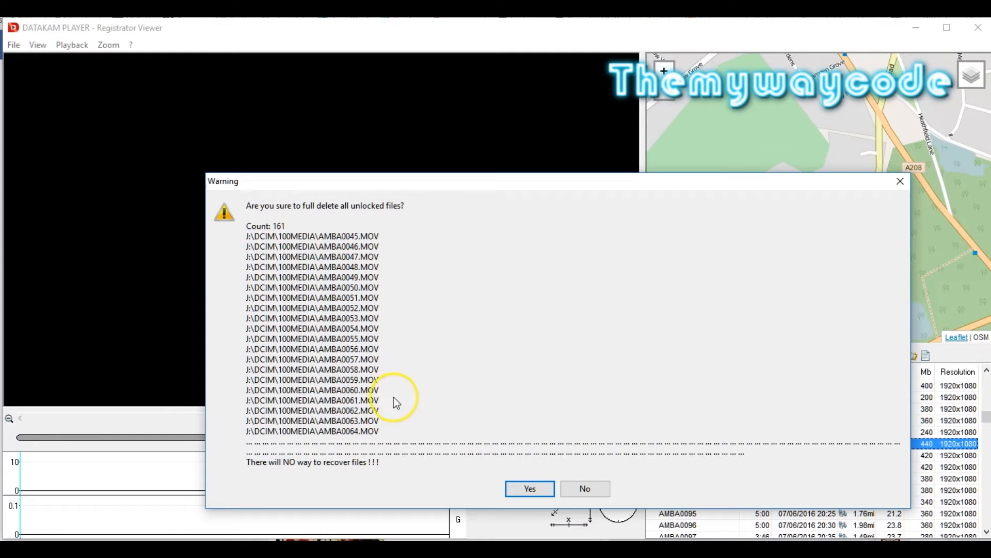
{"action": "mouse_move", "coordinate": [440, 411]}
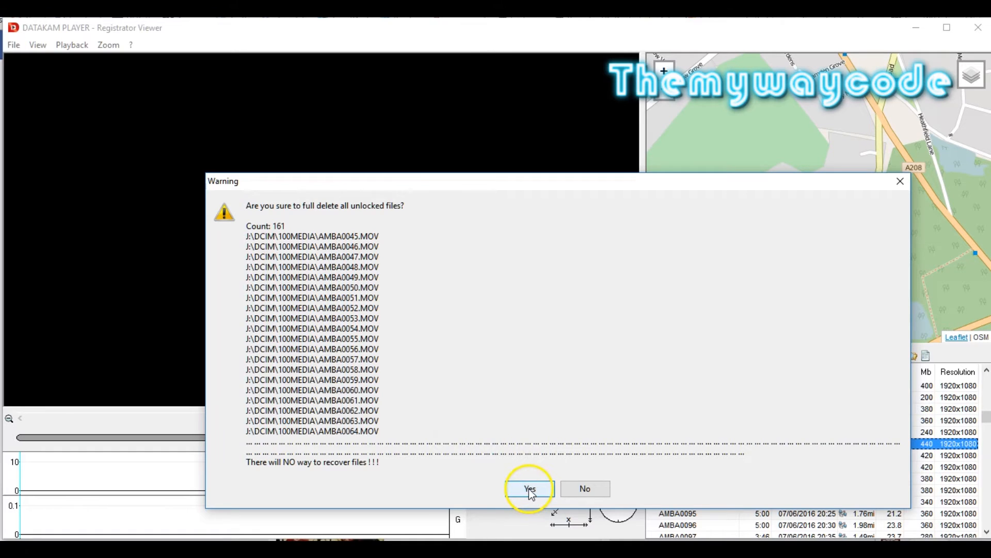
{"action": "left_click", "coordinate": [530, 487]}
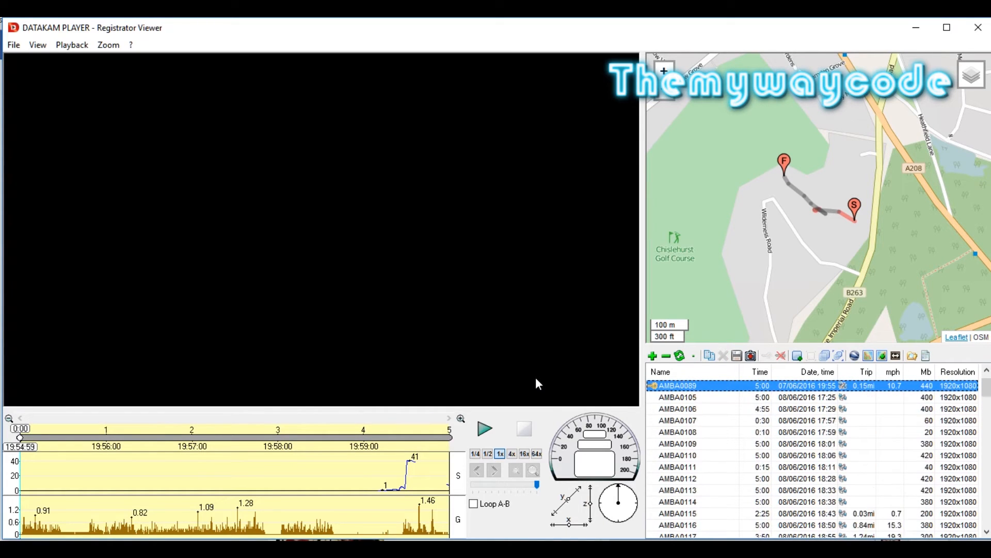
{"action": "scroll", "scroll_direction": "down", "scroll_amount": 3}
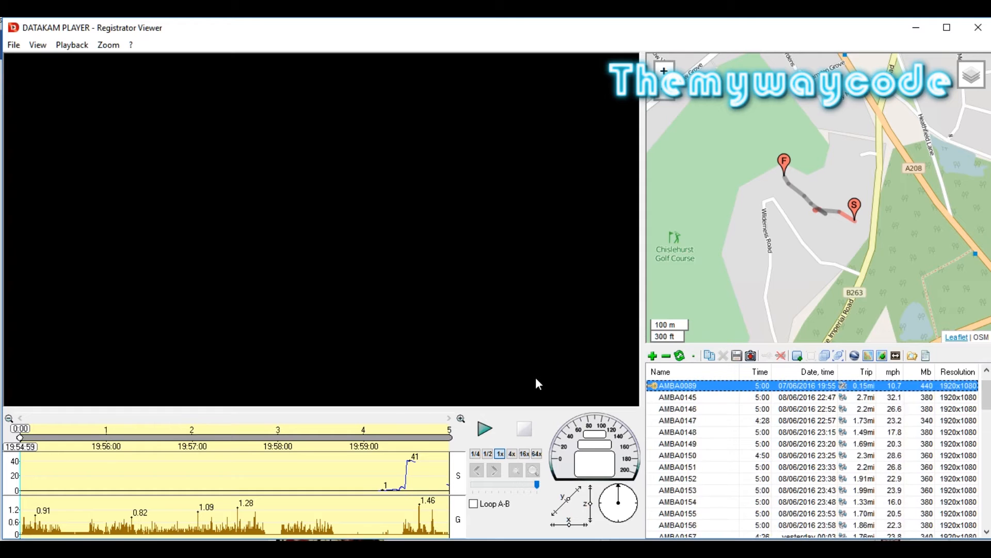
{"action": "scroll", "scroll_direction": "down", "scroll_amount": 3}
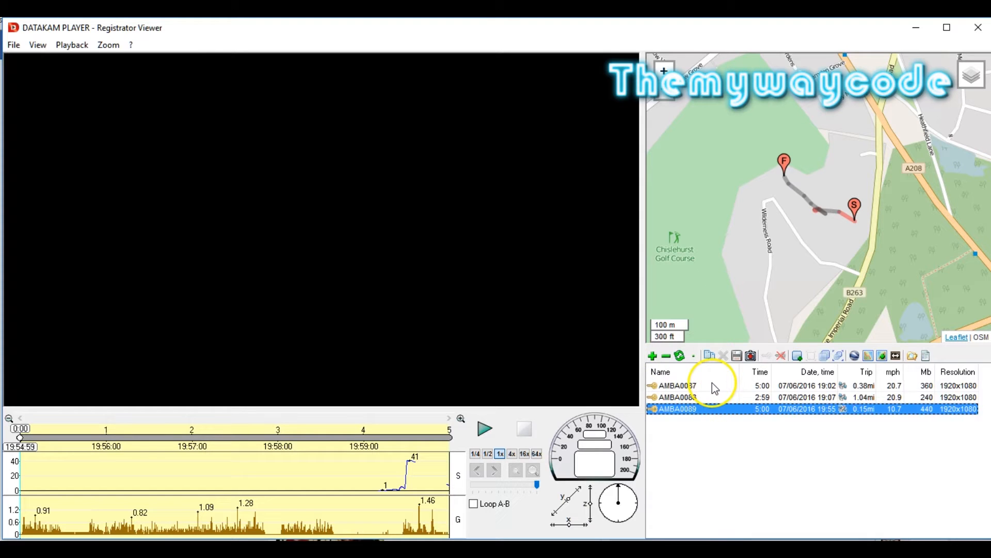
{"action": "mouse_move", "coordinate": [693, 389]}
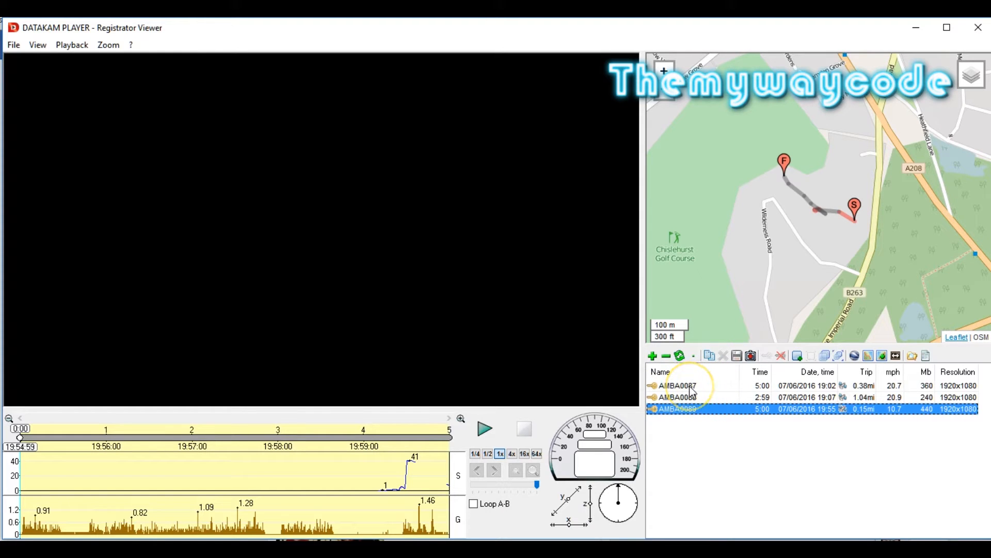
Load clip AMBA0087 and start playback.
{"action": "left_click", "coordinate": [677, 385]}
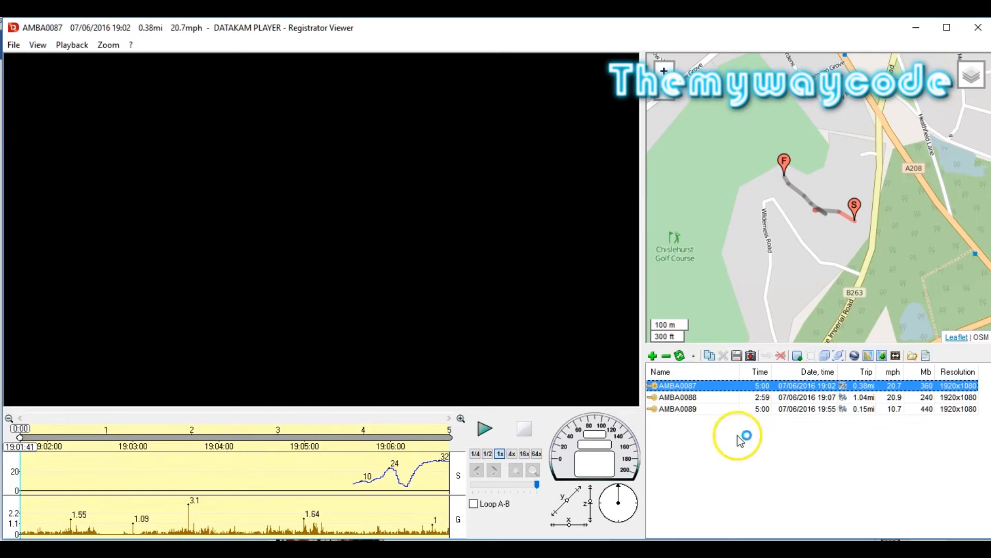
{"action": "left_click", "coordinate": [484, 428]}
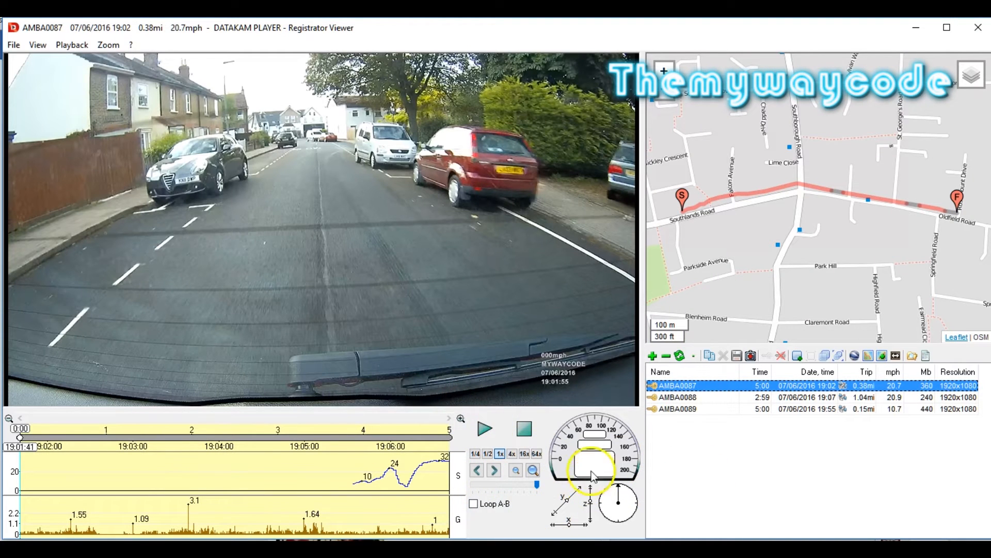
{"action": "left_click", "coordinate": [484, 428]}
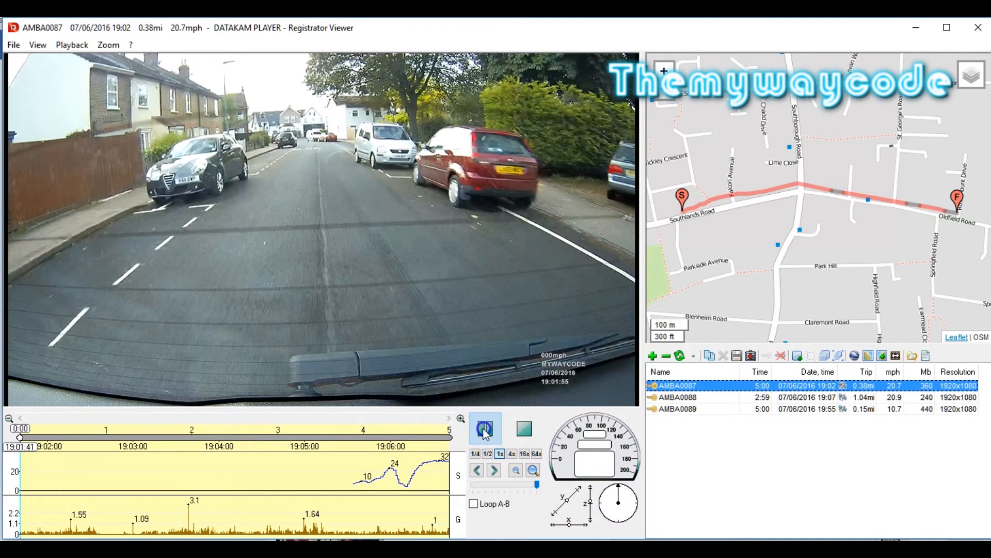
{"action": "left_click", "coordinate": [485, 428]}
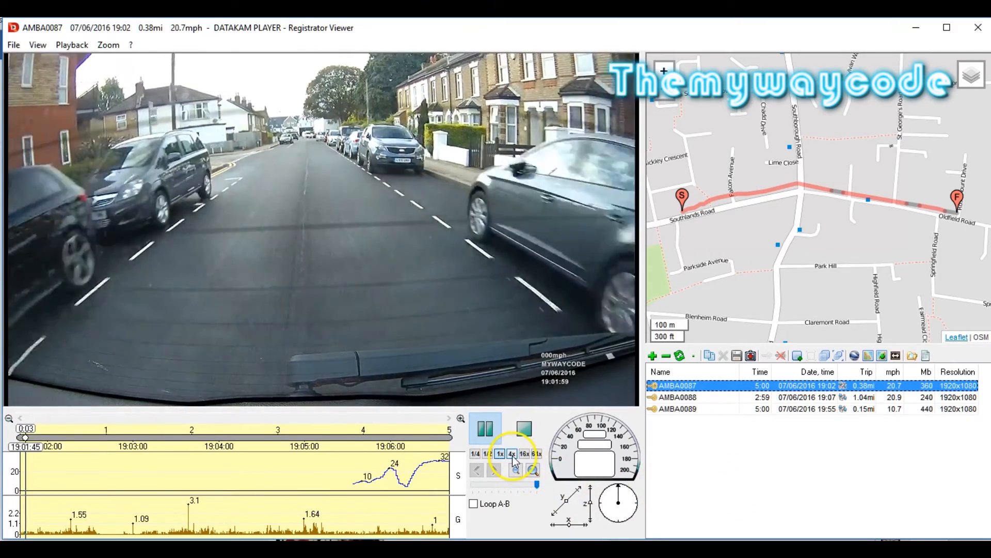
Speed playback to 4x, jump to about 1:52, and pause.
{"action": "left_click", "coordinate": [512, 453]}
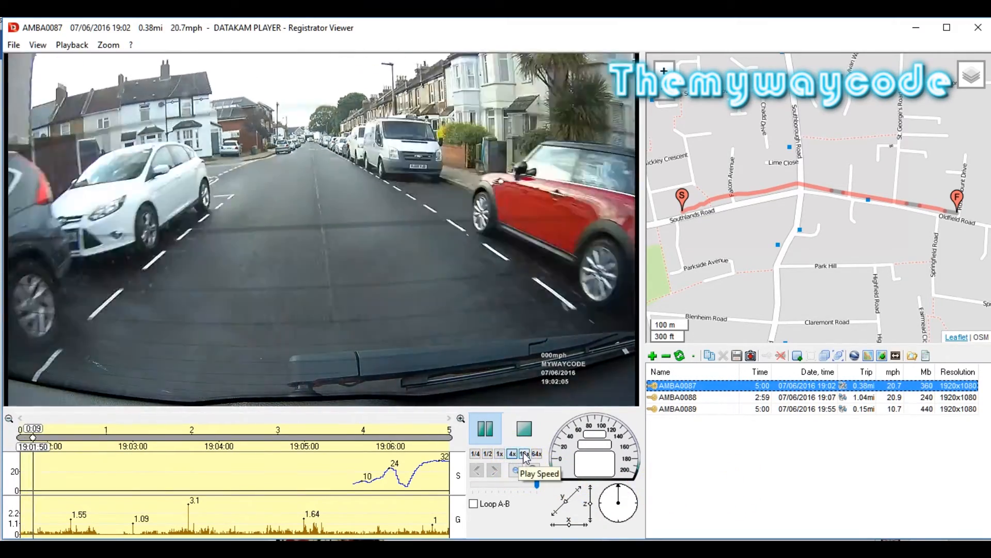
{"action": "left_click", "coordinate": [486, 428]}
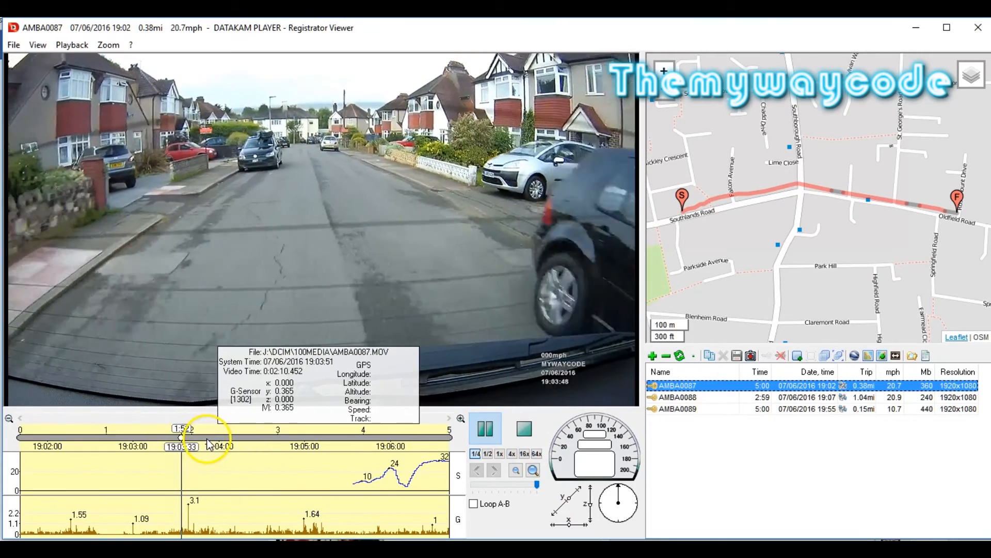
{"action": "left_click", "coordinate": [487, 430]}
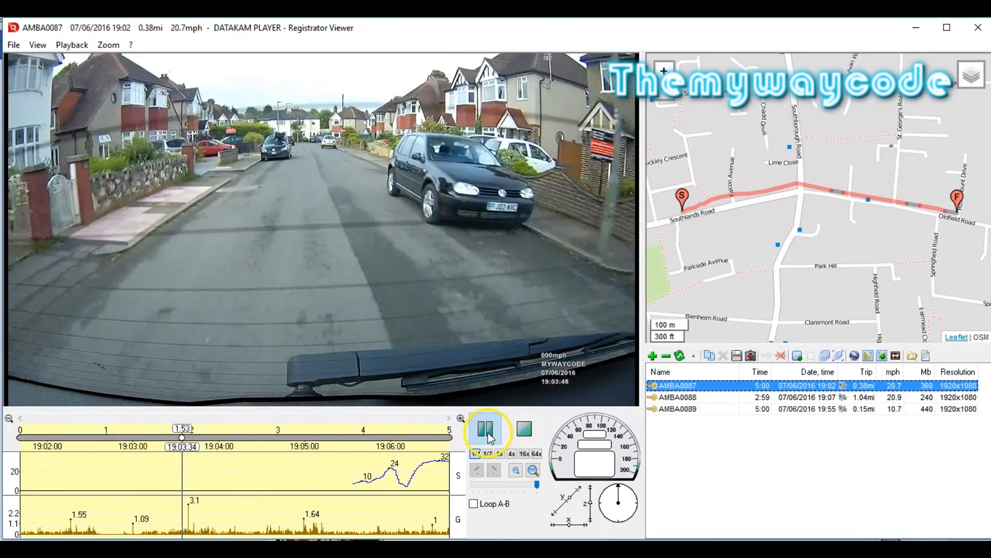
{"action": "left_click", "coordinate": [487, 429]}
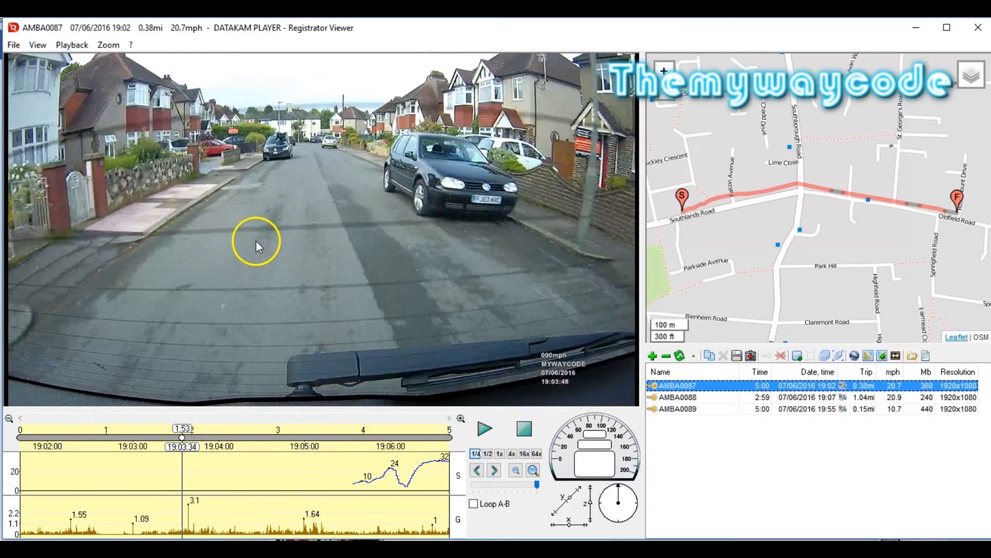
{"action": "mouse_move", "coordinate": [267, 272]}
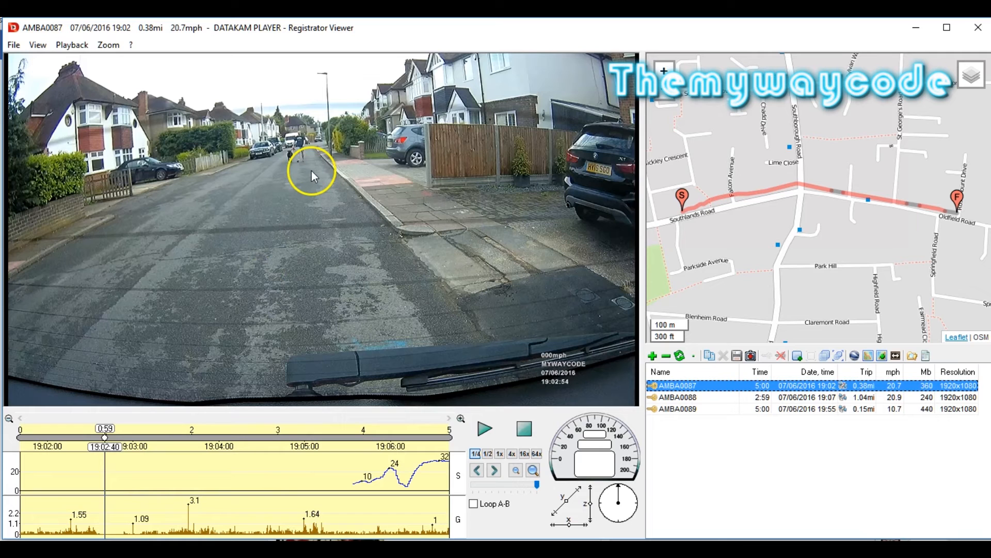
{"action": "mouse_move", "coordinate": [202, 445]}
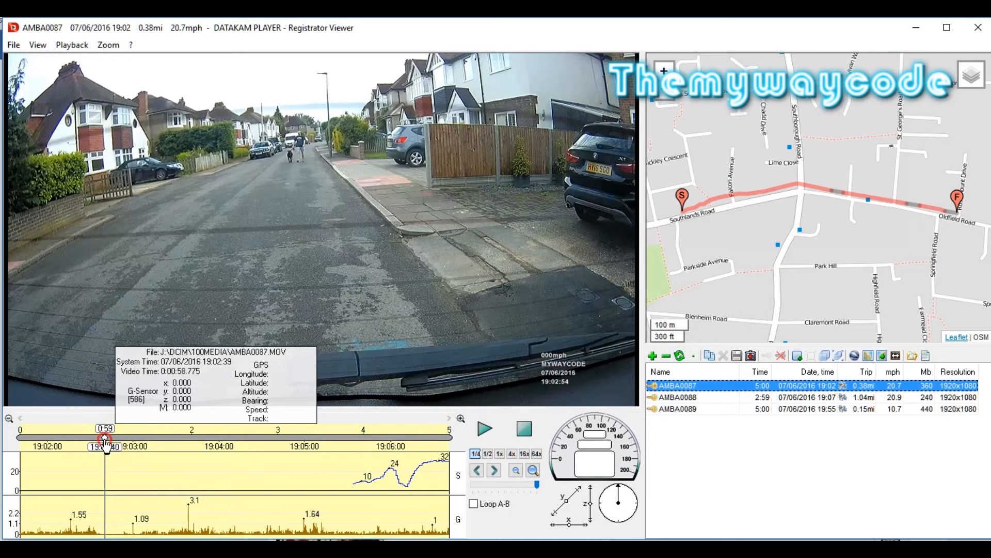
Mark the fragment start at 0:59, then play at normal speed to about 1:12.
{"action": "right_click", "coordinate": [104, 439]}
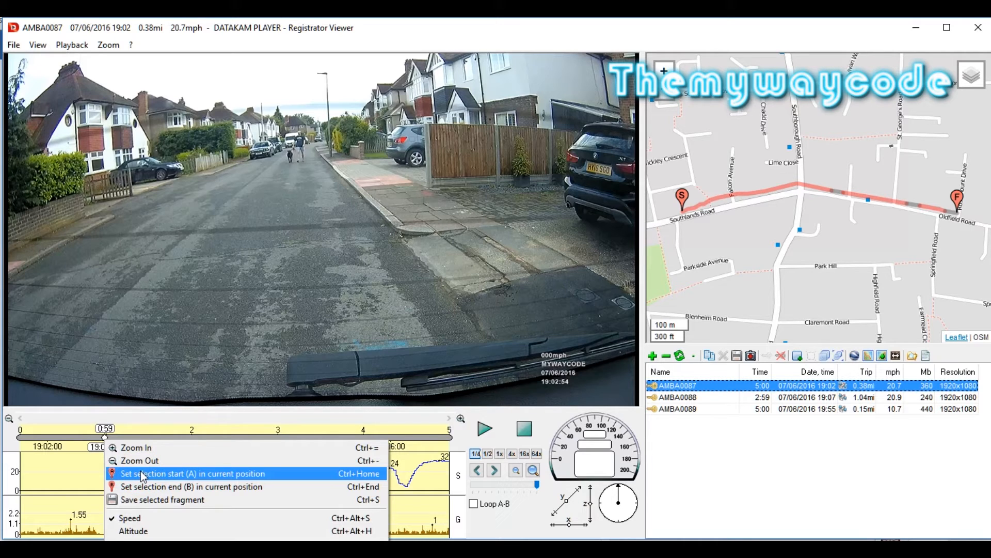
{"action": "left_click", "coordinate": [192, 473]}
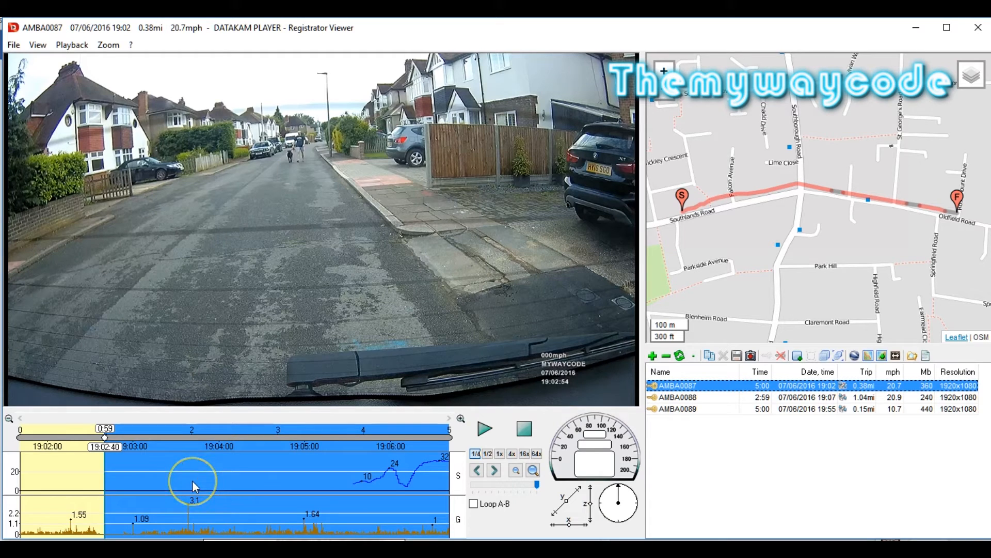
{"action": "mouse_move", "coordinate": [133, 441]}
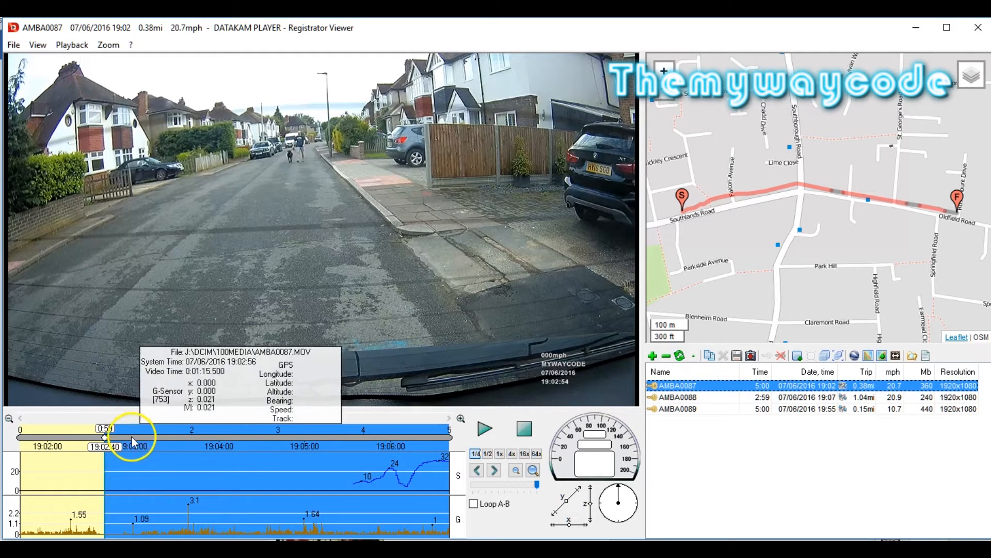
{"action": "left_click", "coordinate": [485, 428]}
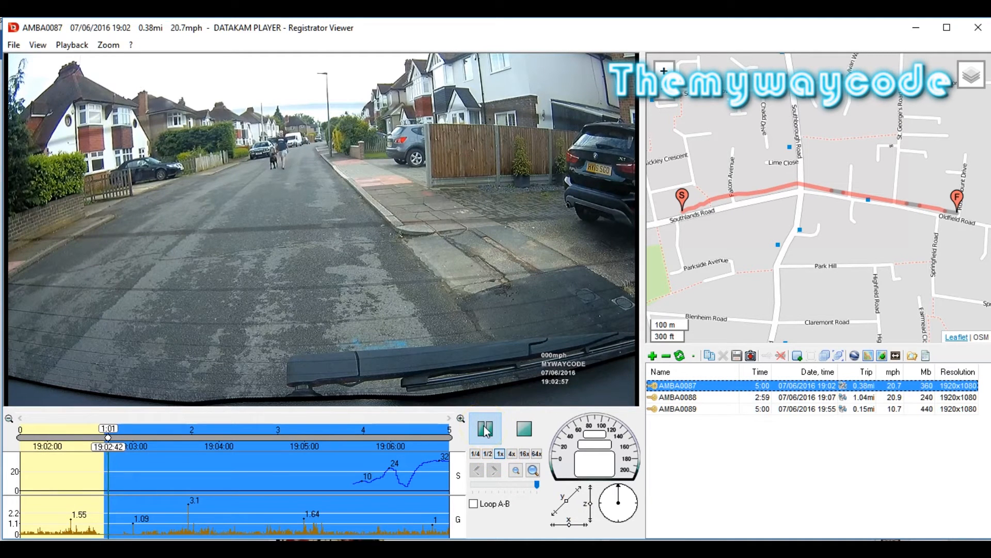
{"action": "left_click", "coordinate": [485, 428]}
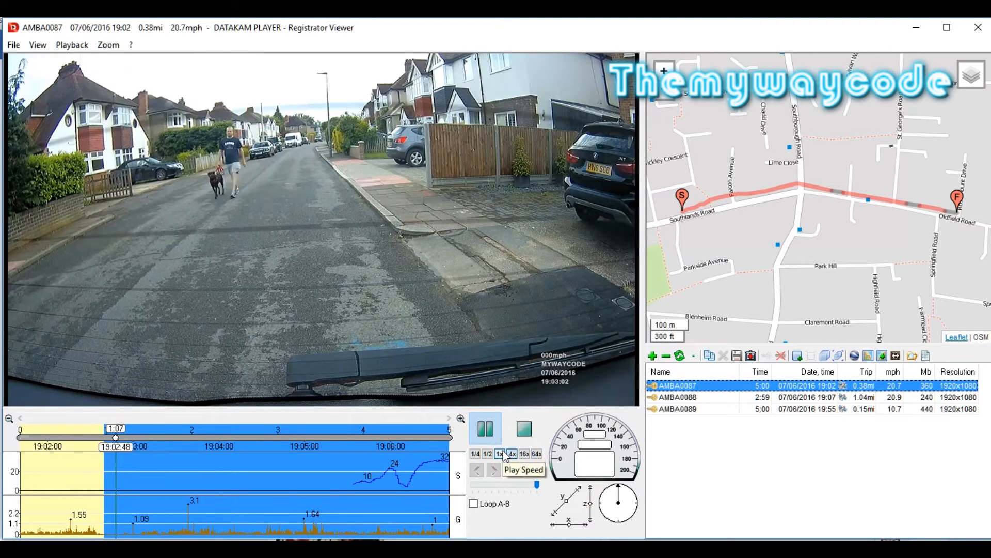
{"action": "left_click", "coordinate": [499, 436]}
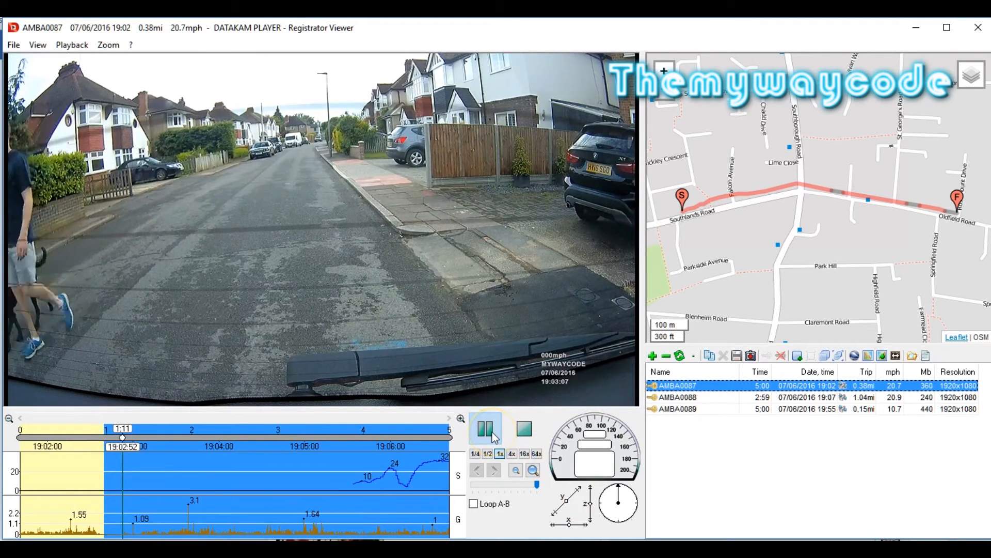
{"action": "left_click", "coordinate": [486, 428]}
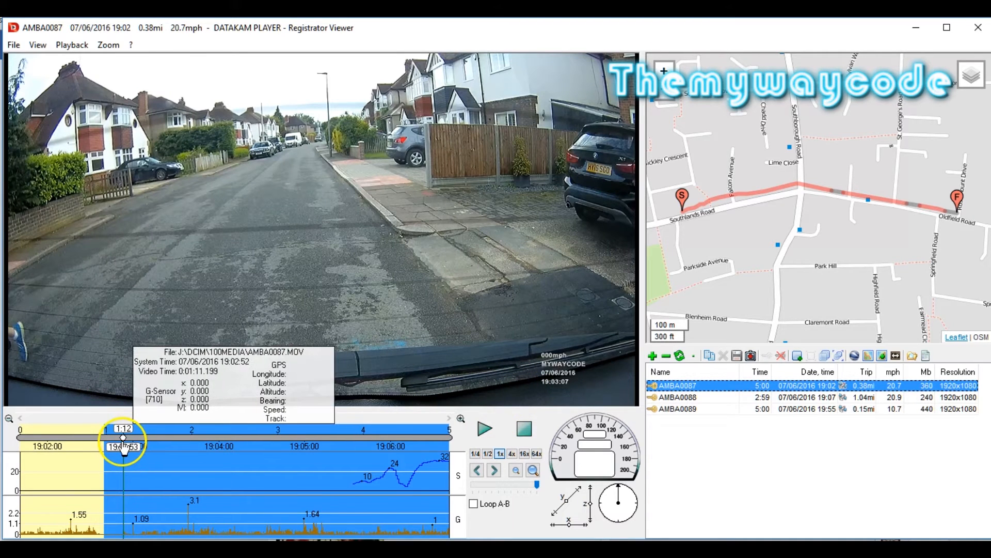
{"action": "right_click", "coordinate": [124, 443]}
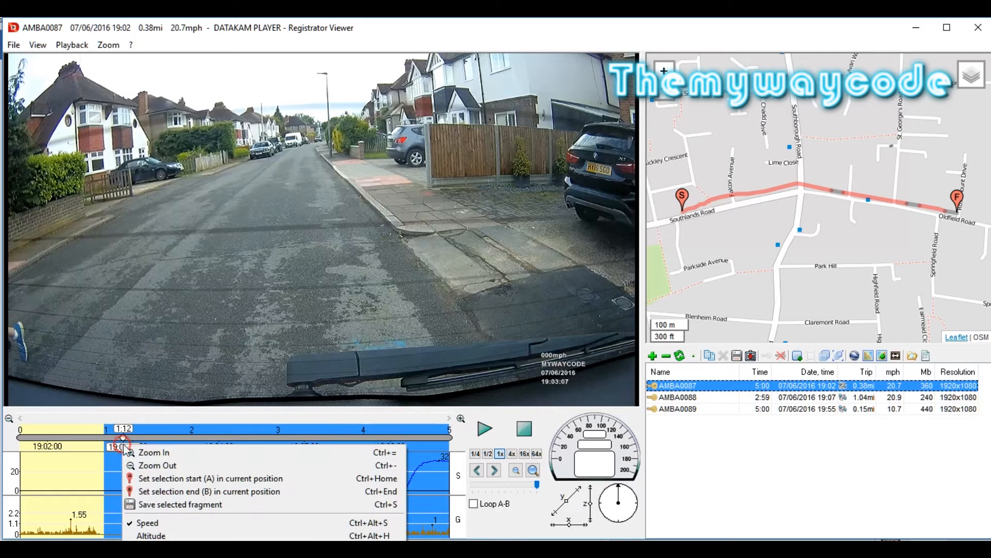
{"action": "mouse_move", "coordinate": [179, 491]}
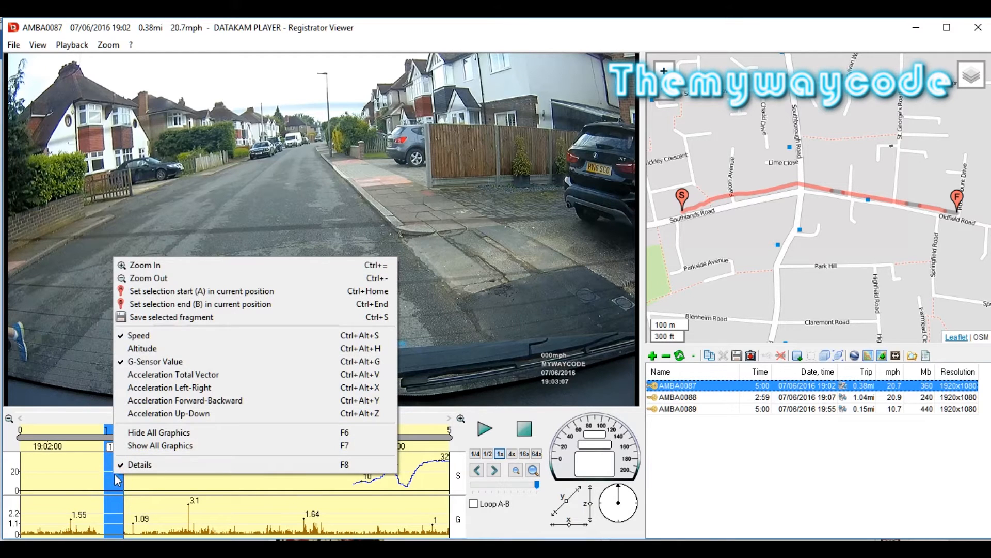
{"action": "mouse_move", "coordinate": [198, 316]}
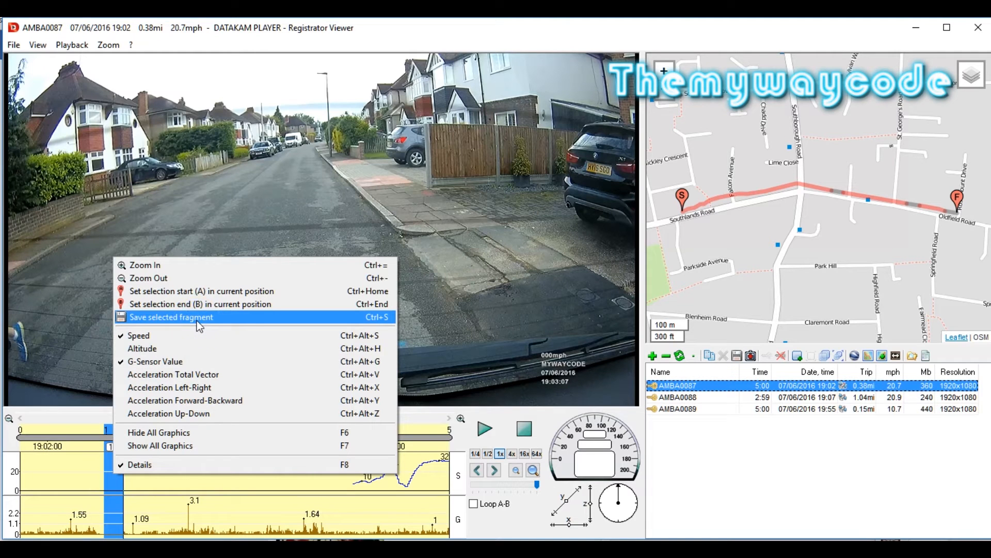
Save the marked 13-second fragment as mandog.mp4 via the Cutting dialog.
{"action": "left_click", "coordinate": [171, 317]}
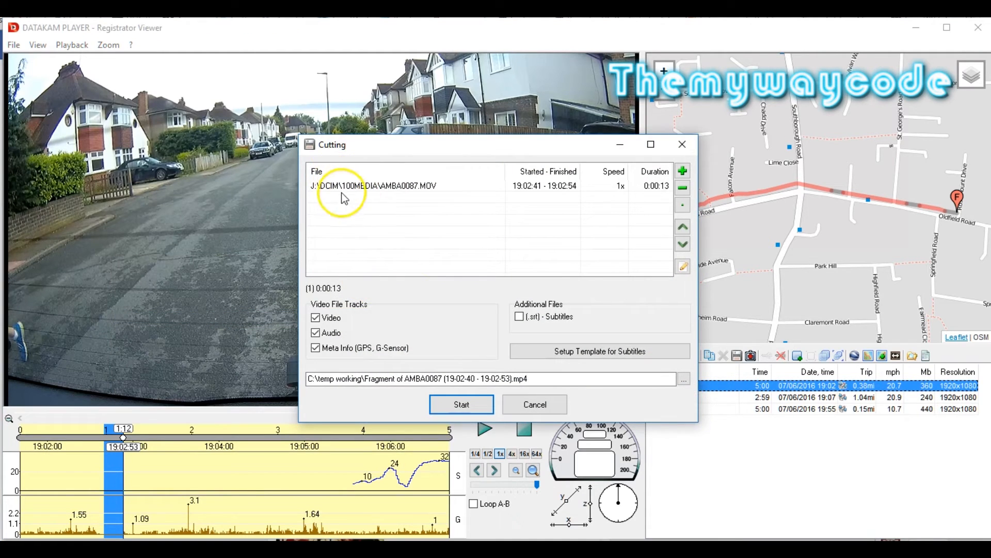
{"action": "mouse_move", "coordinate": [529, 199]}
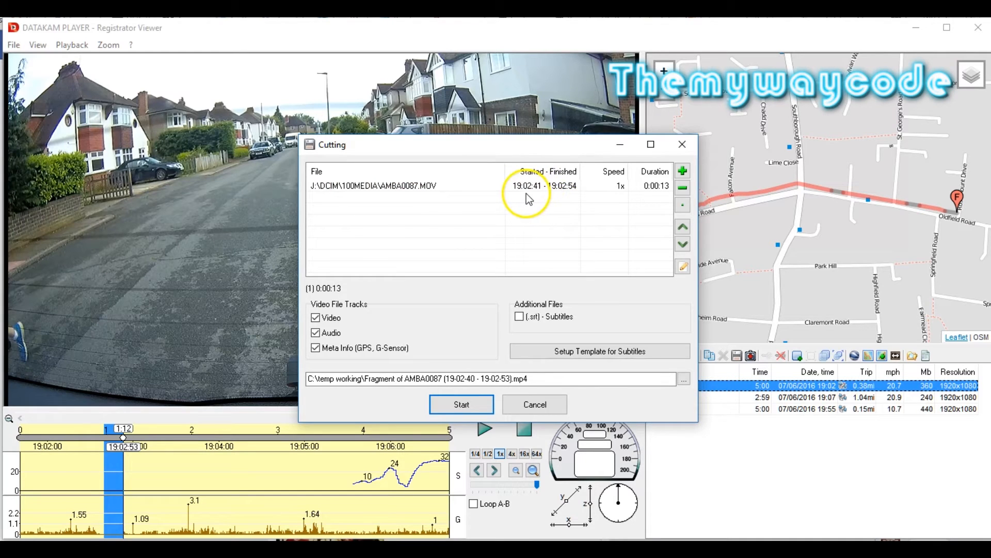
{"action": "mouse_move", "coordinate": [619, 200]}
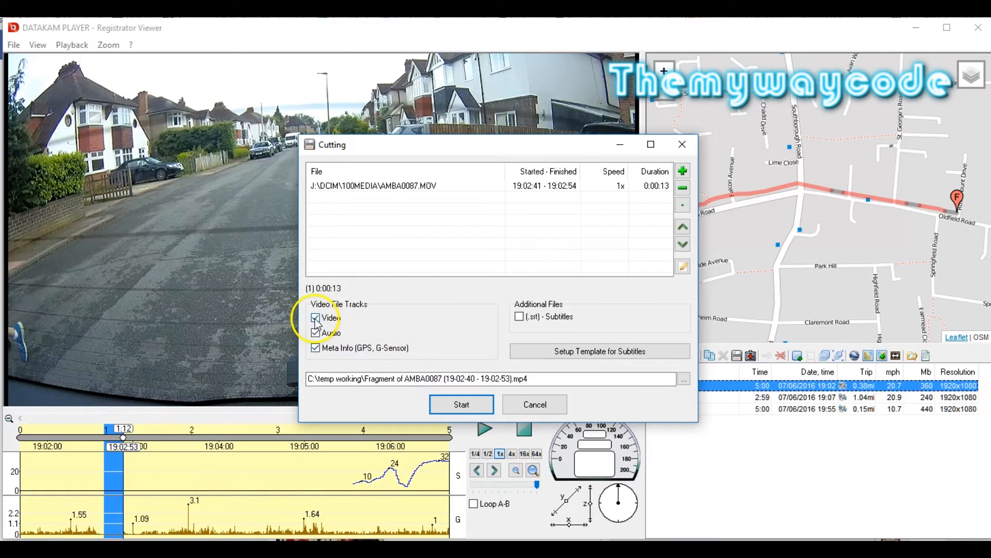
{"action": "mouse_move", "coordinate": [386, 338]}
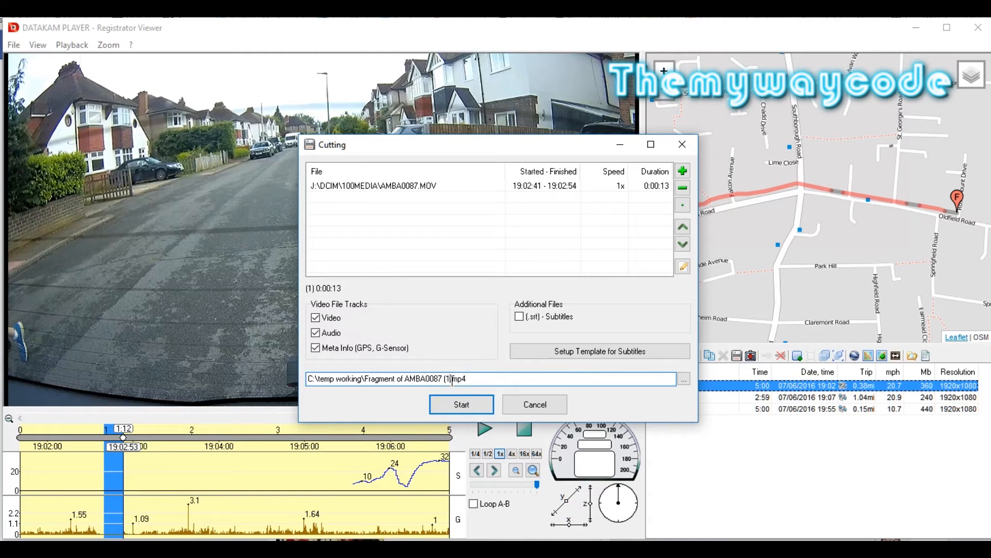
{"action": "key", "text": "Backspace"}
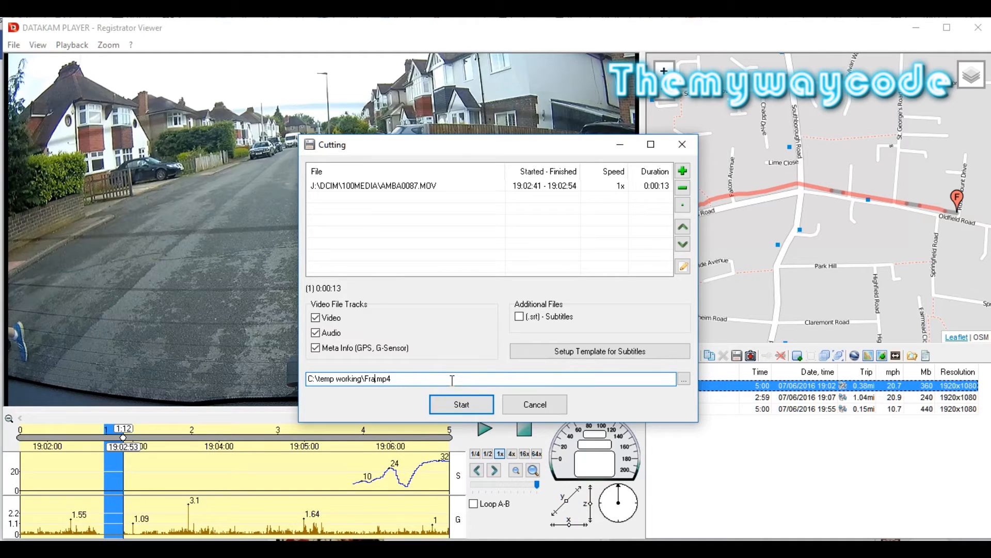
{"action": "type", "text": "mandog"}
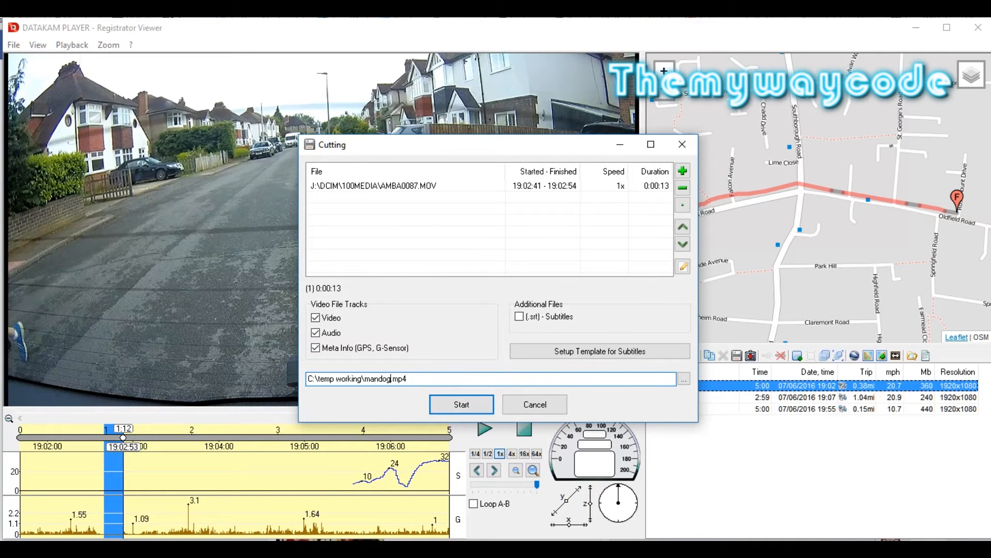
{"action": "left_click", "coordinate": [461, 404]}
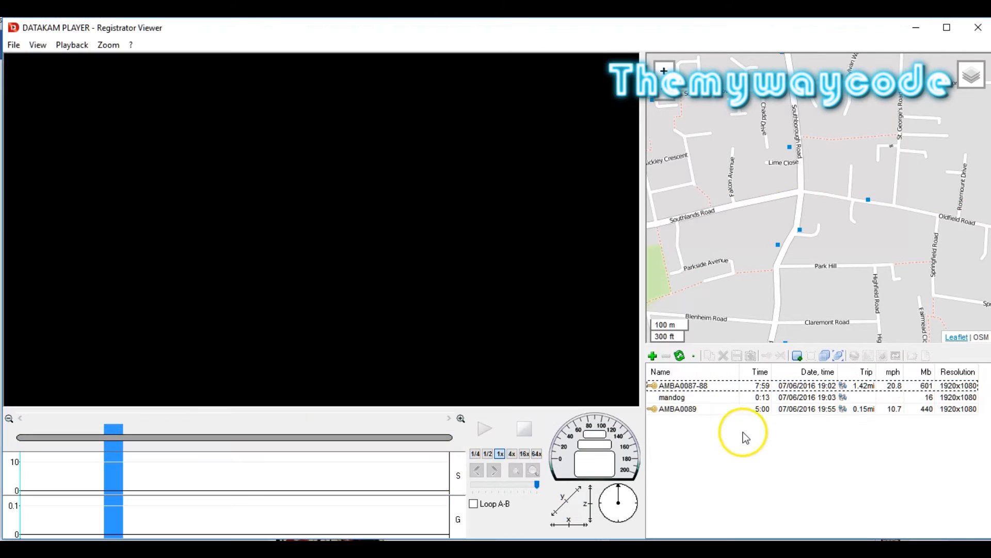
{"action": "mouse_move", "coordinate": [740, 408]}
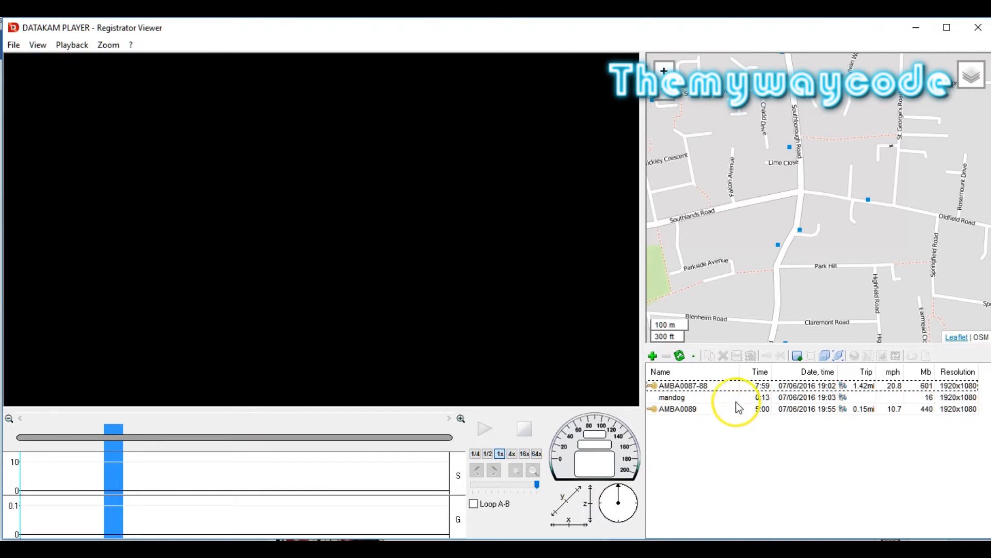
{"action": "mouse_move", "coordinate": [651, 424]}
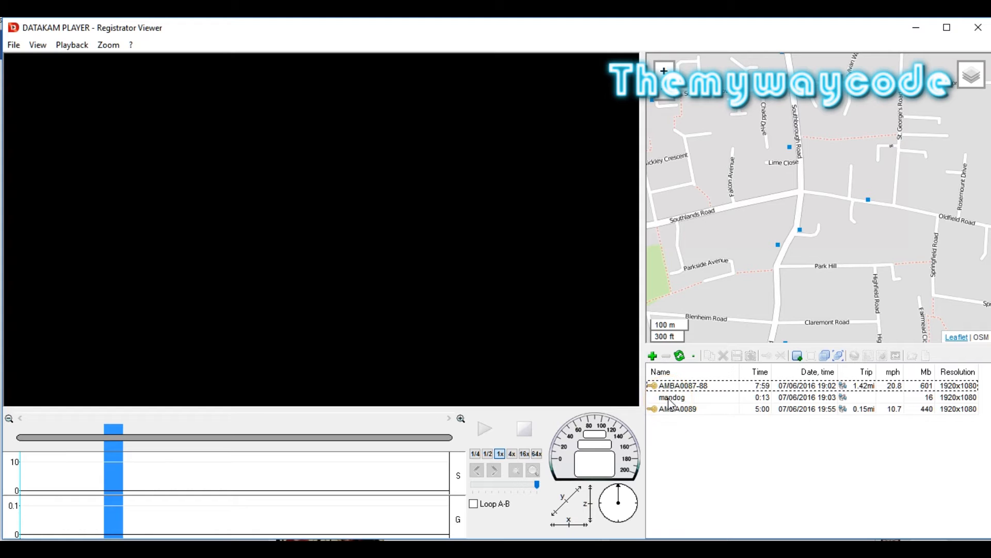
Open the mandog clip from the file list and play it.
{"action": "double_click", "coordinate": [671, 397]}
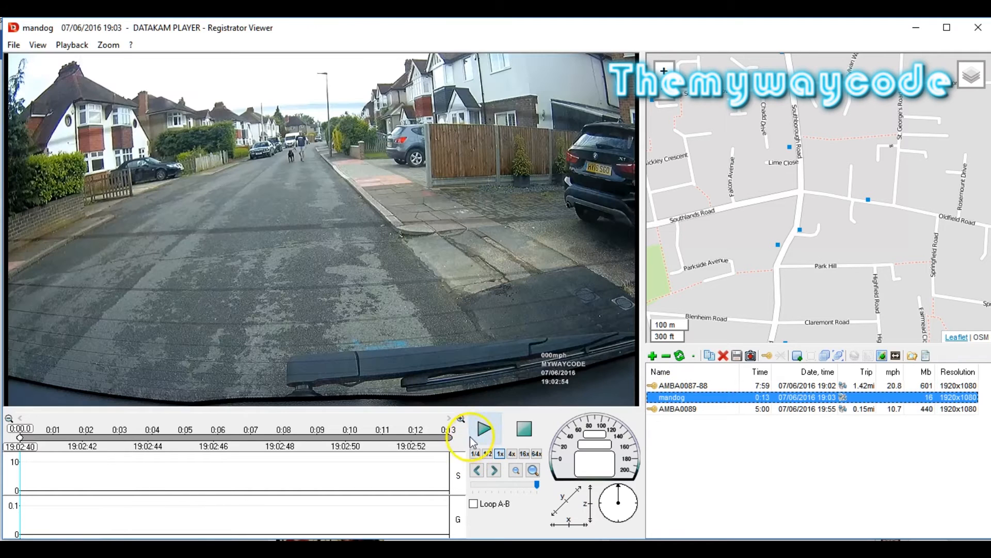
{"action": "left_click", "coordinate": [483, 428]}
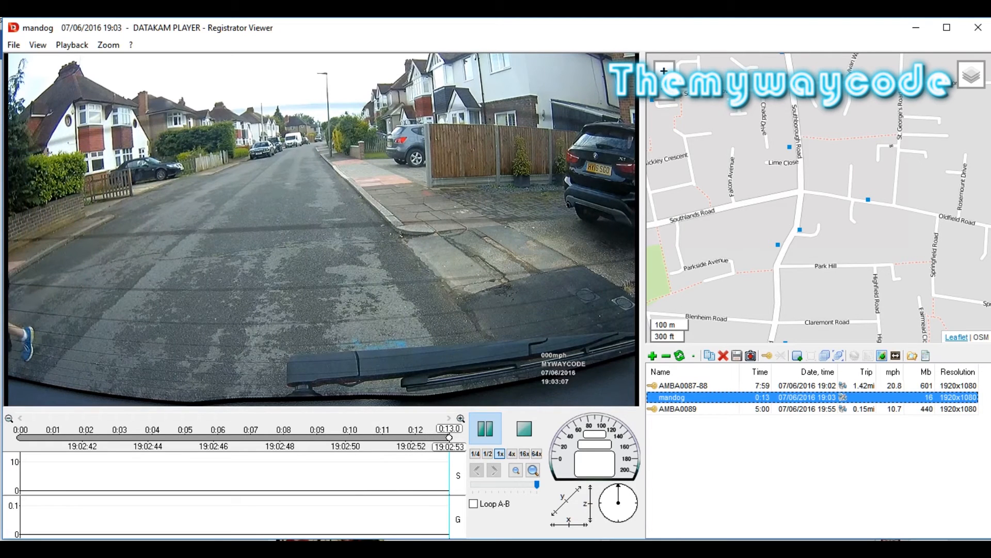
{"action": "mouse_move", "coordinate": [373, 348]}
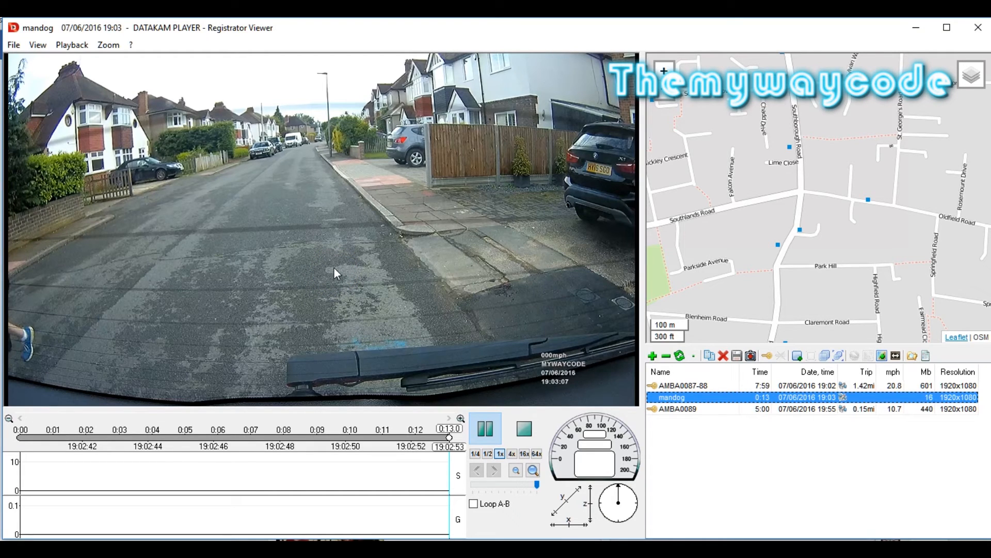
{"action": "mouse_move", "coordinate": [498, 330]}
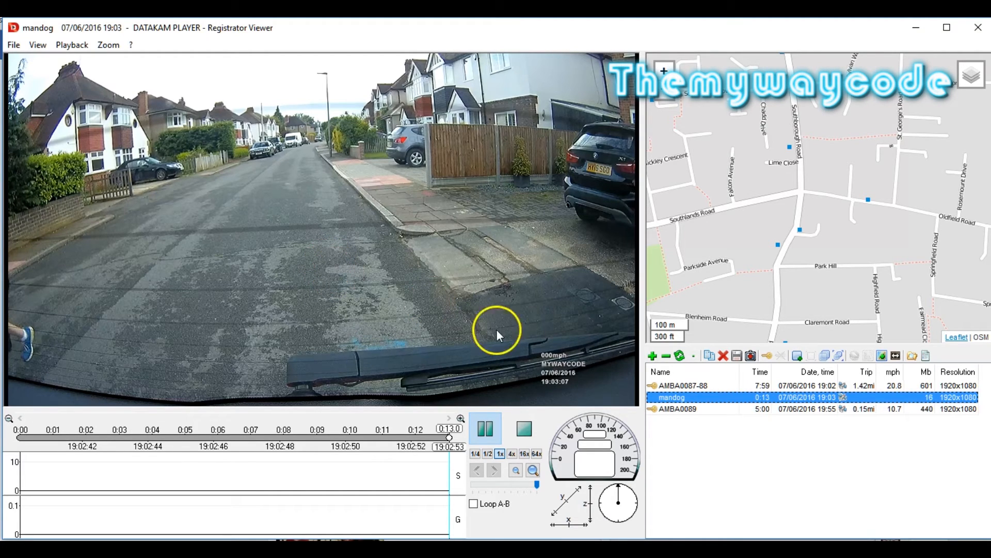
{"action": "mouse_move", "coordinate": [838, 355]}
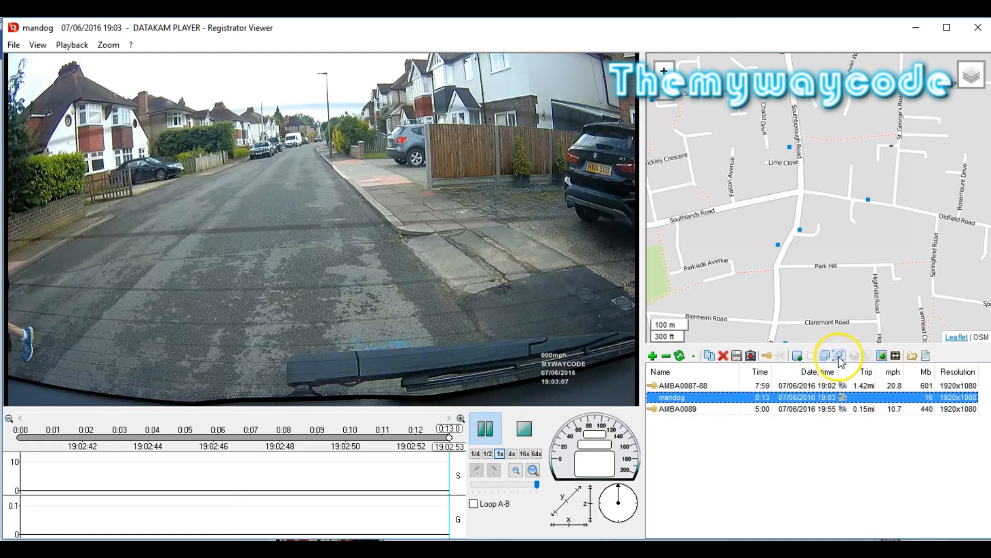
Ungroup the AMBA0087-88 group, then load AMBA0088 and AMBA0087.
{"action": "left_click", "coordinate": [838, 355]}
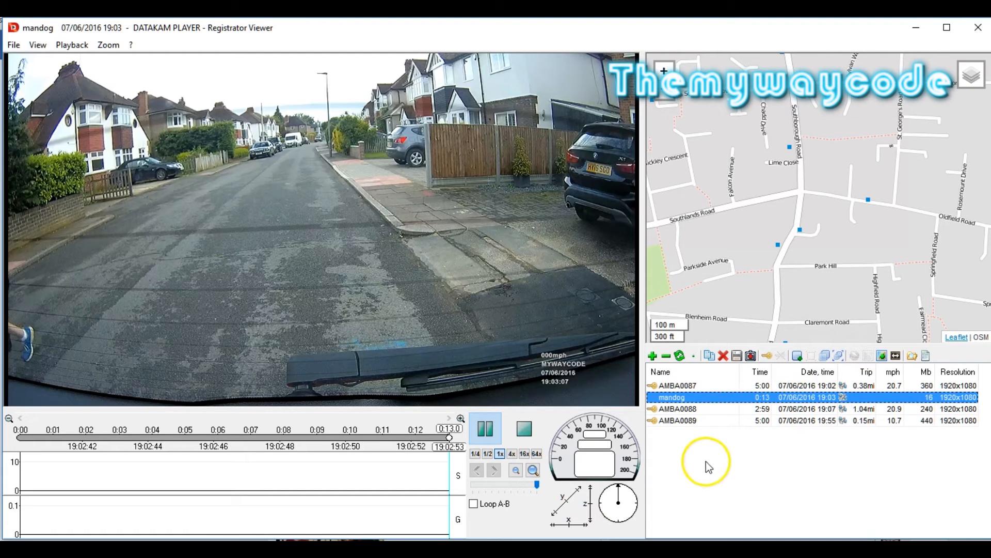
{"action": "mouse_move", "coordinate": [680, 390]}
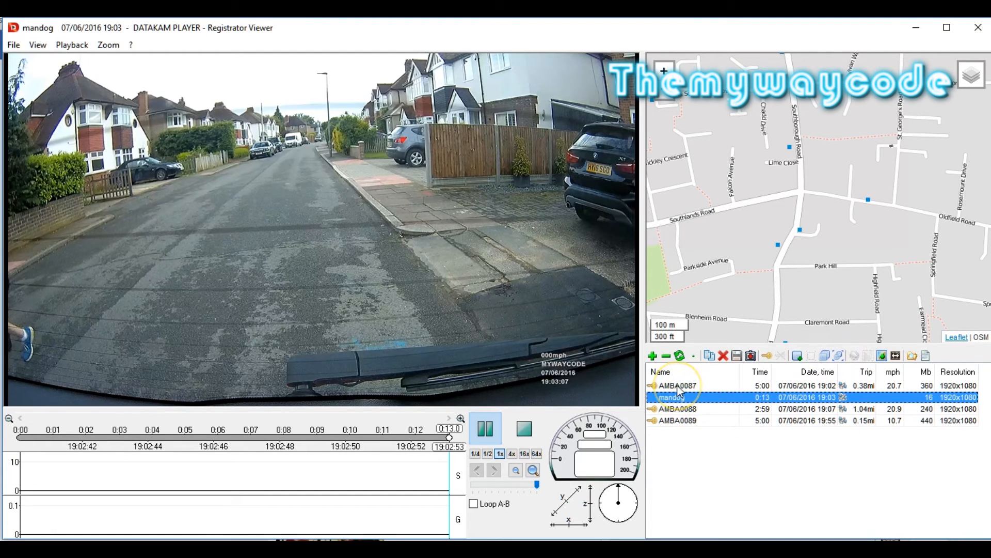
{"action": "left_click", "coordinate": [676, 385]}
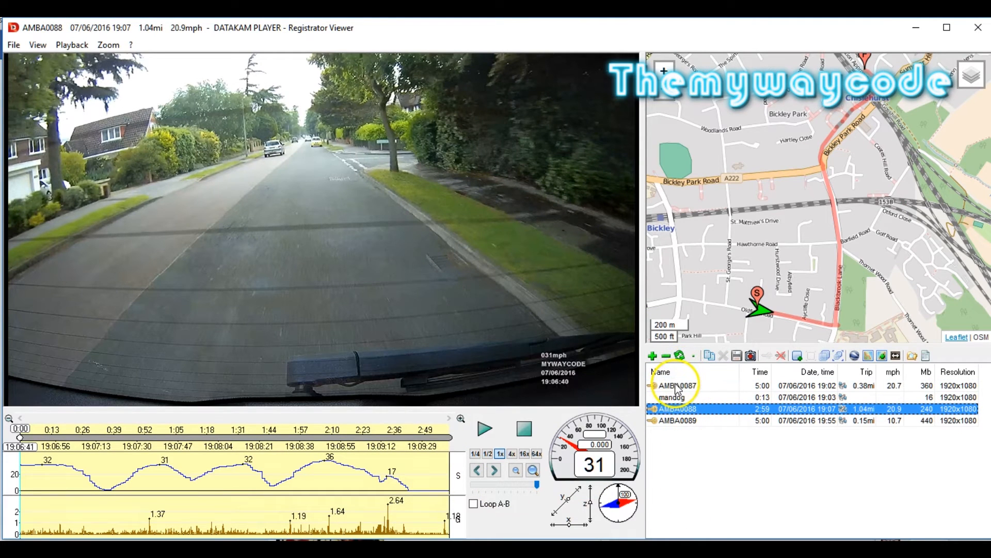
{"action": "left_click", "coordinate": [676, 385]}
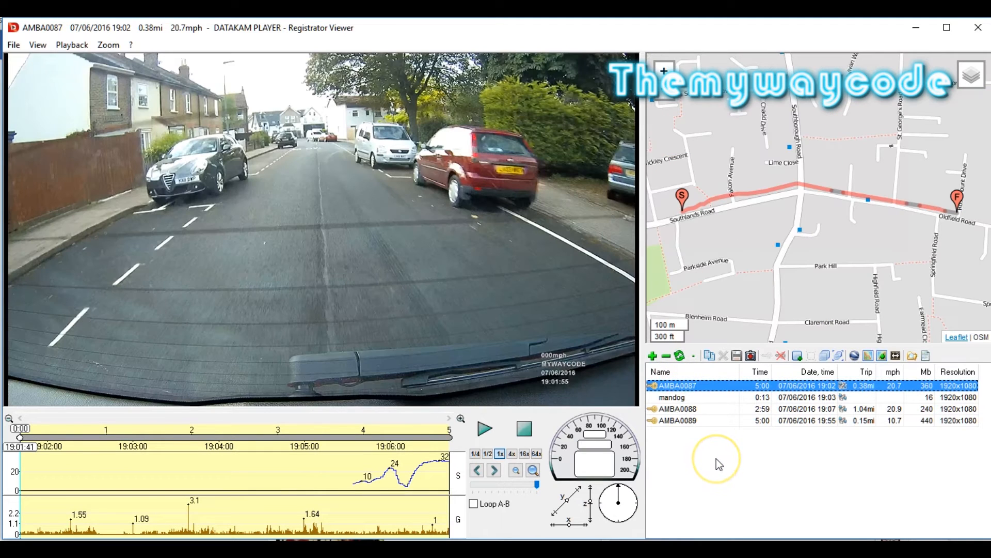
{"action": "mouse_move", "coordinate": [695, 392]}
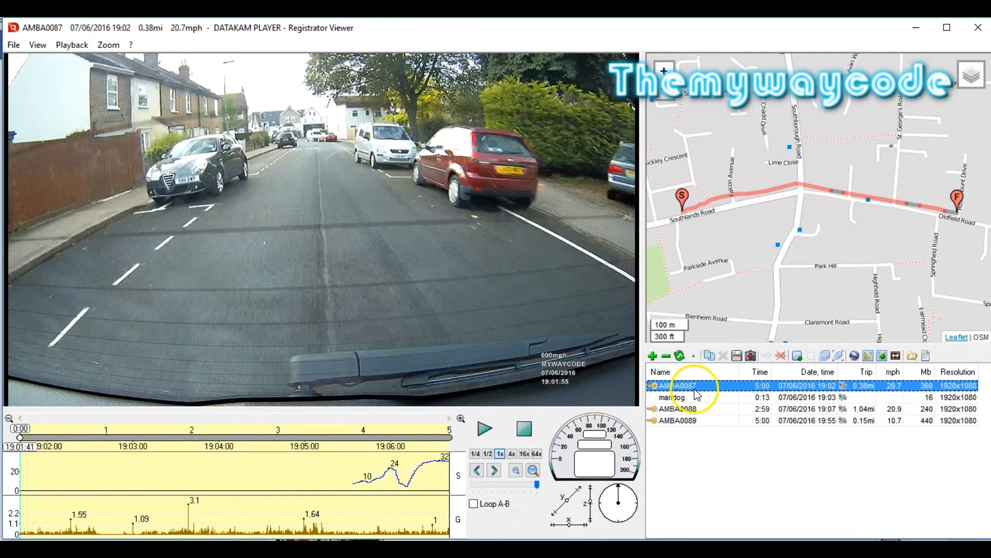
Group AMBA0087 with AMBA0088 via Group with... into the 7:59 AMBA0087-88 entry.
{"action": "right_click", "coordinate": [677, 386]}
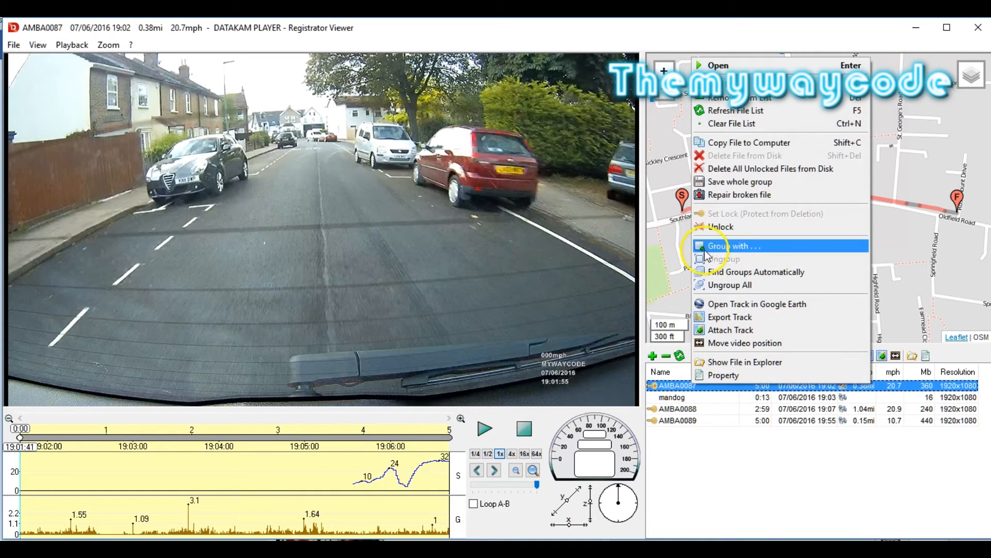
{"action": "left_click", "coordinate": [733, 245]}
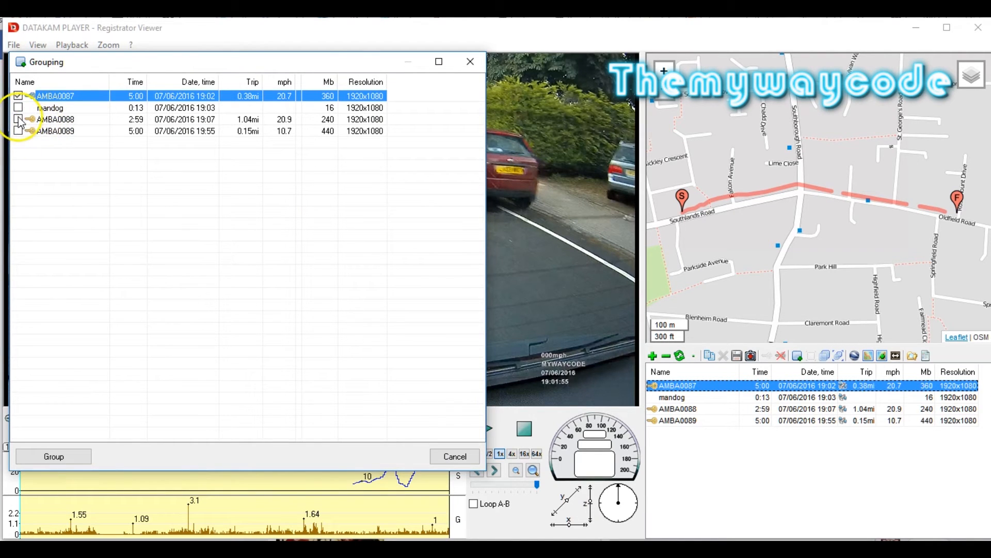
{"action": "left_click", "coordinate": [17, 120]}
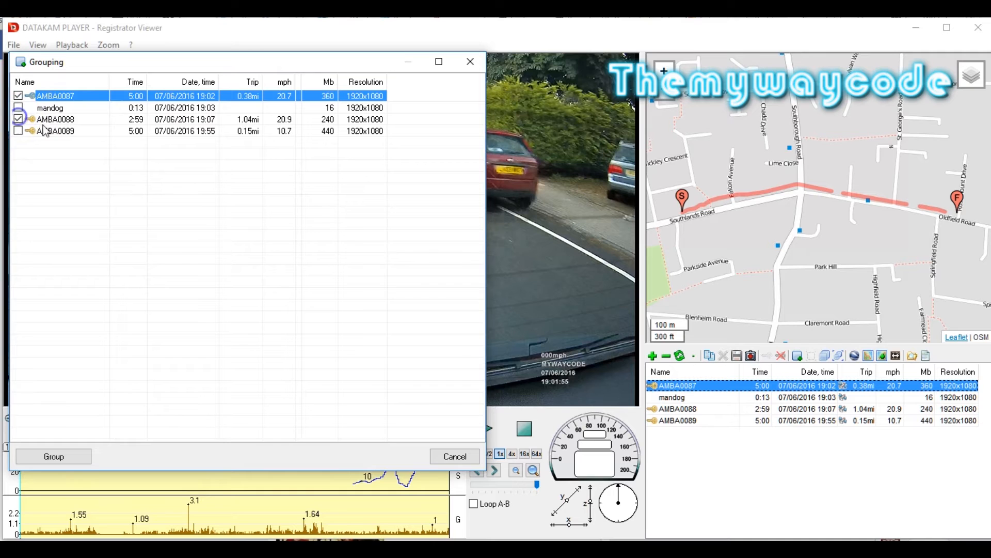
{"action": "left_click", "coordinate": [54, 456]}
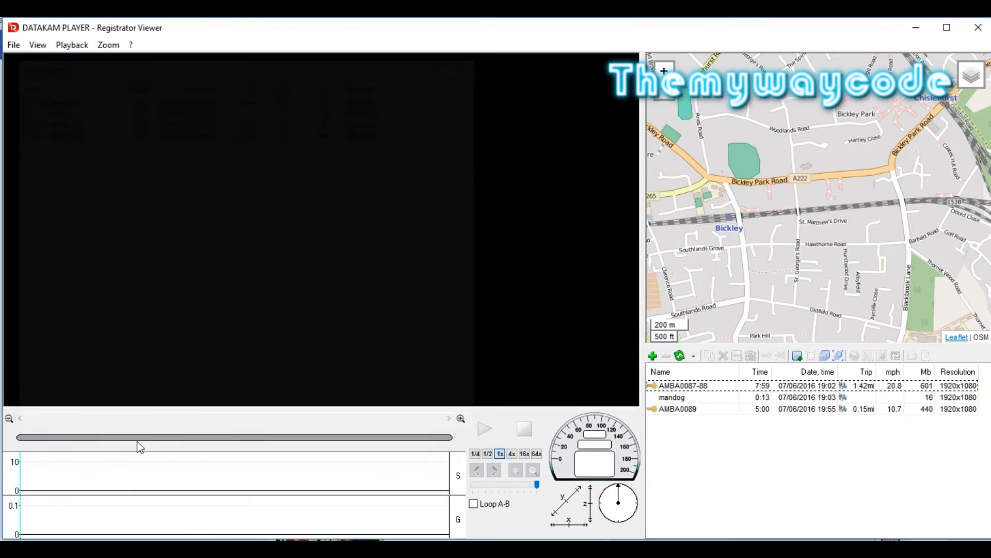
{"action": "left_click", "coordinate": [683, 385]}
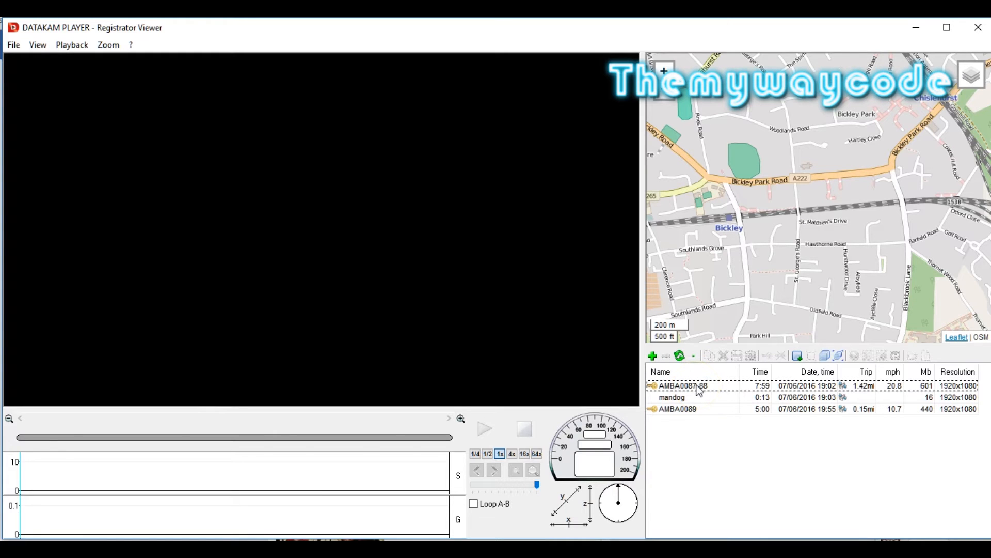
Open the grouped AMBA0087-88 clip and move playback to about 4:22.
{"action": "double_click", "coordinate": [683, 385]}
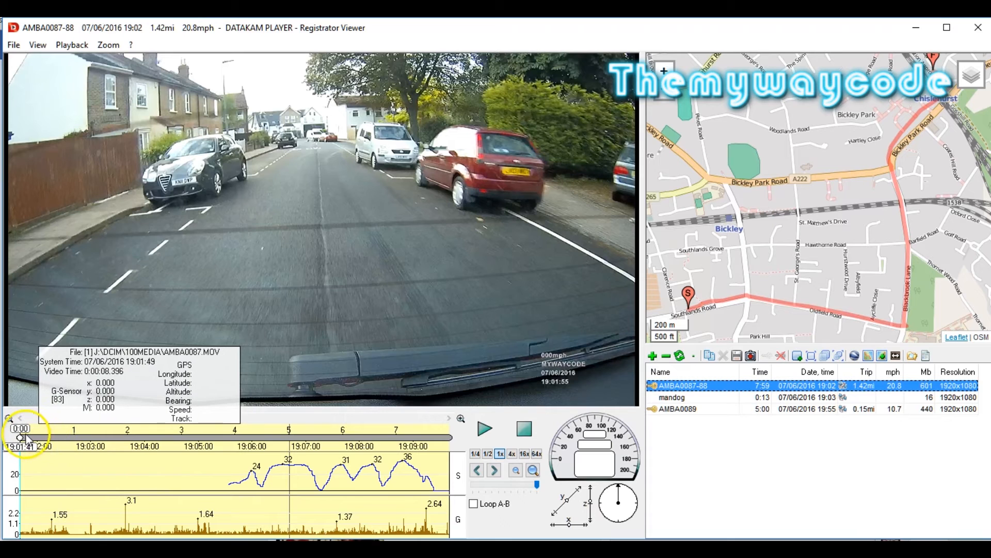
{"action": "left_click", "coordinate": [305, 436]}
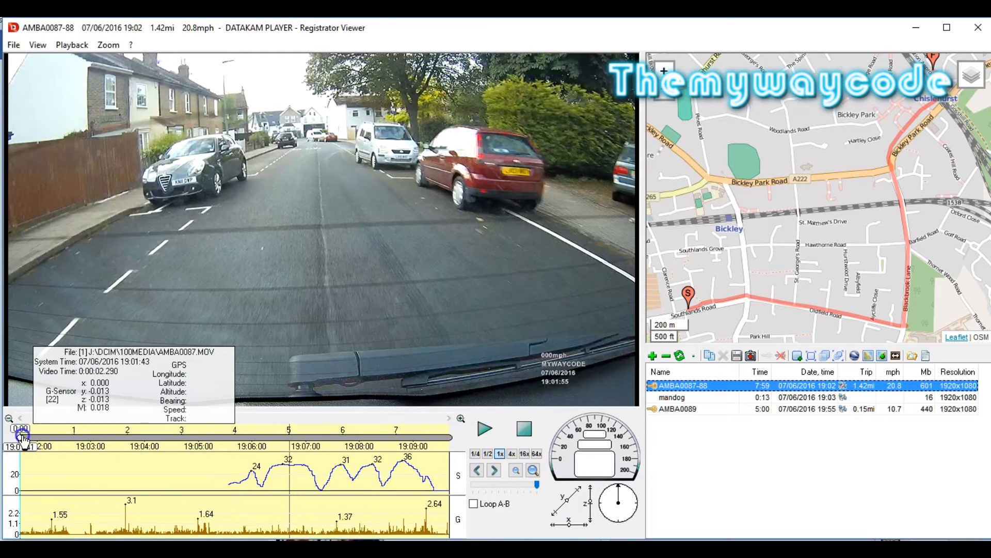
{"action": "left_click", "coordinate": [253, 438]}
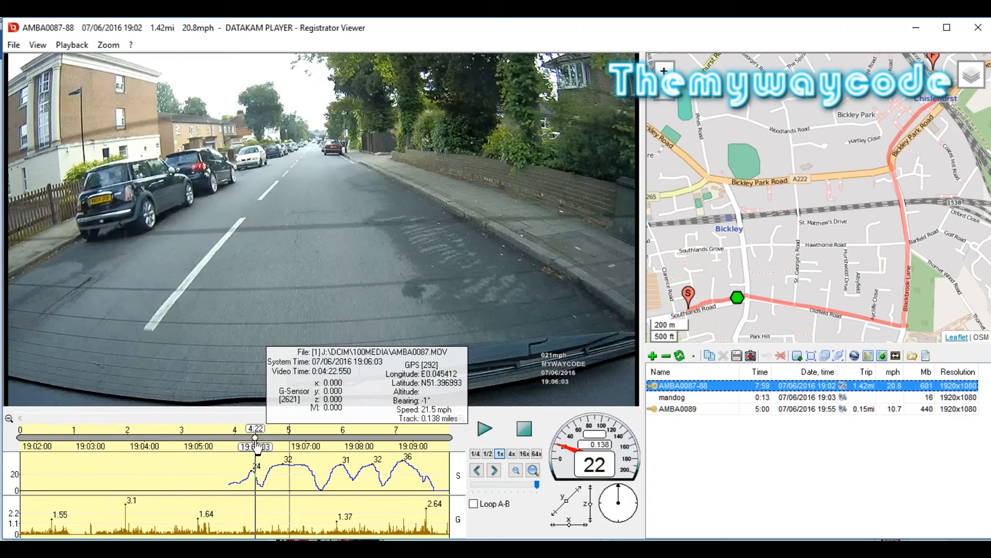
Mark 4:22 to 6:04 (19:06:03–19:07:45) as the fragment and choose Save selected fragment.
{"action": "right_click", "coordinate": [284, 460]}
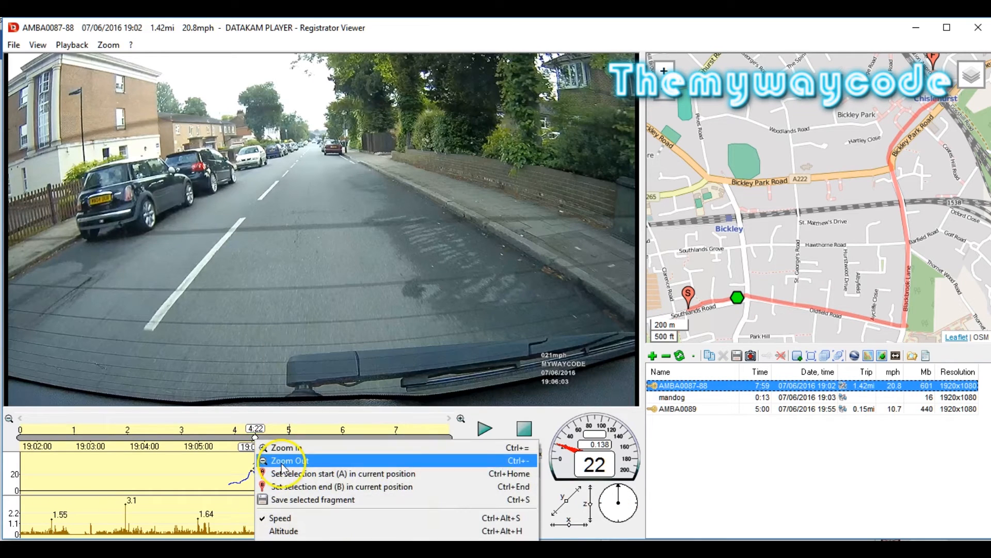
{"action": "left_click", "coordinate": [289, 461]}
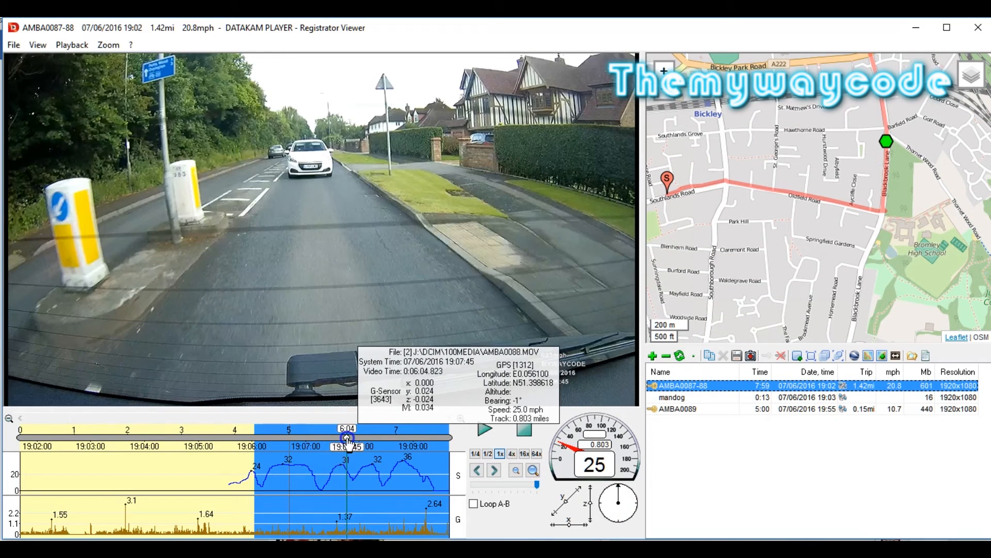
{"action": "right_click", "coordinate": [346, 438]}
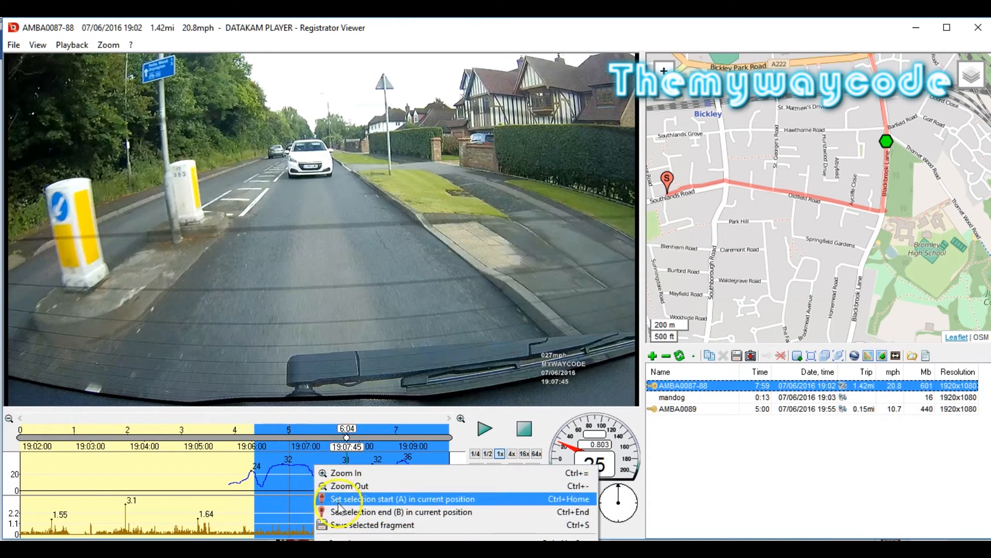
{"action": "left_click", "coordinate": [402, 498]}
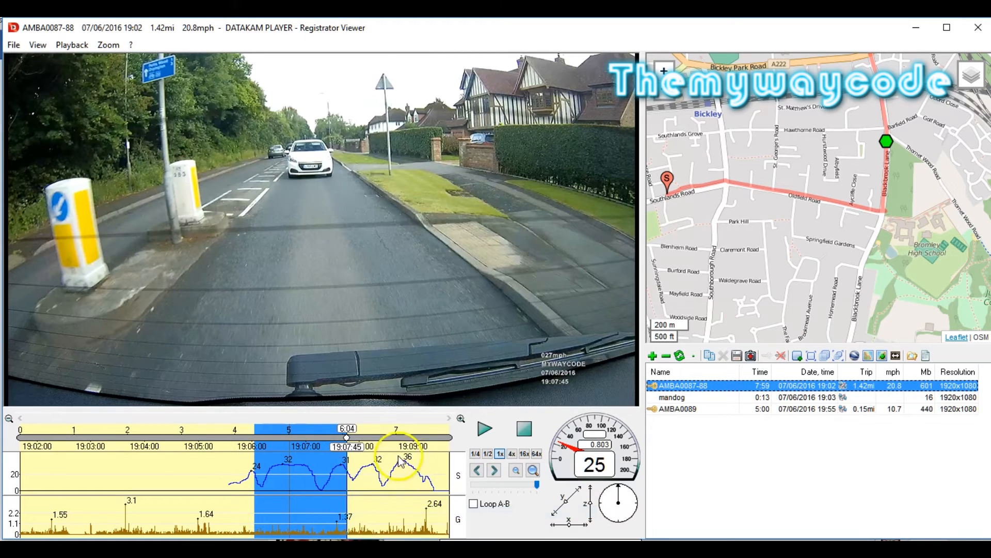
{"action": "right_click", "coordinate": [319, 456]}
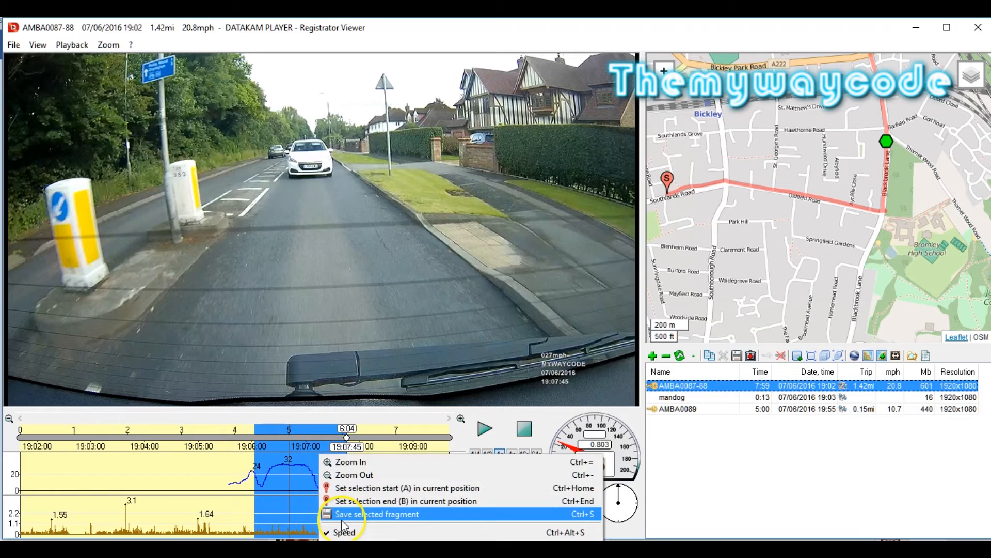
{"action": "left_click", "coordinate": [376, 513]}
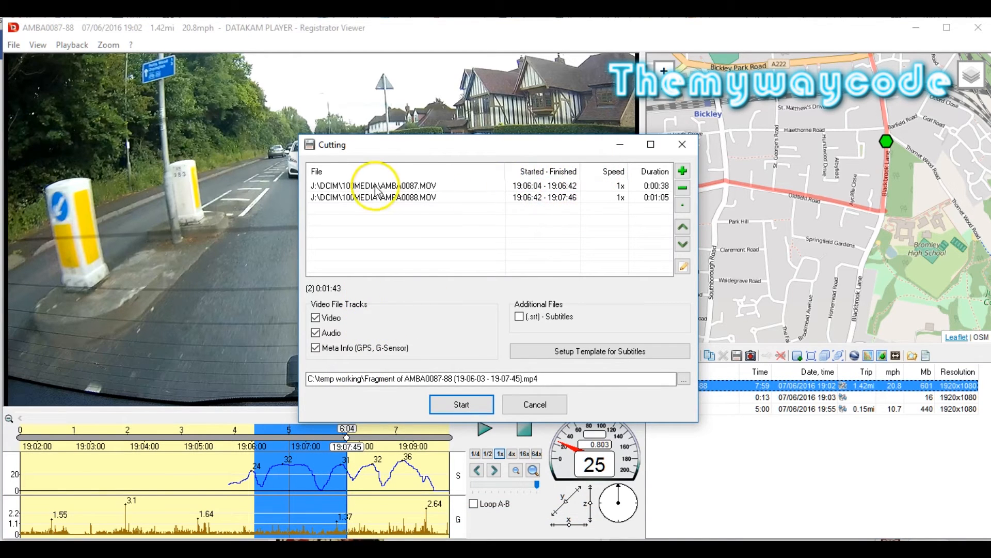
{"action": "mouse_move", "coordinate": [636, 192]}
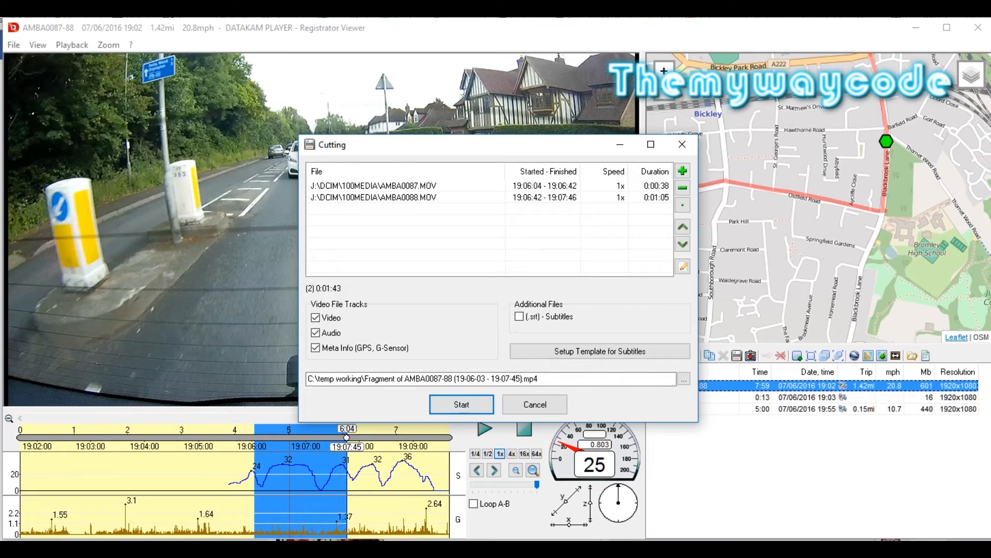
Cut the fragment into AMBA0087-88 (fr) and play it back at 16x speed.
{"action": "left_click", "coordinate": [461, 404]}
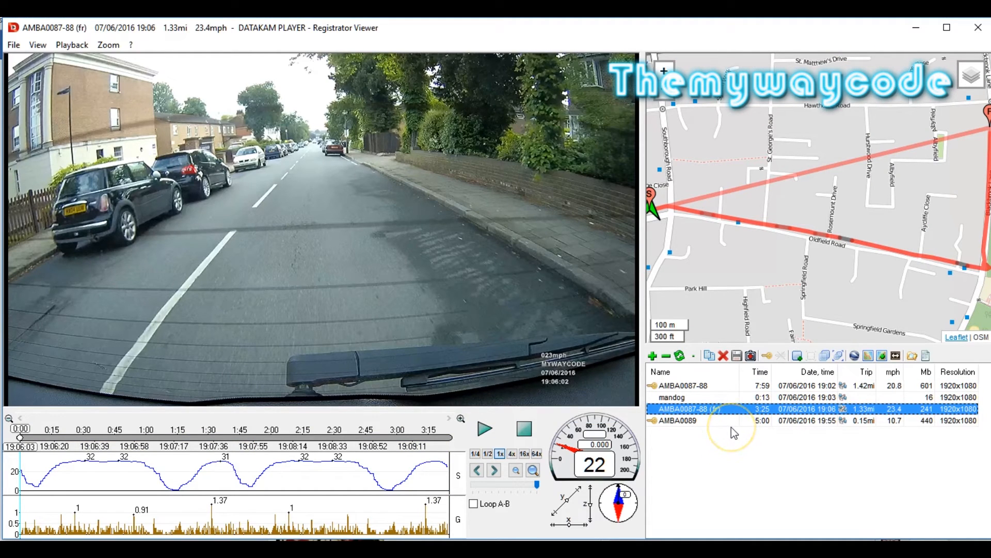
{"action": "mouse_move", "coordinate": [734, 435]}
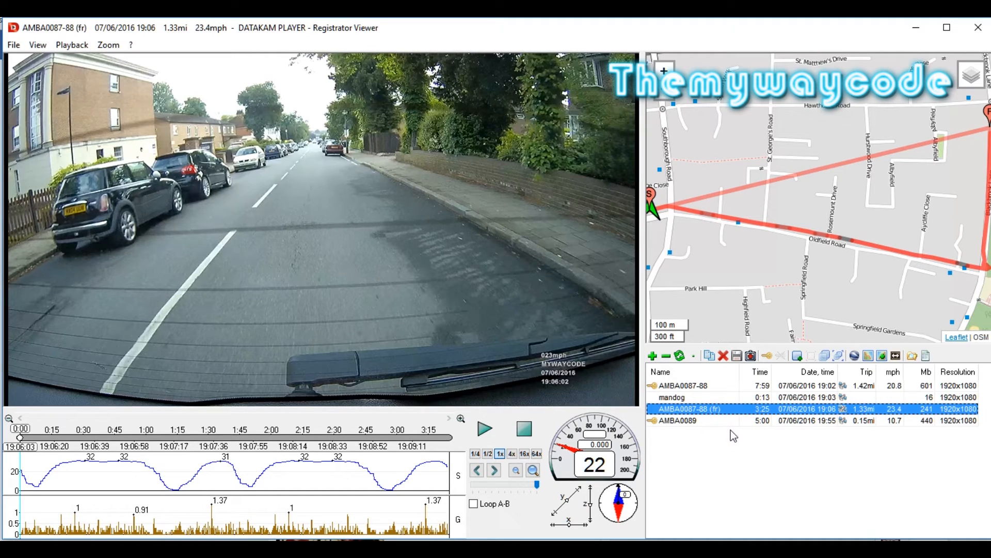
{"action": "mouse_move", "coordinate": [727, 417]}
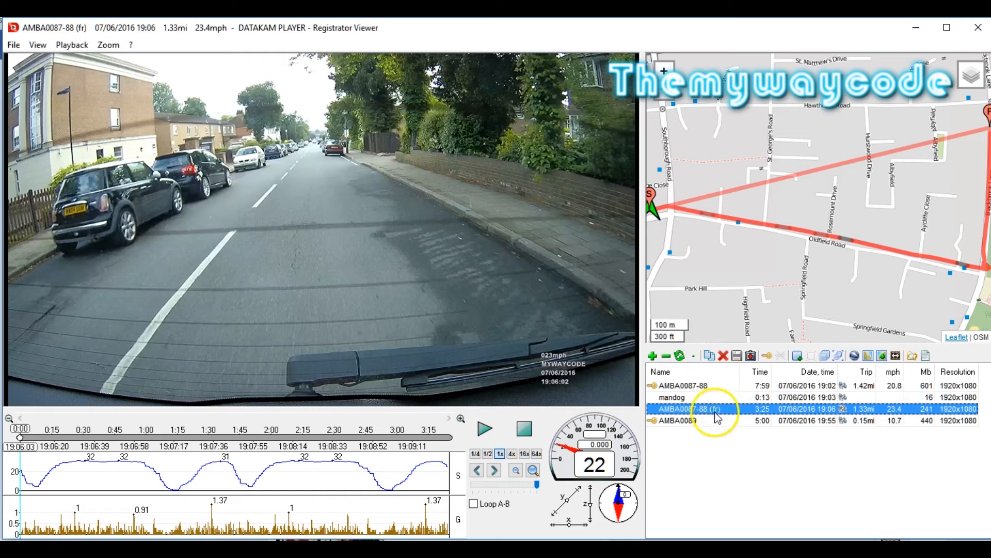
{"action": "mouse_move", "coordinate": [717, 417]}
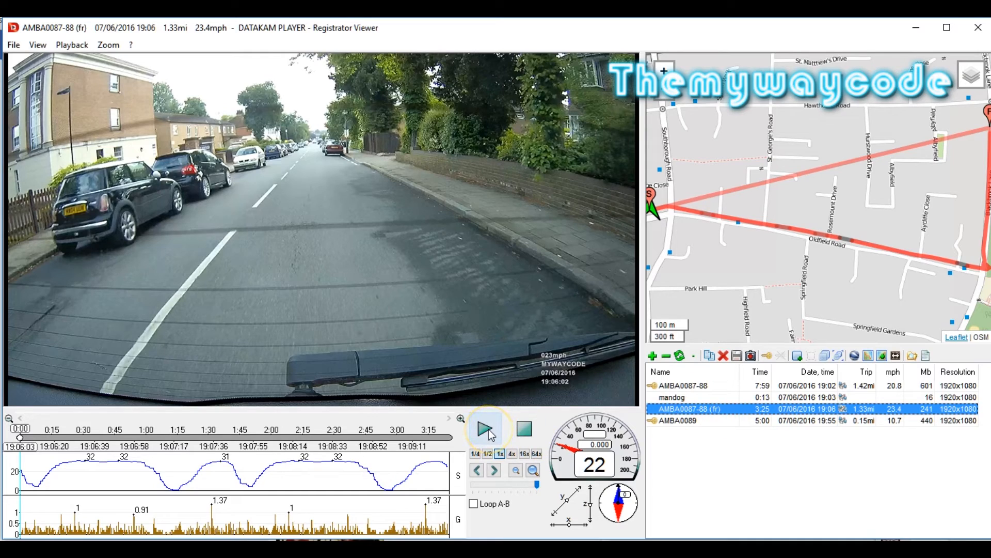
{"action": "left_click", "coordinate": [485, 428]}
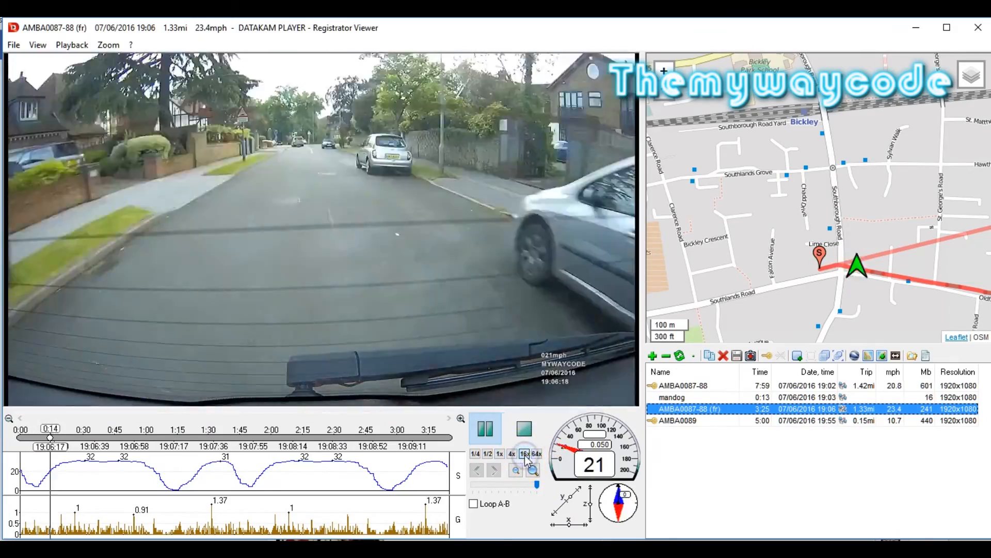
{"action": "left_click", "coordinate": [524, 428]}
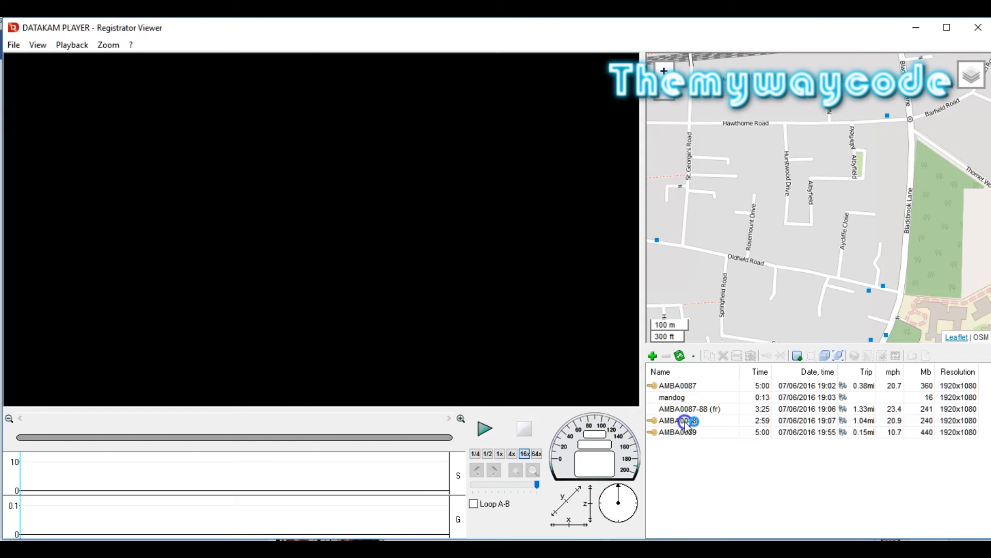
Open AMBA0088, mark its 19:07:02–19:07:57 stretch, and choose Save selected fragment.
{"action": "double_click", "coordinate": [676, 419]}
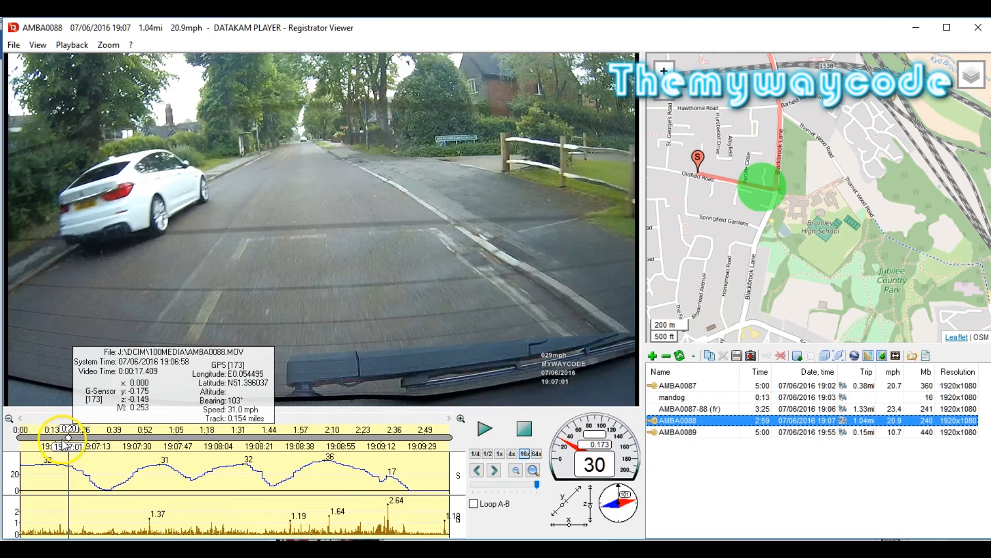
{"action": "right_click", "coordinate": [69, 443]}
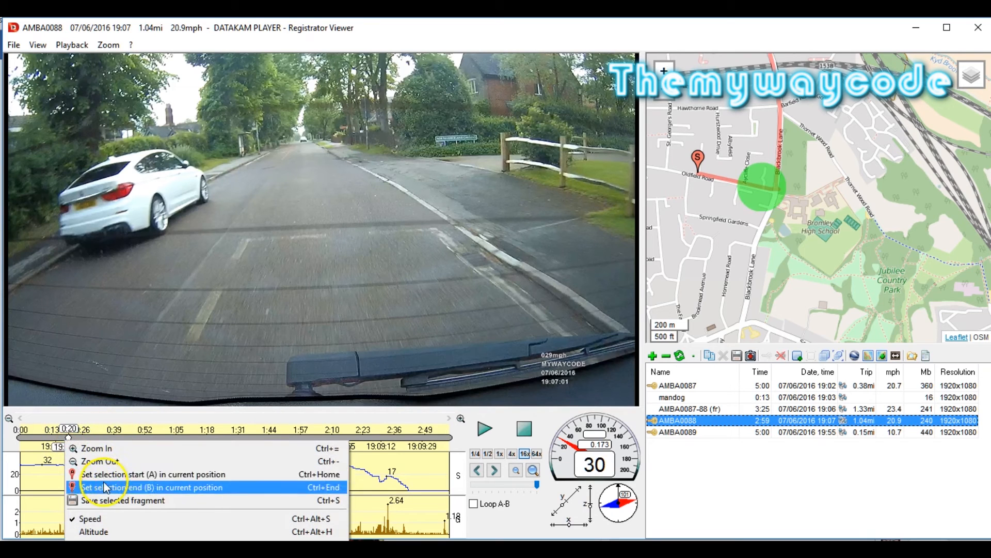
{"action": "left_click", "coordinate": [152, 487]}
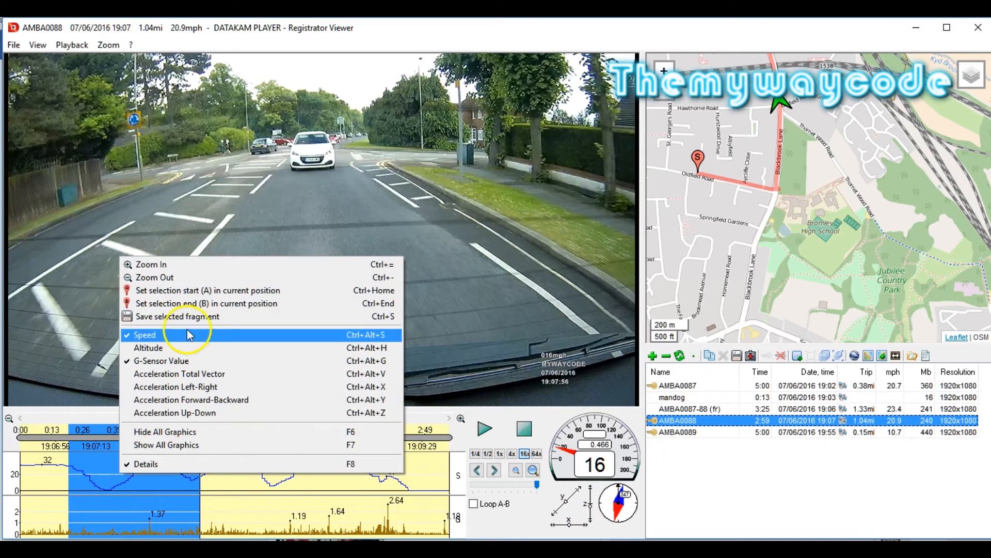
{"action": "left_click", "coordinate": [177, 315]}
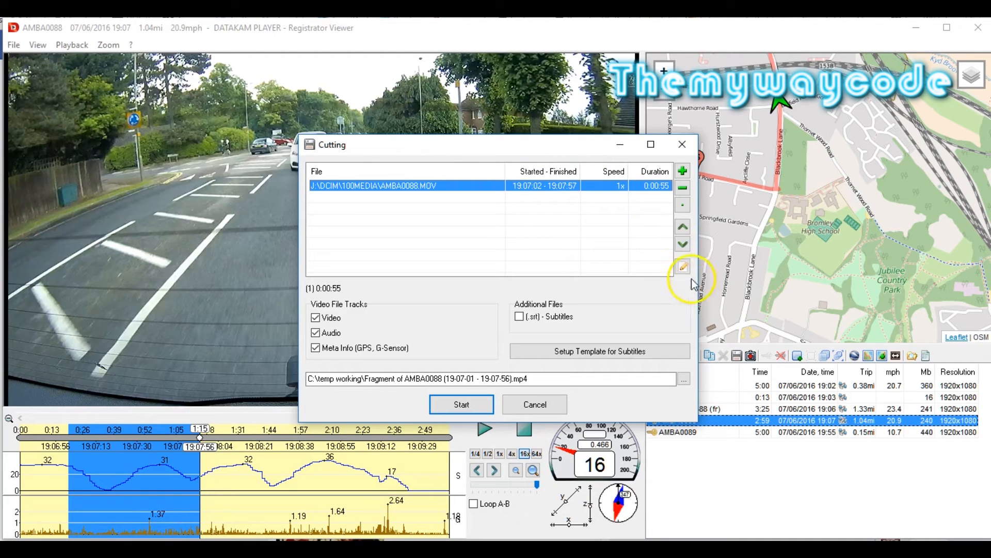
Set the AMBA0088 fragment to 1/4 speed and export it as slowmotion.
{"action": "left_click", "coordinate": [682, 266]}
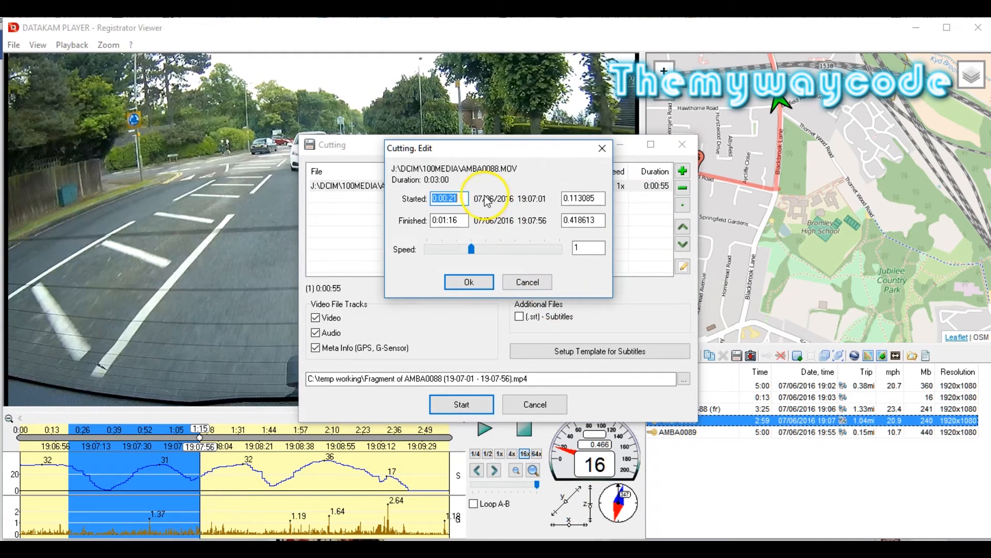
{"action": "mouse_move", "coordinate": [500, 258]}
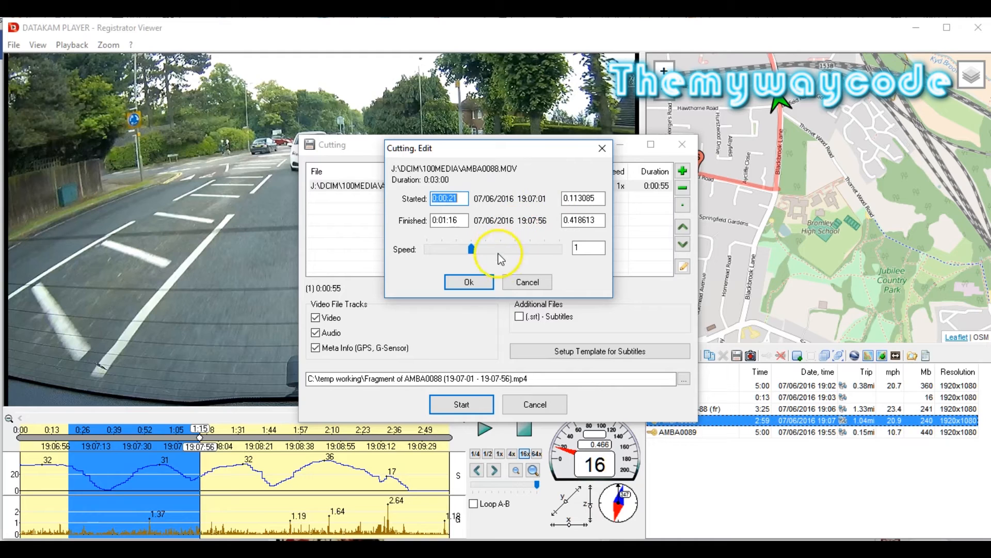
{"action": "mouse_move", "coordinate": [483, 248]}
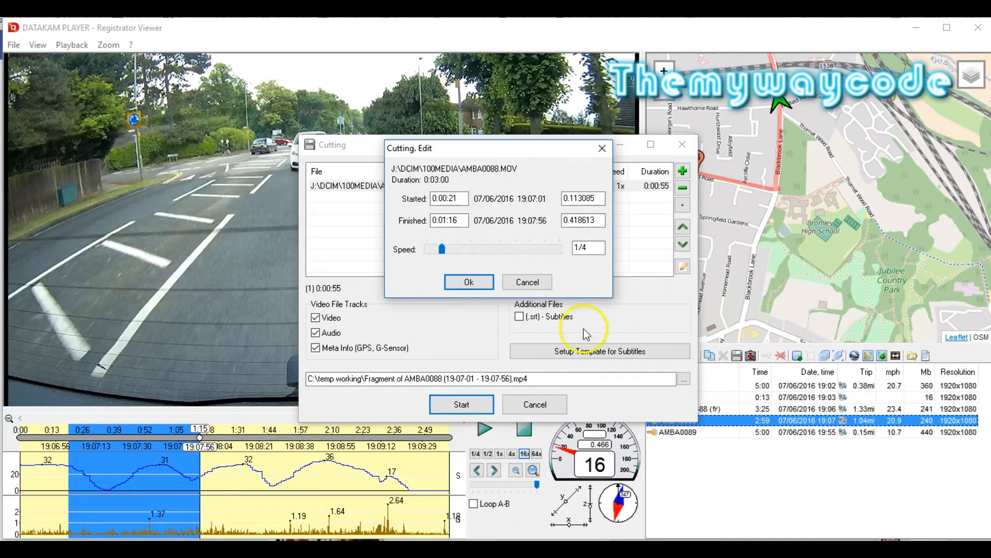
{"action": "left_click", "coordinate": [468, 282]}
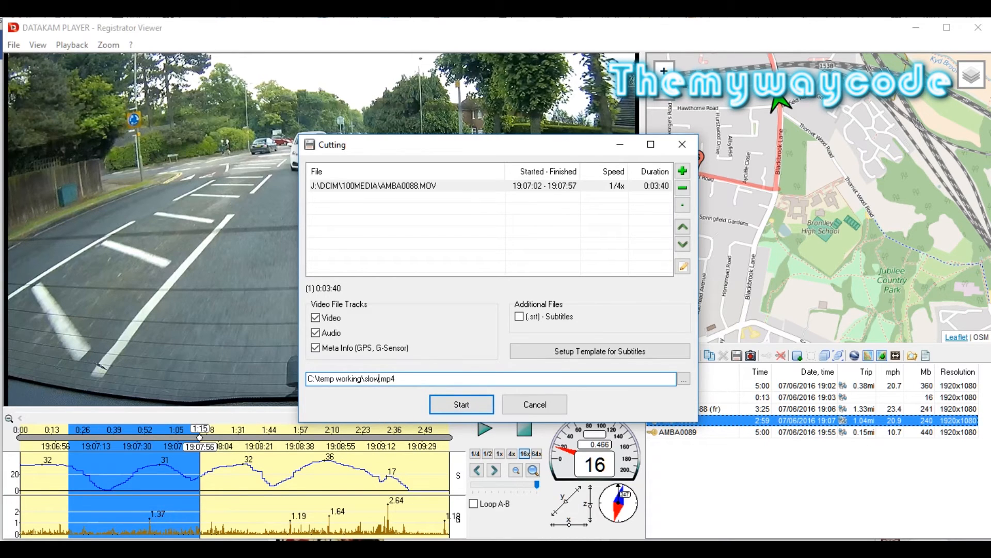
{"action": "left_click", "coordinate": [461, 404]}
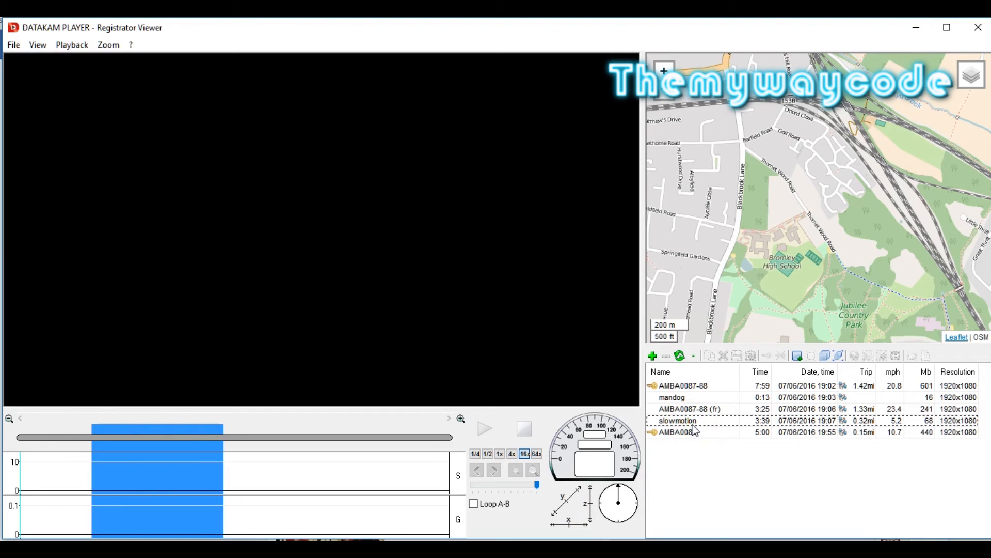
Play back the slowmotion clip, stop it, and load the mandog clip.
{"action": "double_click", "coordinate": [677, 420]}
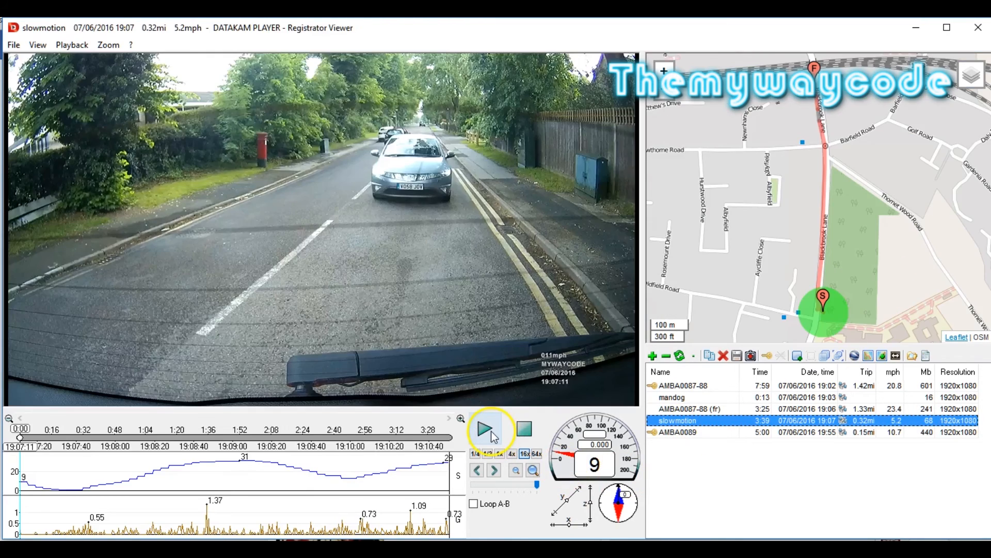
{"action": "left_click", "coordinate": [485, 428]}
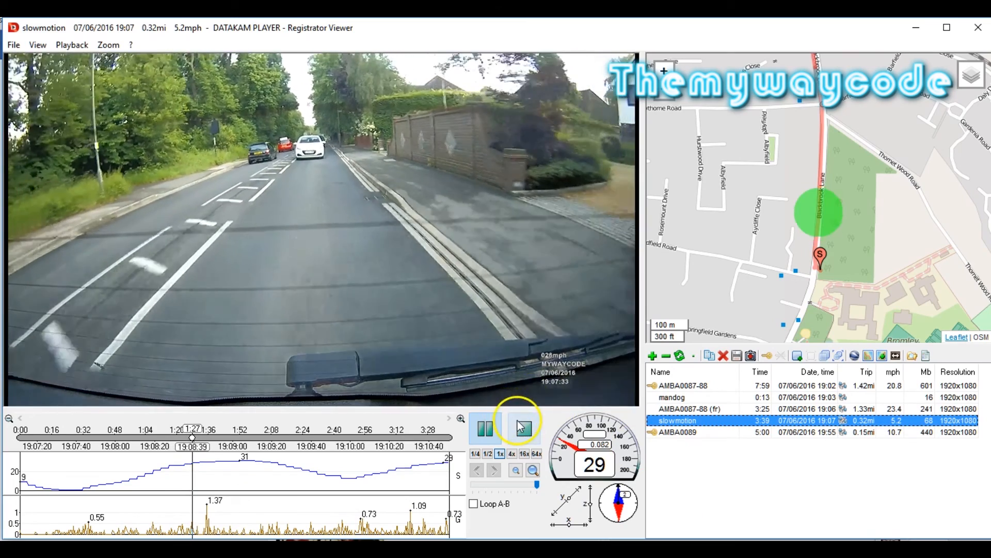
{"action": "left_click", "coordinate": [524, 428]}
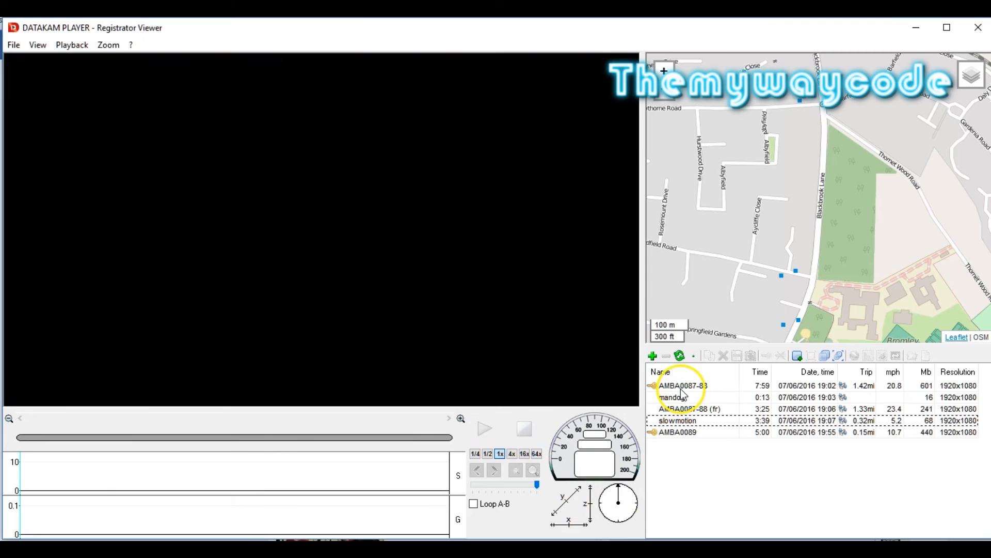
{"action": "left_click", "coordinate": [672, 397]}
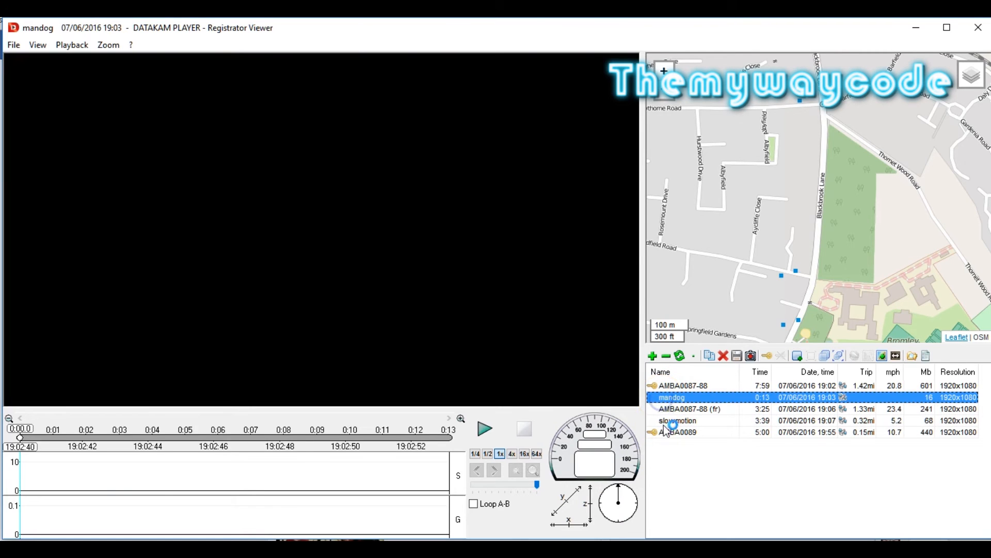
{"action": "left_click", "coordinate": [484, 428]}
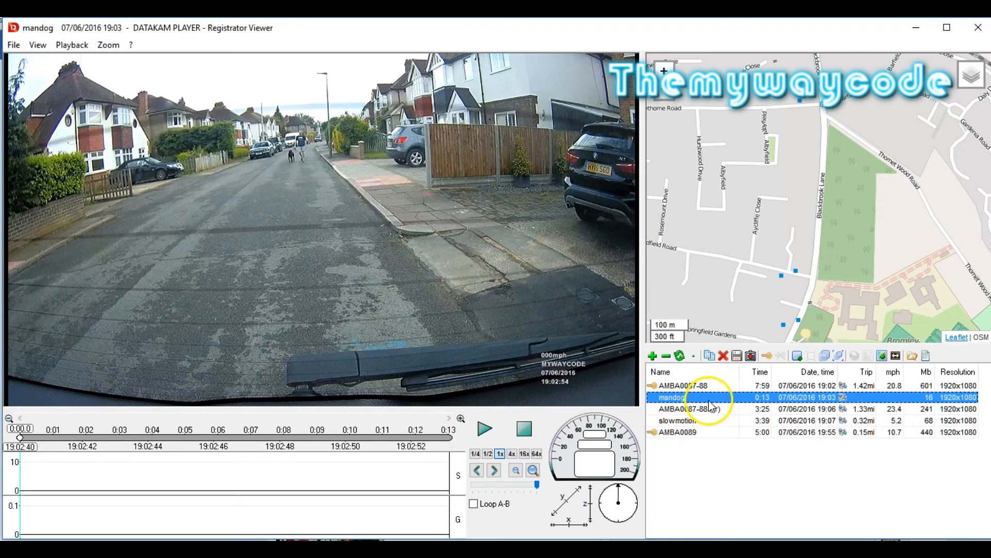
Group mandog with slowmotion via Group with..., producing the 3:52 mandog (2) entry.
{"action": "right_click", "coordinate": [708, 397]}
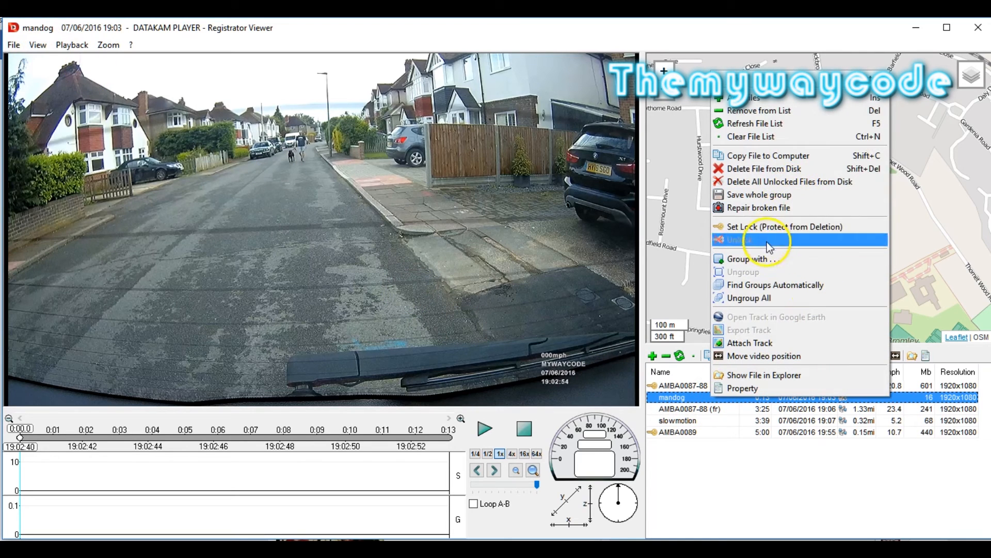
{"action": "left_click", "coordinate": [748, 259]}
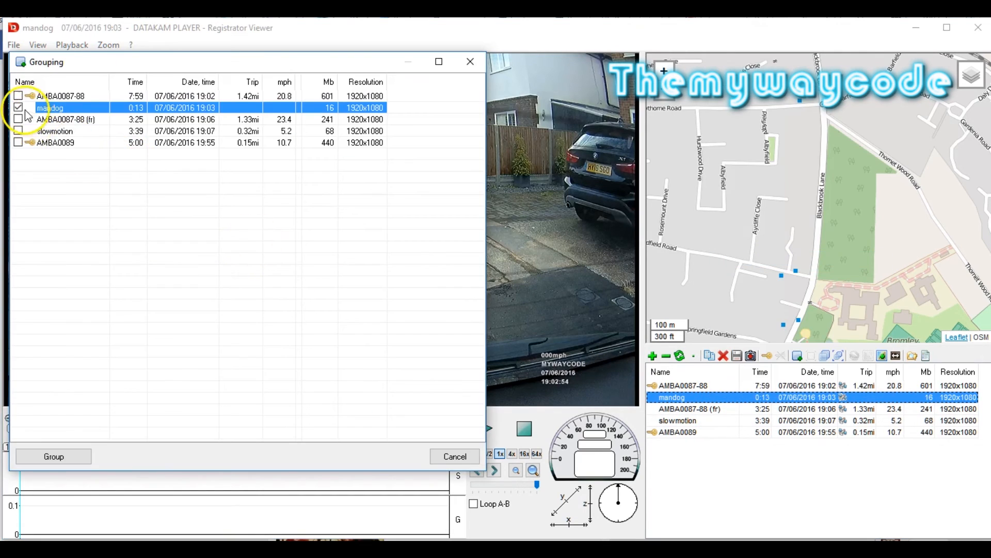
{"action": "left_click", "coordinate": [18, 131]}
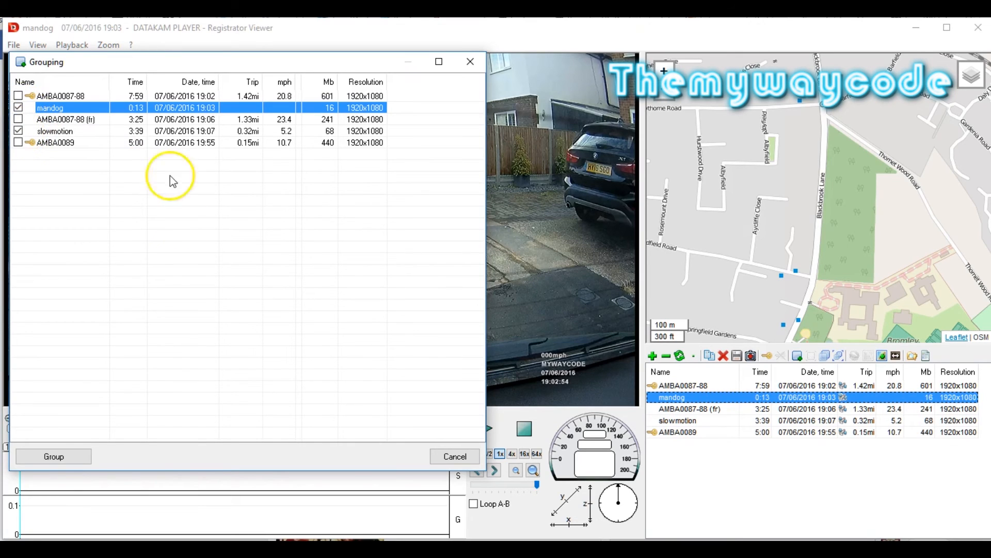
{"action": "left_click", "coordinate": [54, 456]}
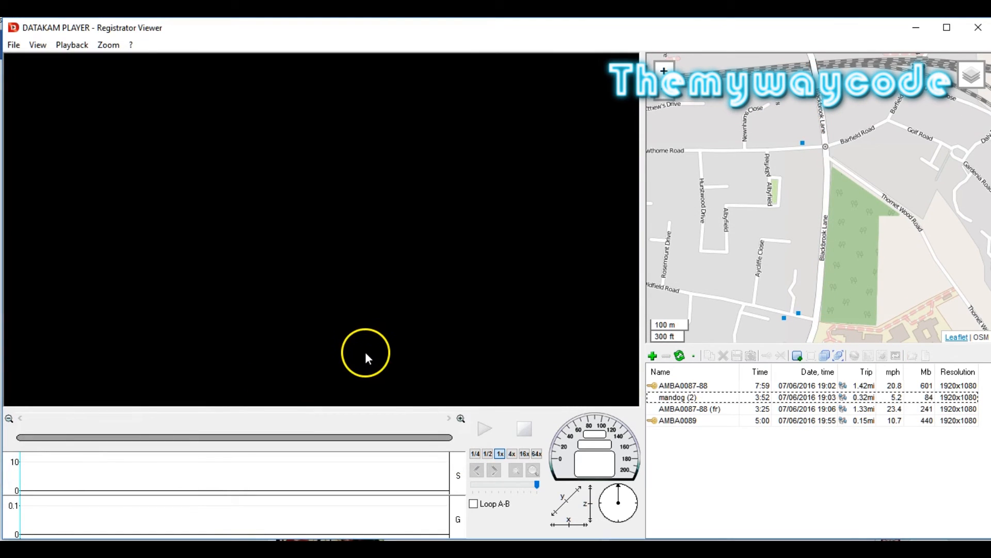
Open mandog (2) and play it into the slowed footage, pausing around 4:42.
{"action": "double_click", "coordinate": [678, 397]}
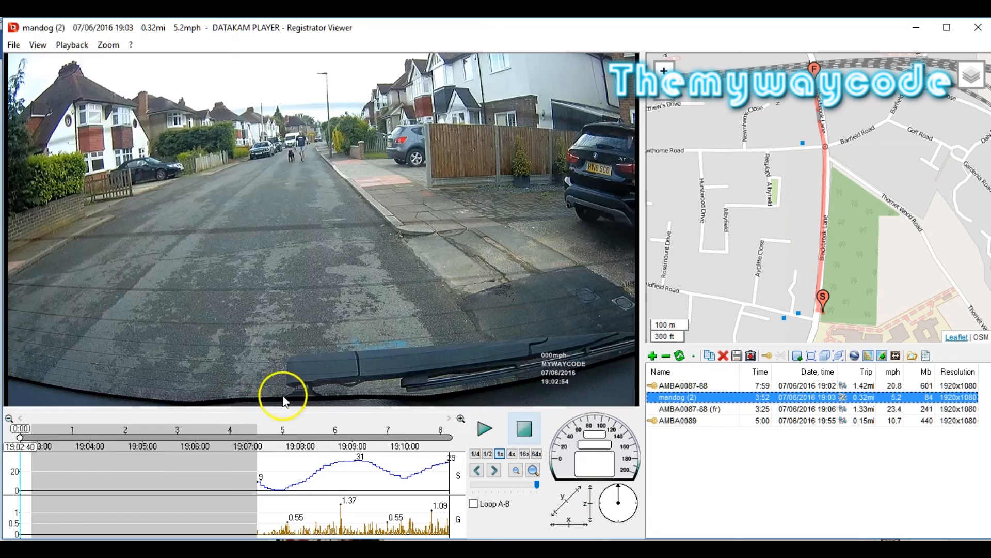
{"action": "left_click", "coordinate": [484, 428]}
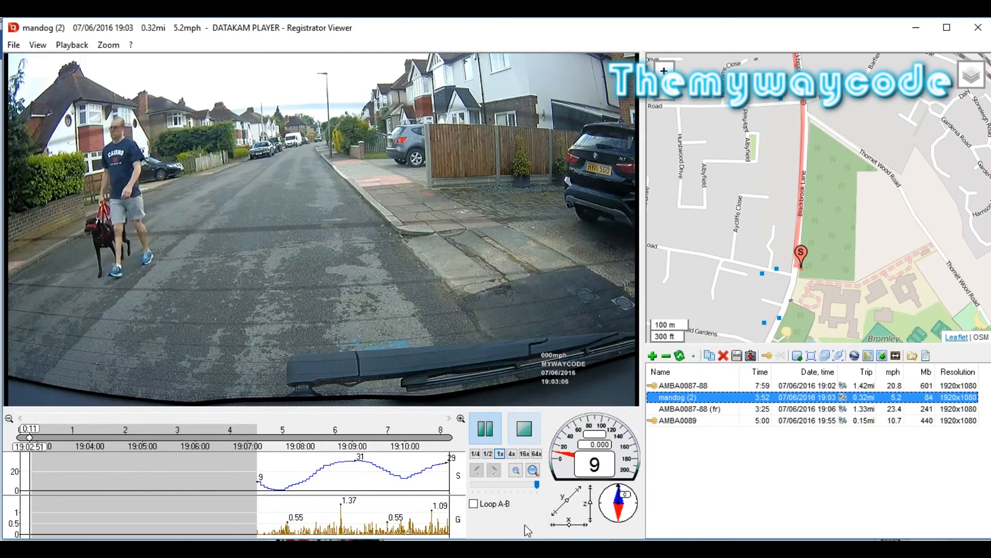
{"action": "left_click", "coordinate": [257, 428]}
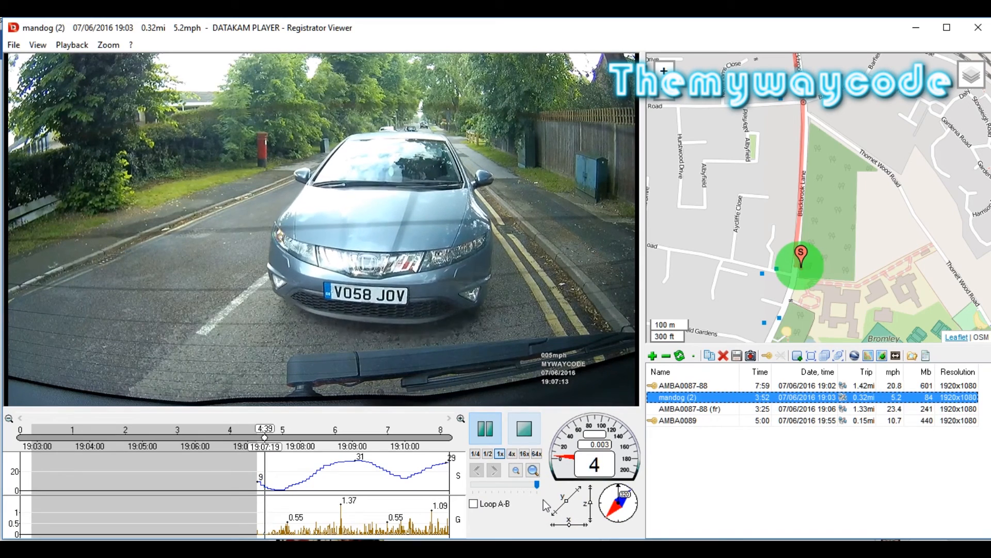
{"action": "left_click", "coordinate": [486, 428]}
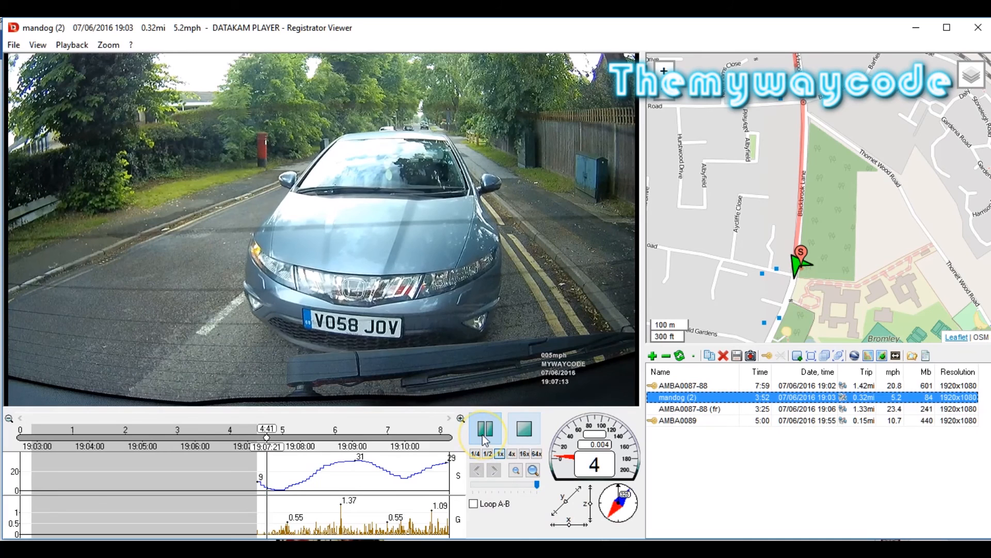
{"action": "left_click", "coordinate": [485, 429]}
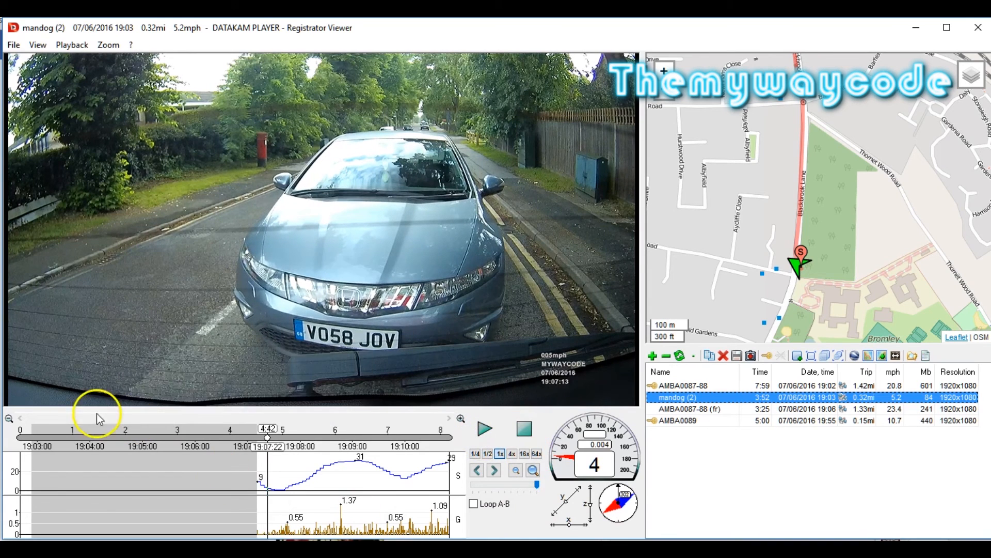
{"action": "mouse_move", "coordinate": [169, 502]}
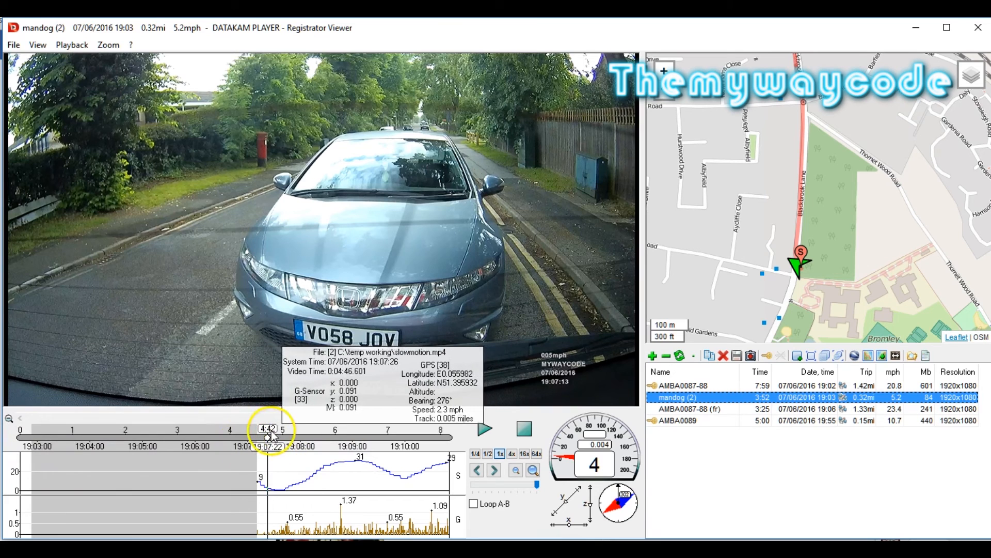
Mark the mandog (2) timeline from its start (A) to its end as the selection.
{"action": "left_click", "coordinate": [28, 428]}
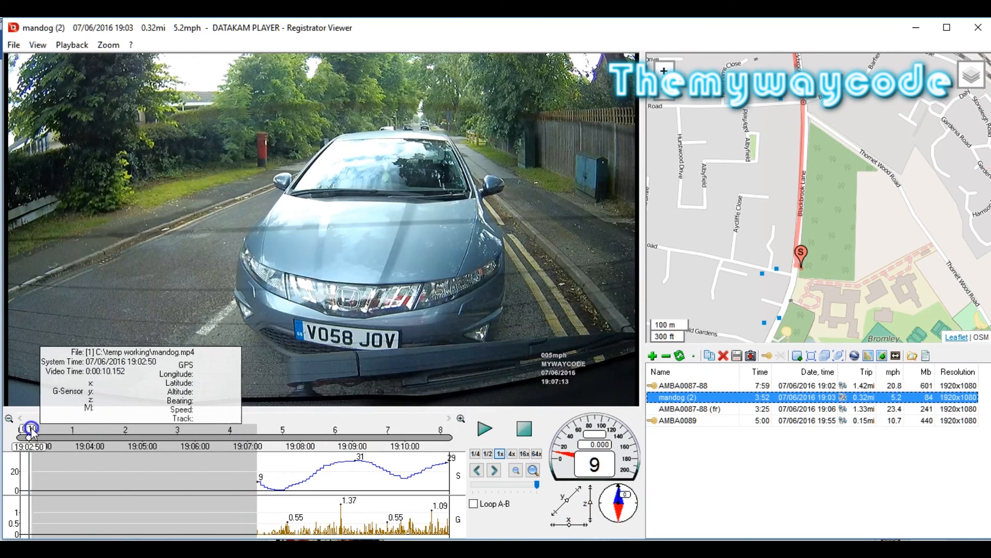
{"action": "right_click", "coordinate": [21, 436]}
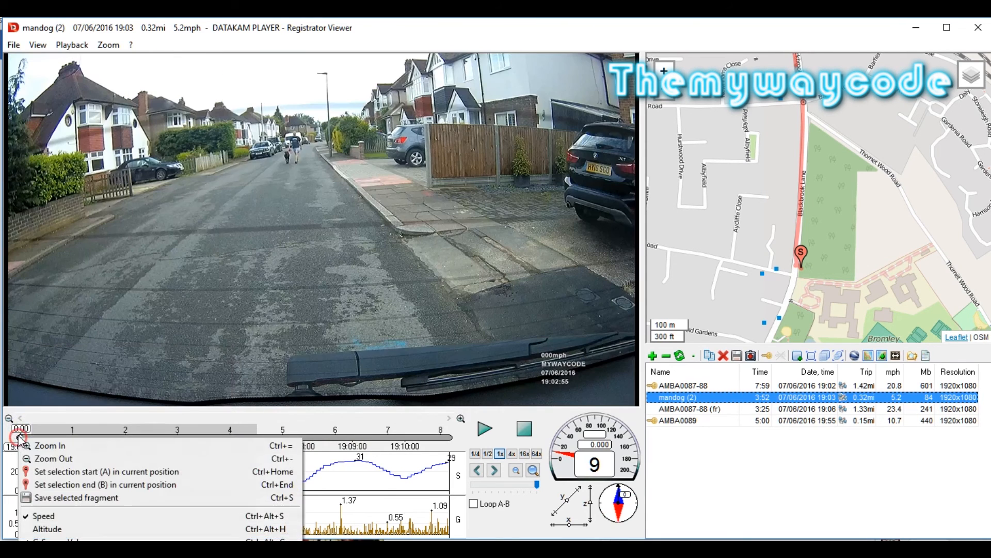
{"action": "mouse_move", "coordinate": [60, 471]}
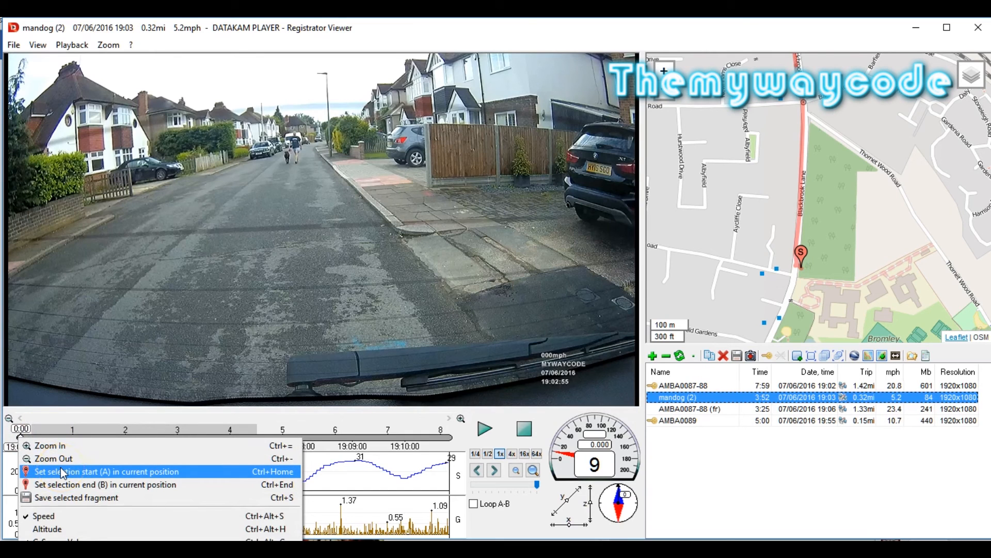
{"action": "left_click", "coordinate": [106, 471]}
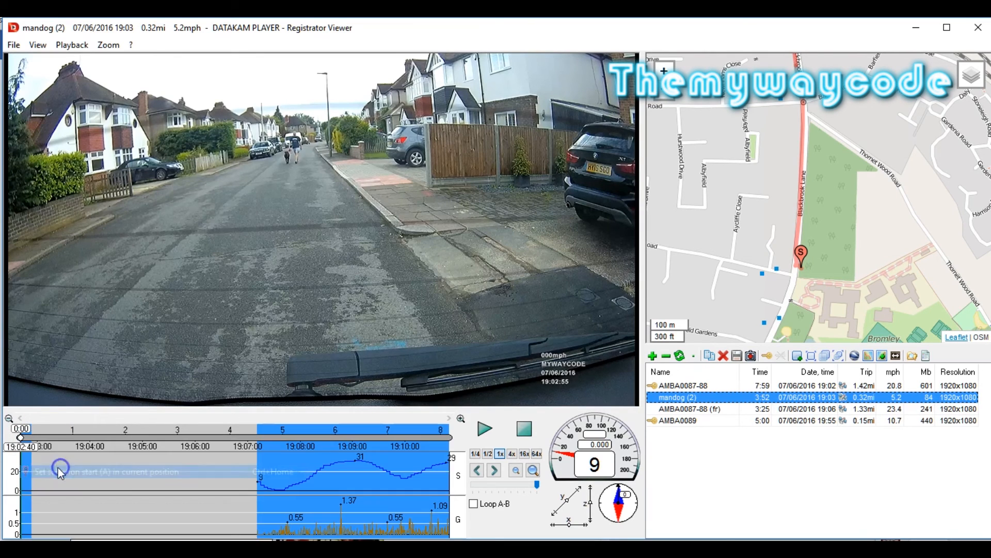
{"action": "mouse_move", "coordinate": [380, 458]}
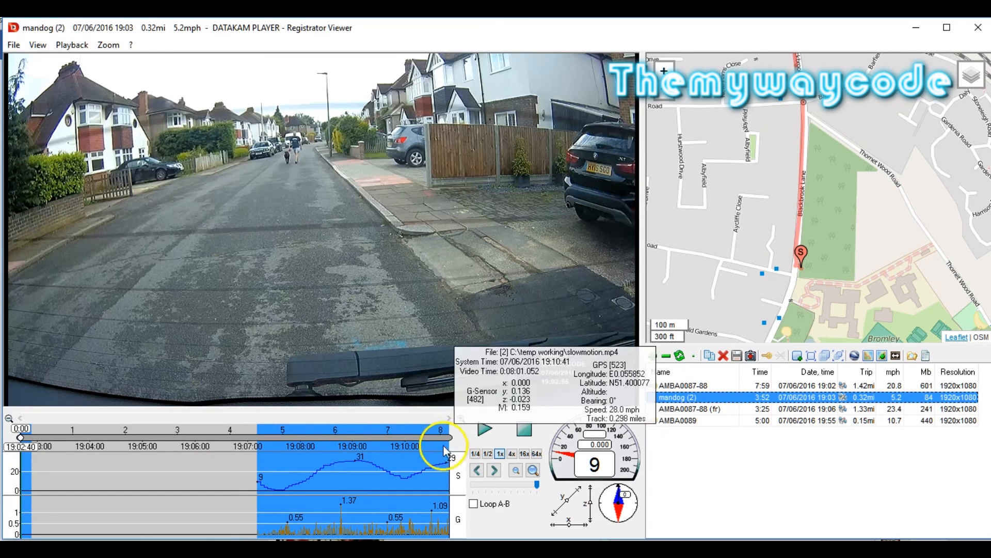
{"action": "left_click", "coordinate": [485, 430]}
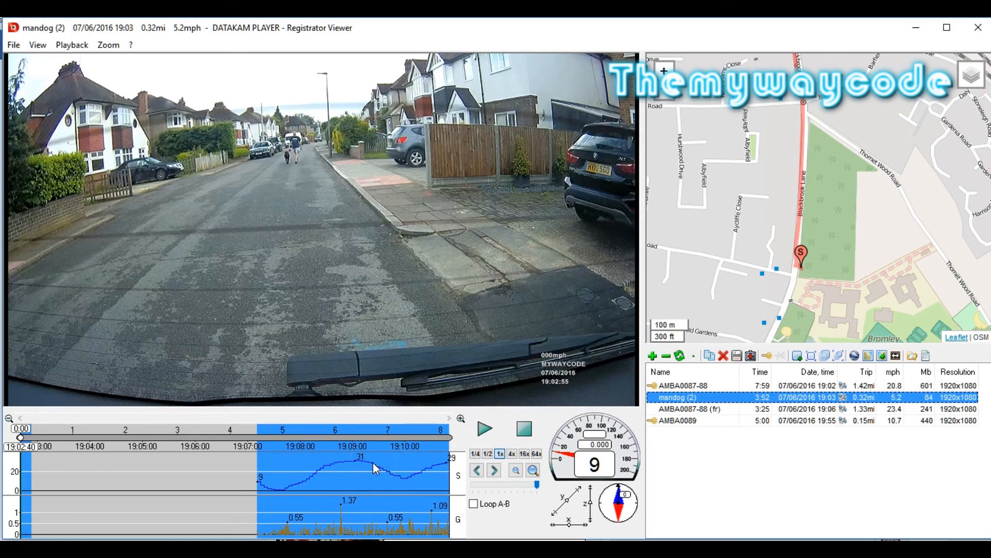
{"action": "right_click", "coordinate": [373, 468]}
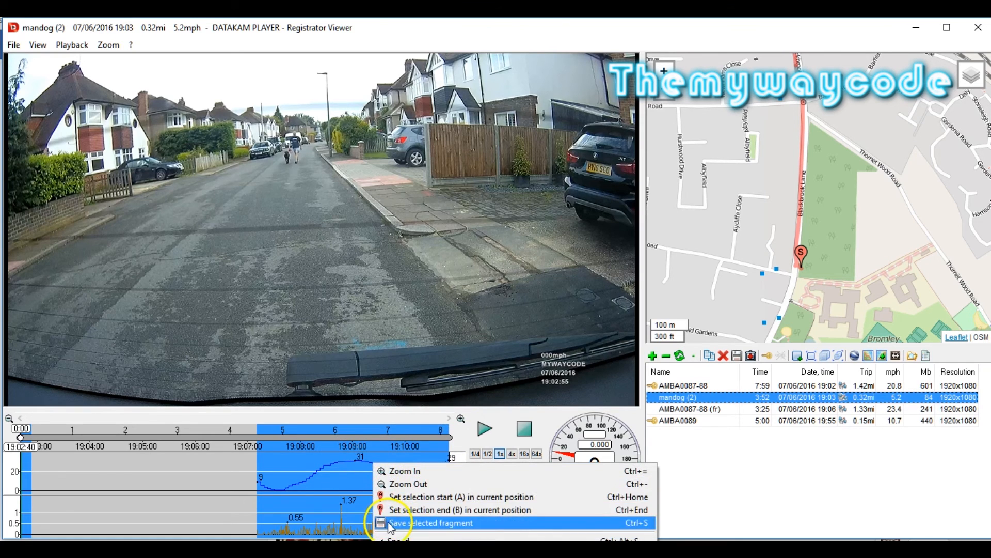
Save the selected fragment, cutting mandog.mp4 and slowmotion.mp4 into one 3:51 newfile.
{"action": "left_click", "coordinate": [430, 522]}
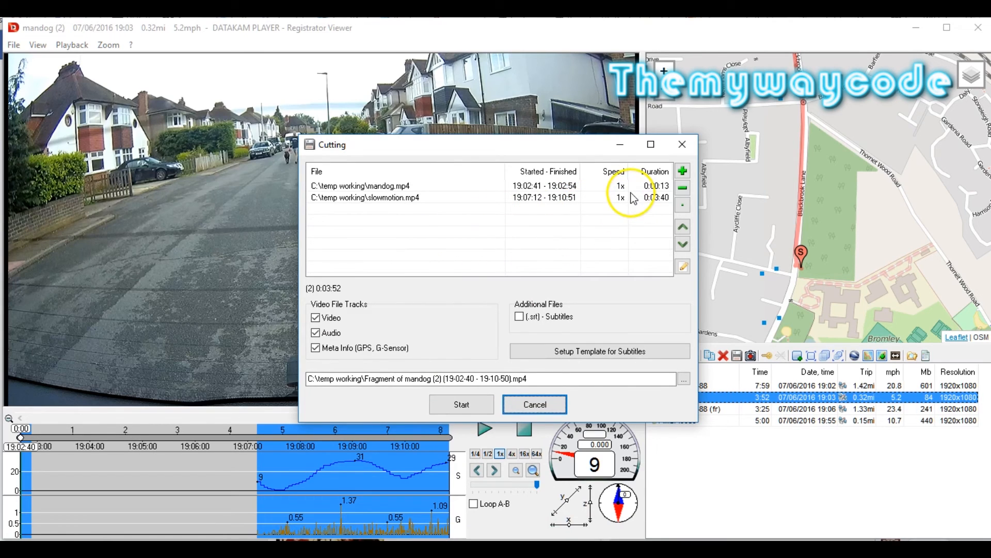
{"action": "mouse_move", "coordinate": [539, 198]}
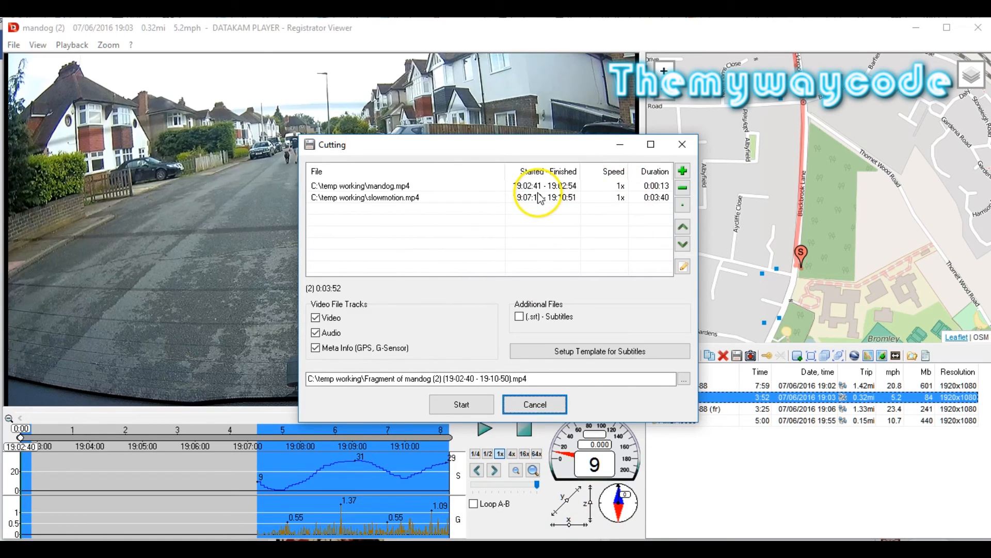
{"action": "mouse_move", "coordinate": [572, 193]}
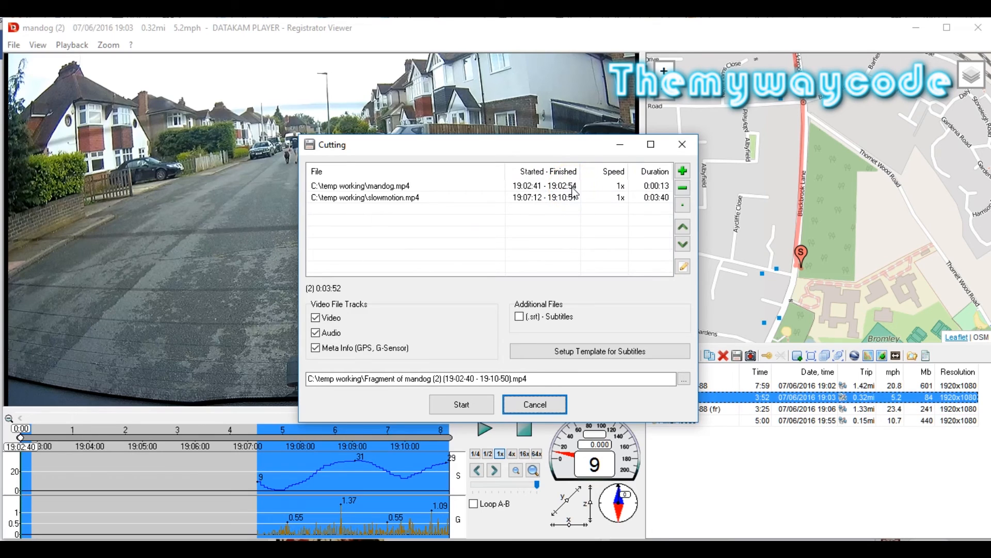
{"action": "mouse_move", "coordinate": [583, 212]}
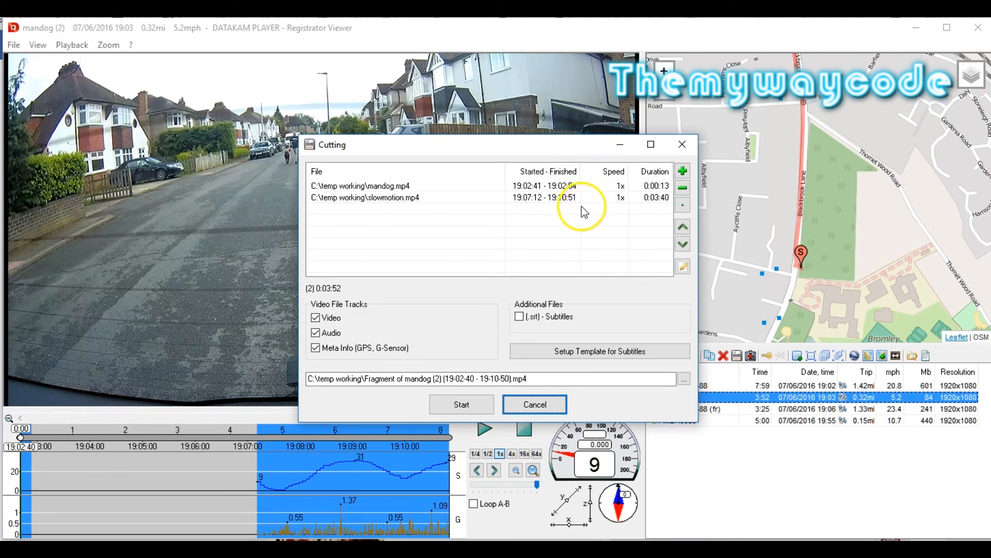
{"action": "left_click", "coordinate": [534, 403]}
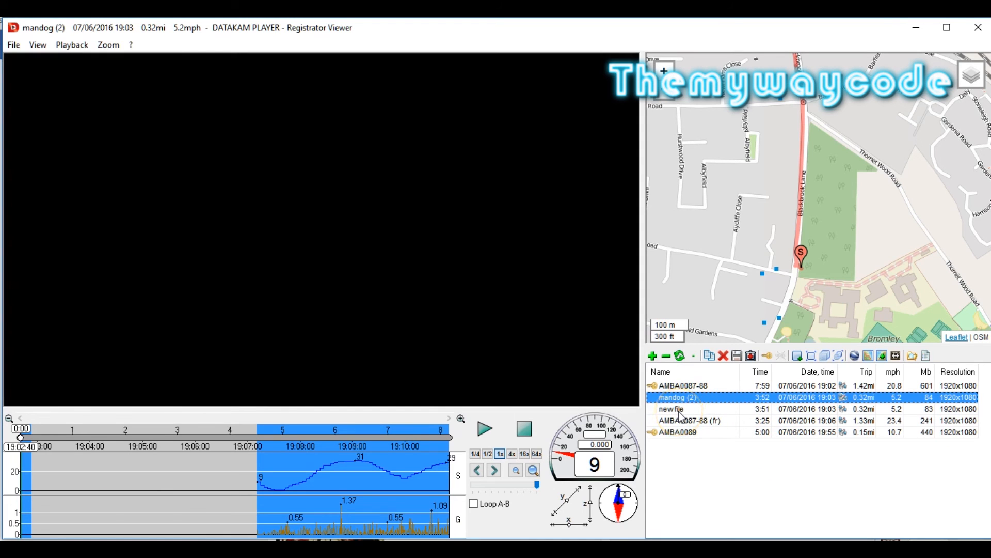
Load newfile, play it for about half a minute, then stop playback.
{"action": "left_click", "coordinate": [671, 408]}
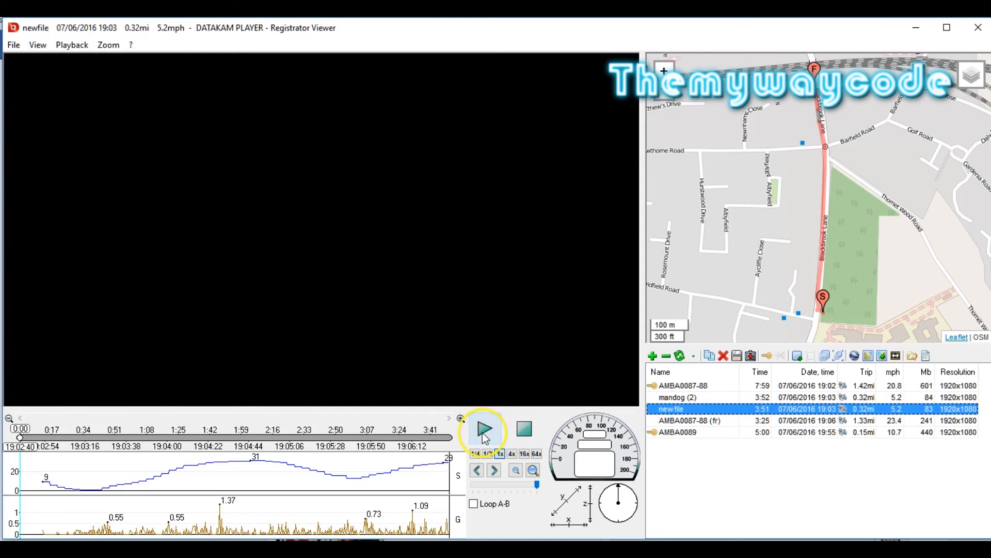
{"action": "left_click", "coordinate": [484, 430]}
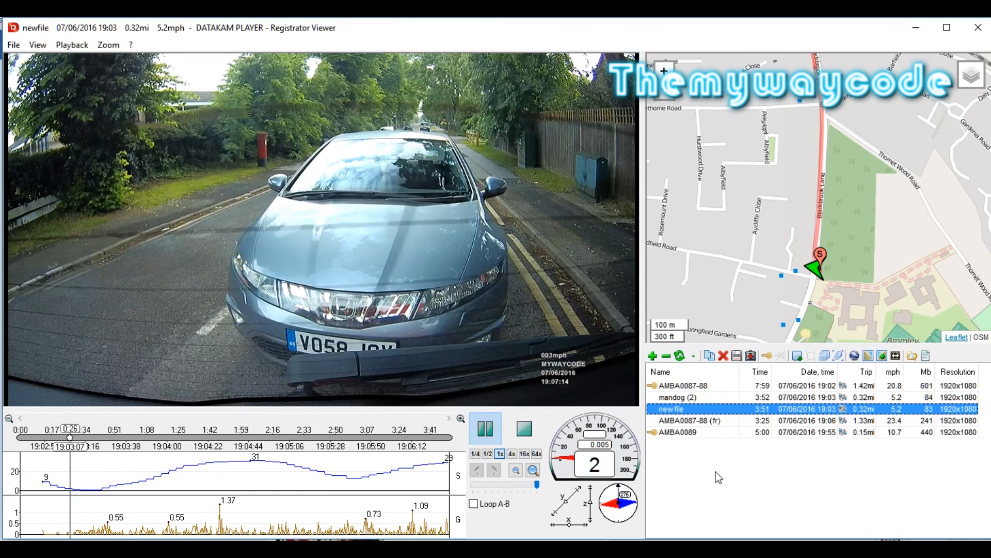
{"action": "left_click", "coordinate": [523, 430]}
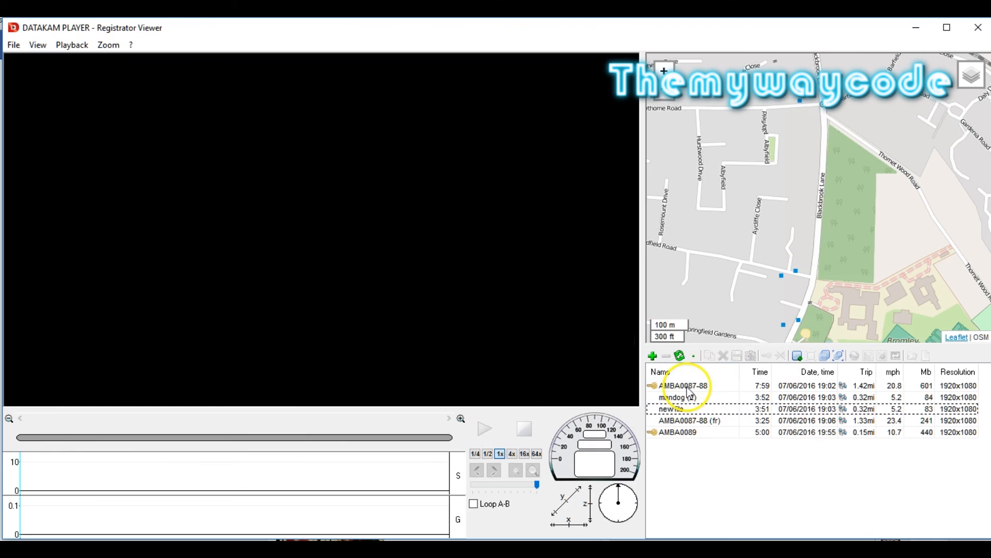
Load AMBA0087-88 and jump the video to a point along its map route.
{"action": "double_click", "coordinate": [682, 385]}
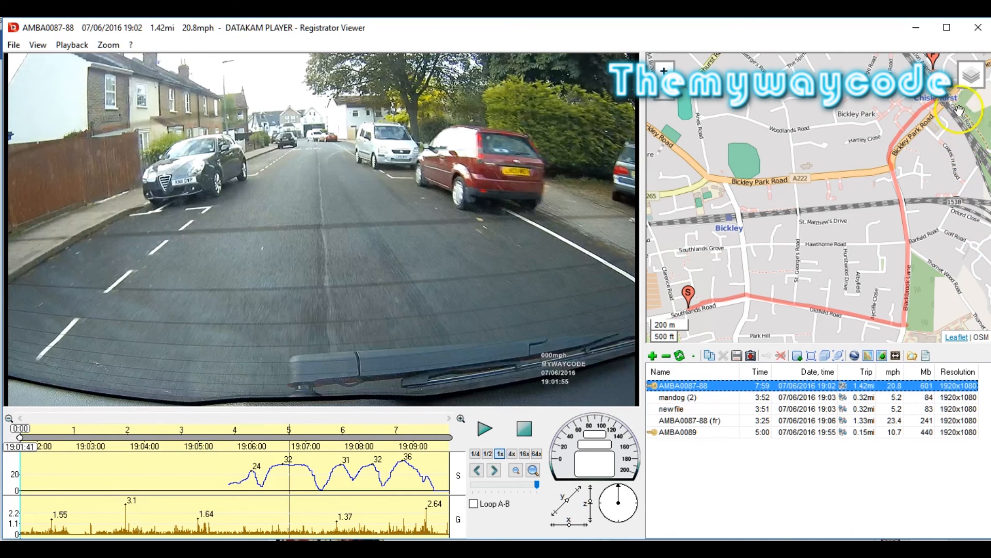
{"action": "mouse_move", "coordinate": [914, 172]}
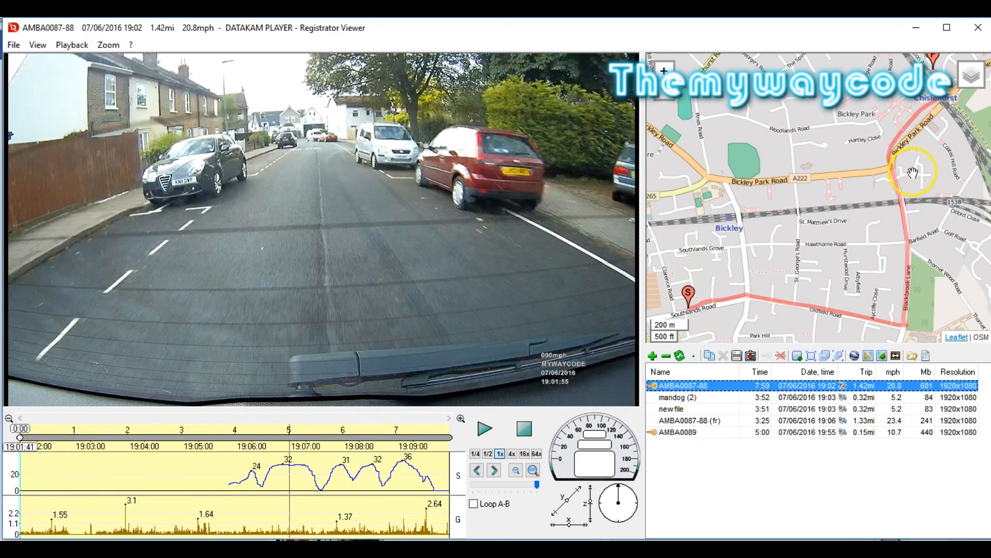
{"action": "mouse_move", "coordinate": [831, 221]}
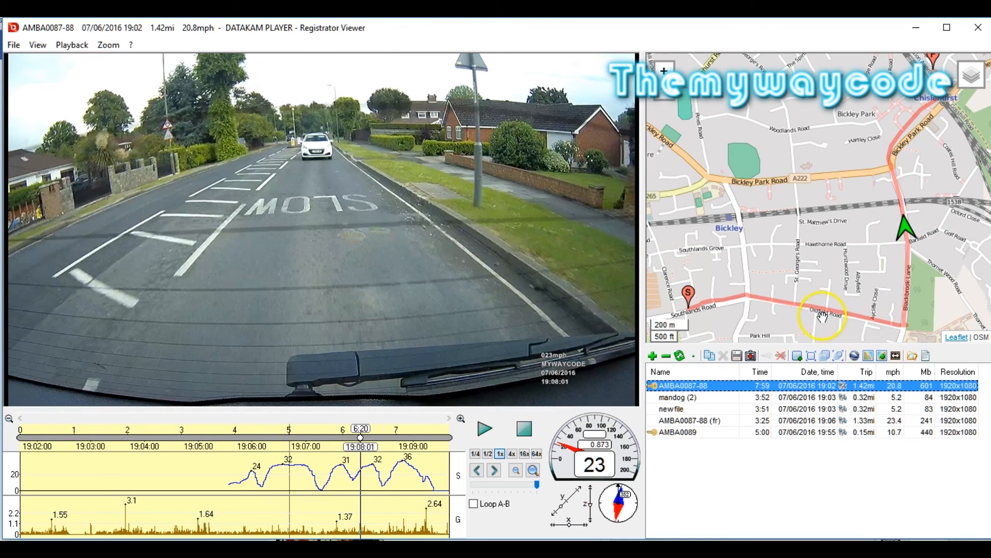
{"action": "left_click", "coordinate": [285, 437]}
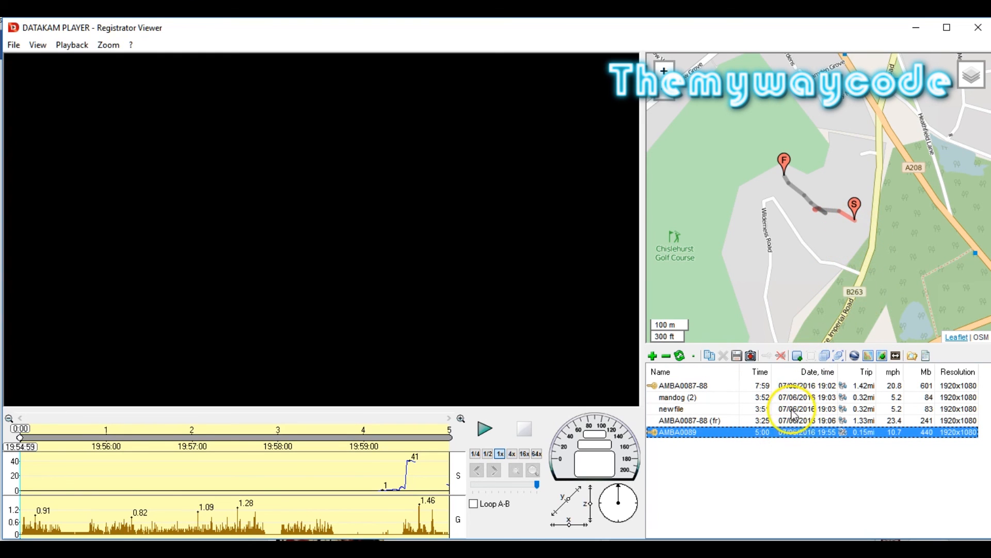
Reload AMBA0087-88 and start playing its street footage from the beginning.
{"action": "left_click", "coordinate": [682, 385]}
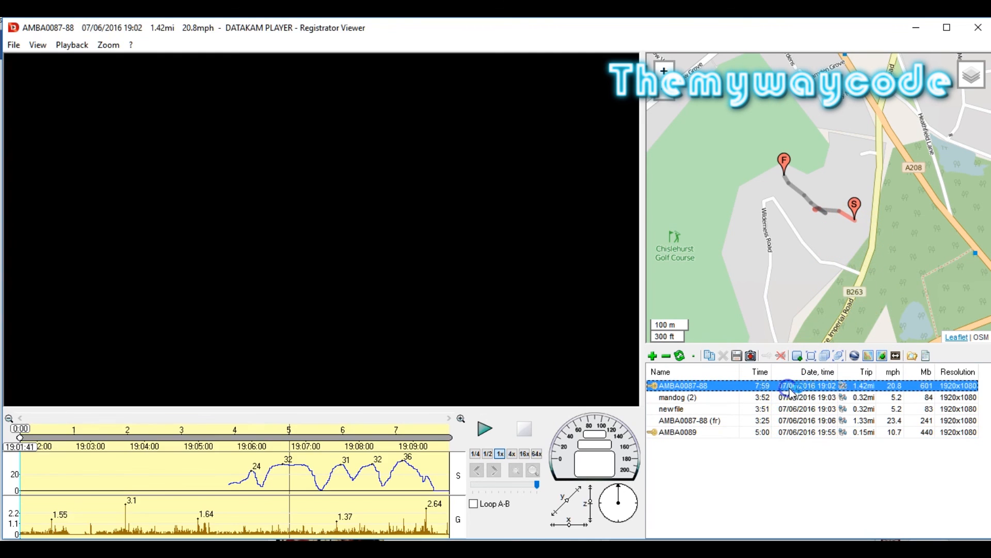
{"action": "left_click", "coordinate": [484, 429]}
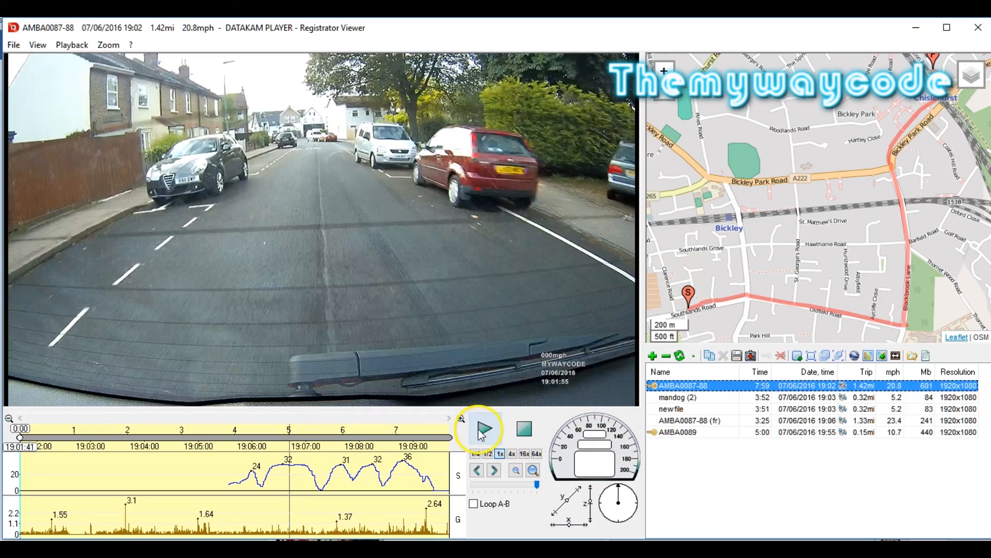
{"action": "left_click", "coordinate": [484, 429]}
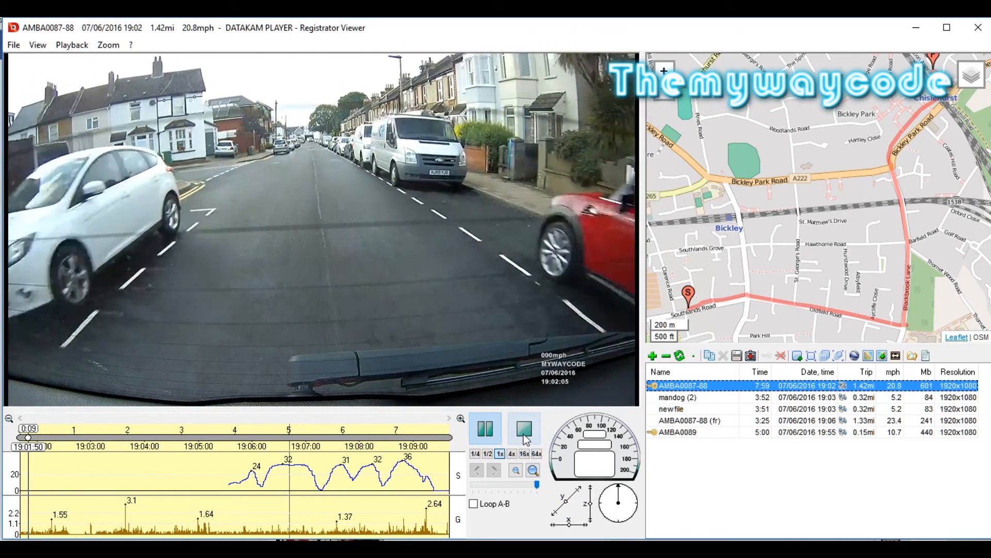
Stop AMBA0087-88 playback, rewinding it to the opening frame.
{"action": "left_click", "coordinate": [524, 428]}
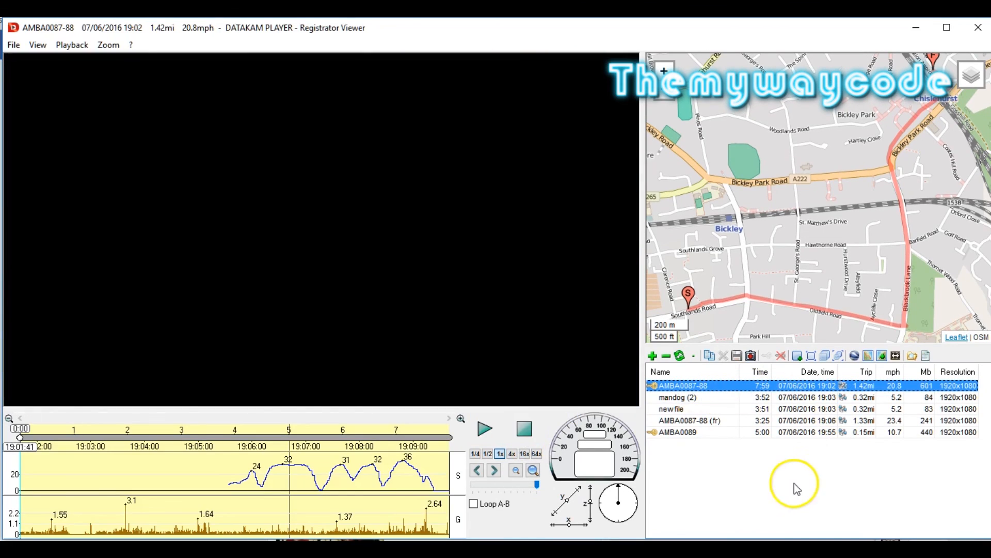
{"action": "left_click", "coordinate": [484, 428]}
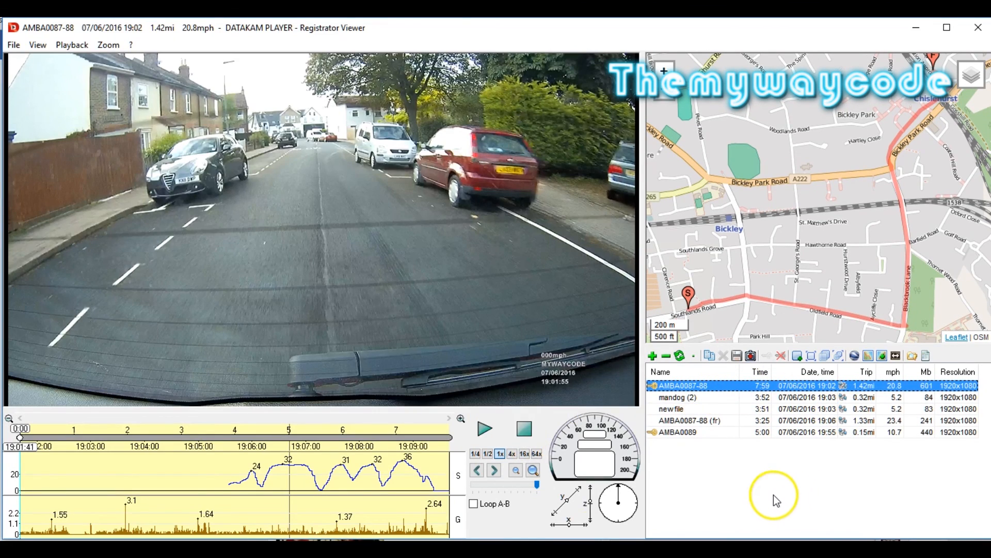
{"action": "mouse_move", "coordinate": [680, 515]}
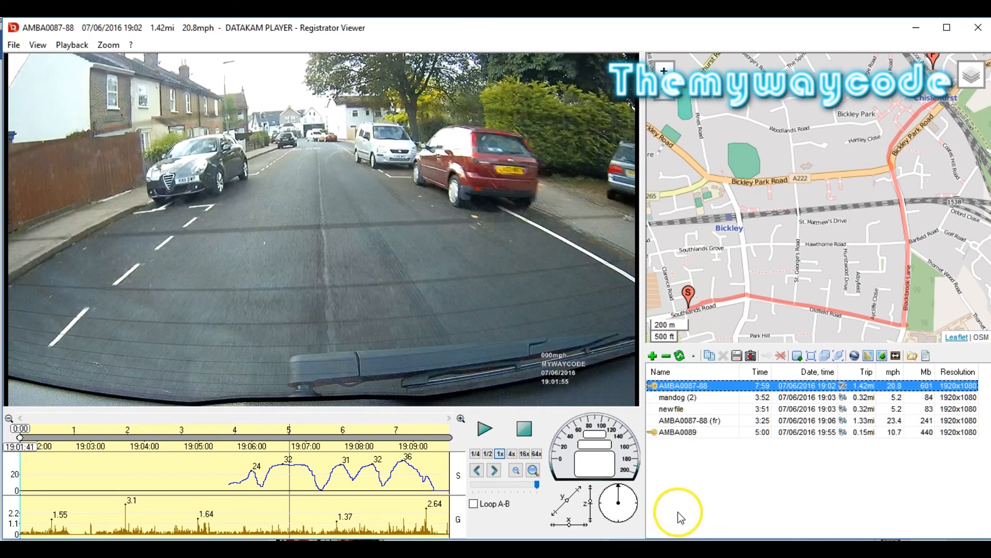
{"action": "mouse_move", "coordinate": [733, 524]}
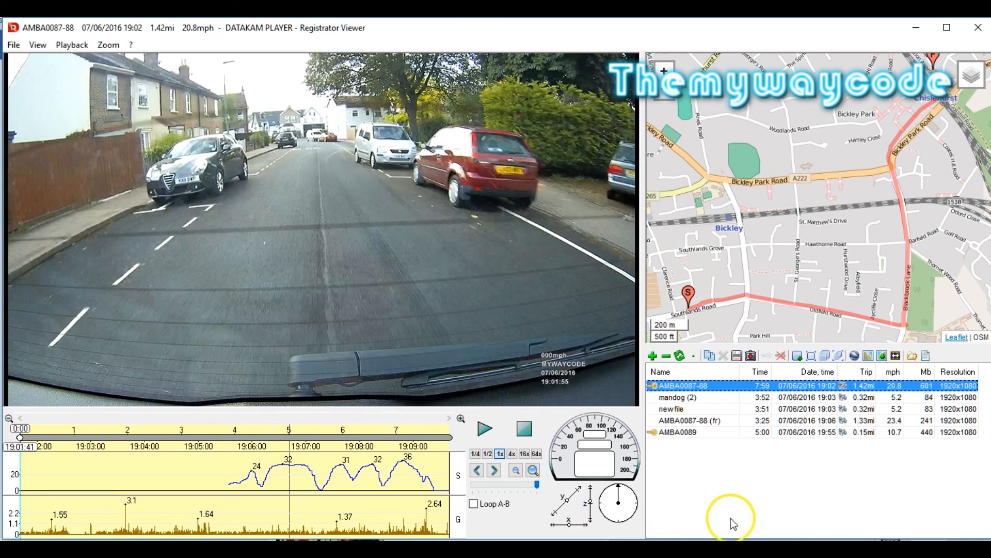
{"action": "mouse_move", "coordinate": [731, 513]}
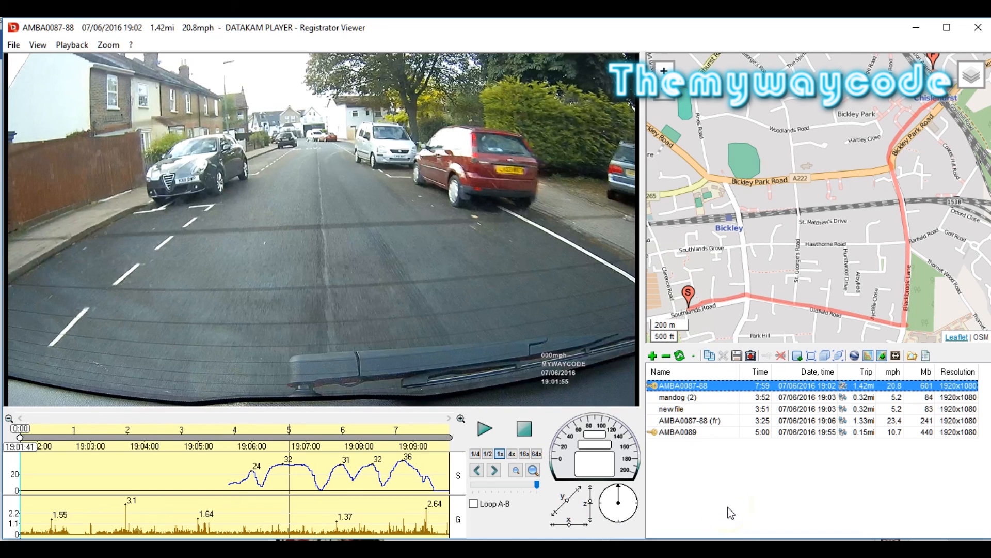
{"action": "mouse_move", "coordinate": [727, 506]}
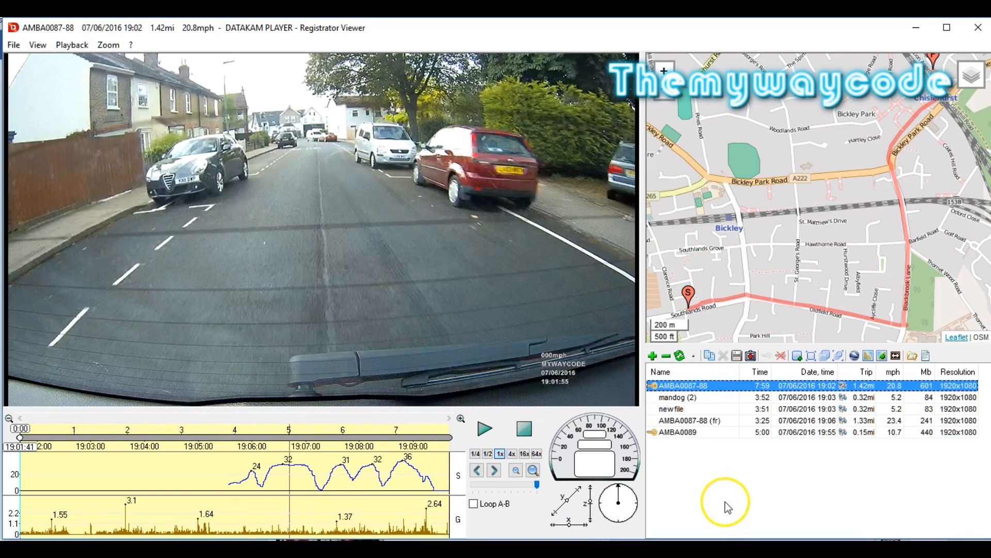